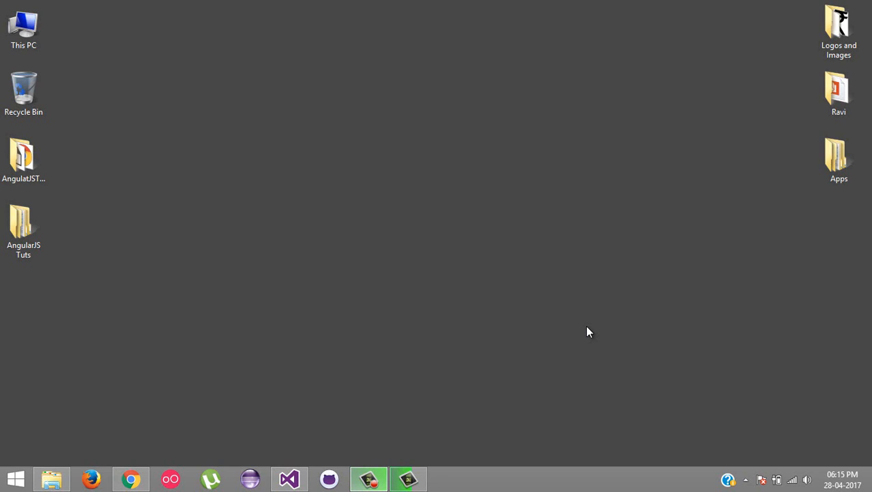
mouse_move(469, 308)
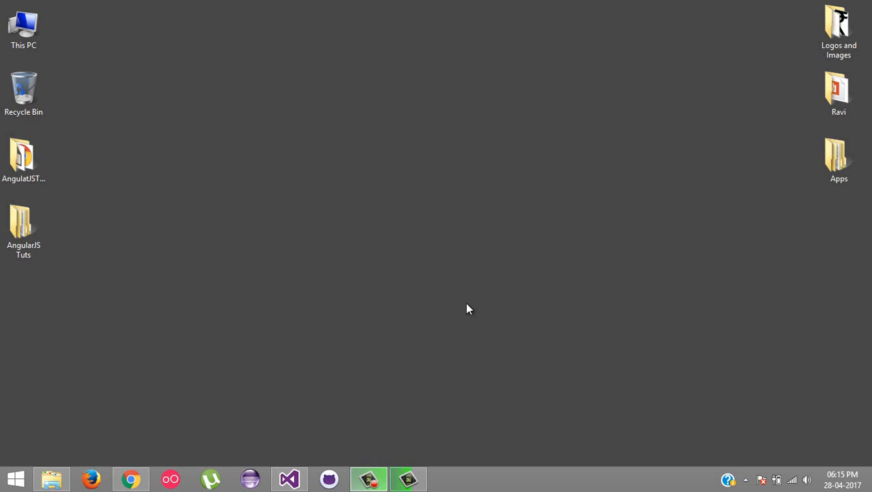
mouse_move(419, 290)
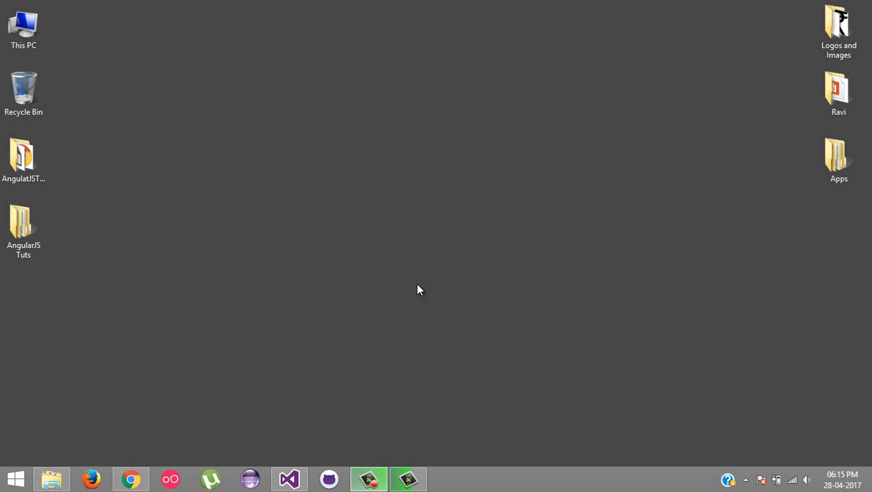
mouse_move(320, 333)
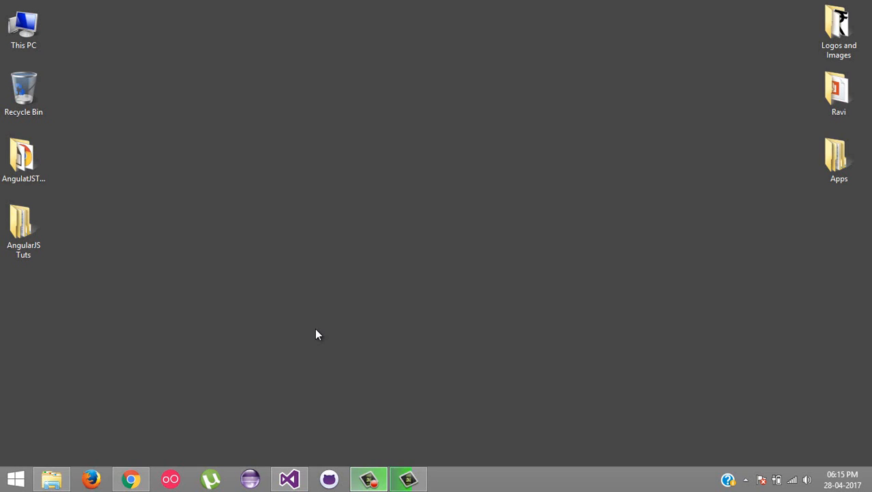
mouse_move(250, 408)
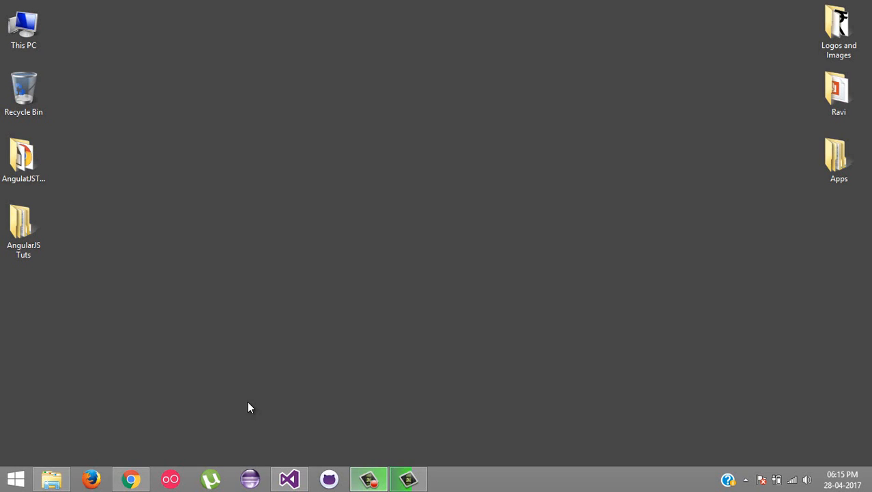
mouse_move(256, 407)
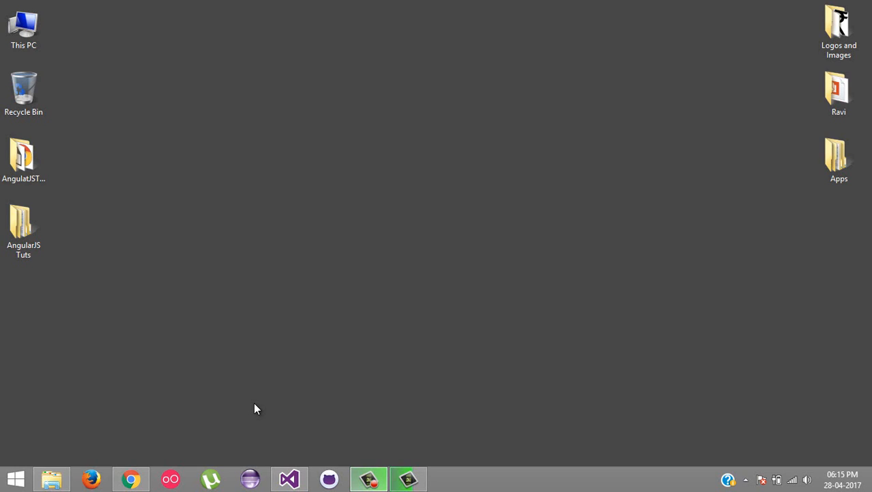
mouse_move(350, 208)
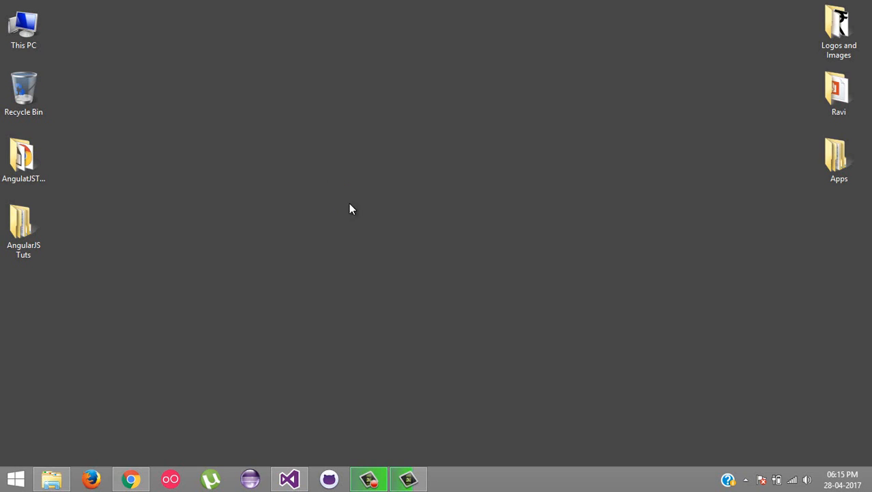
Step: Refresh the desktop, then bring up the running form page in Google Chrome
right_click(352, 209)
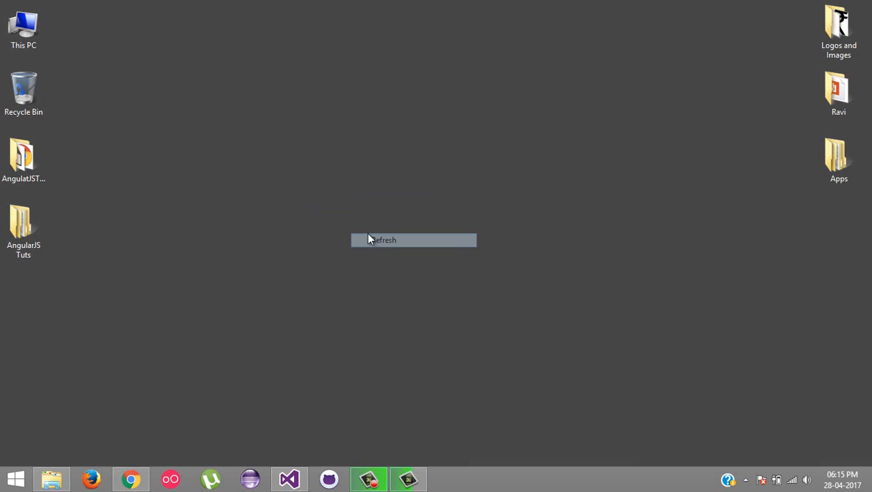
left_click(384, 240)
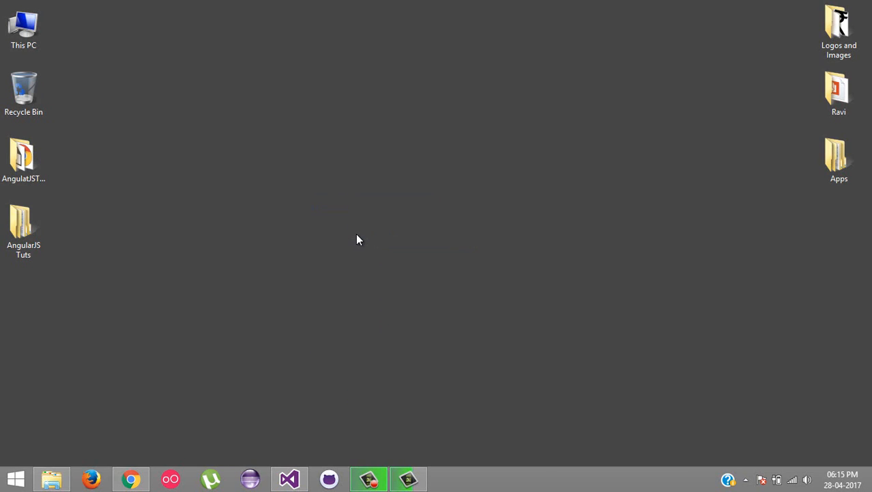
mouse_move(334, 252)
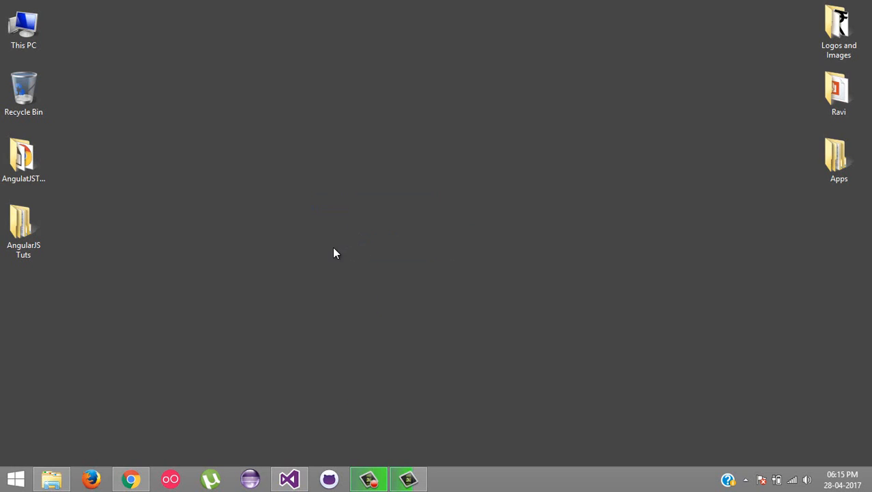
mouse_move(341, 255)
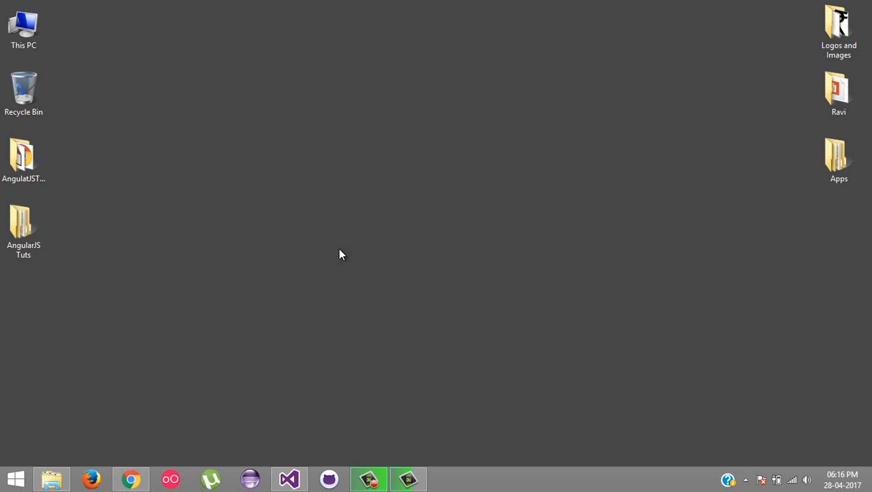
mouse_move(305, 424)
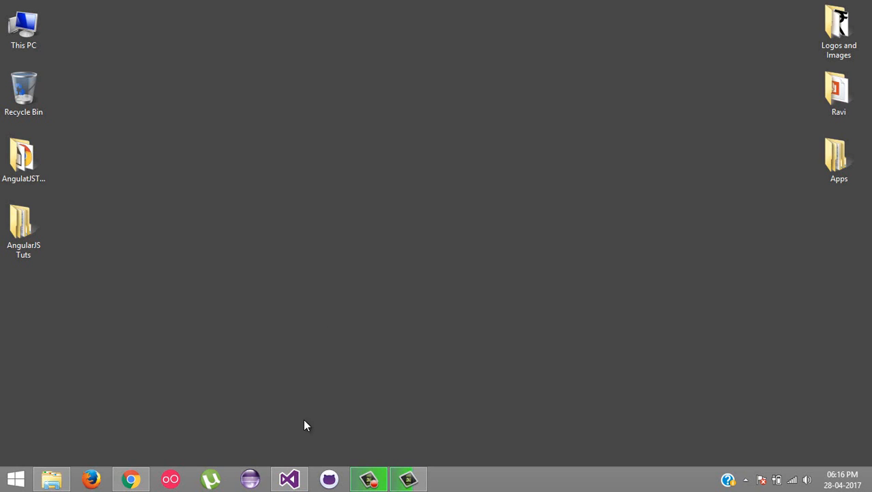
left_click(289, 478)
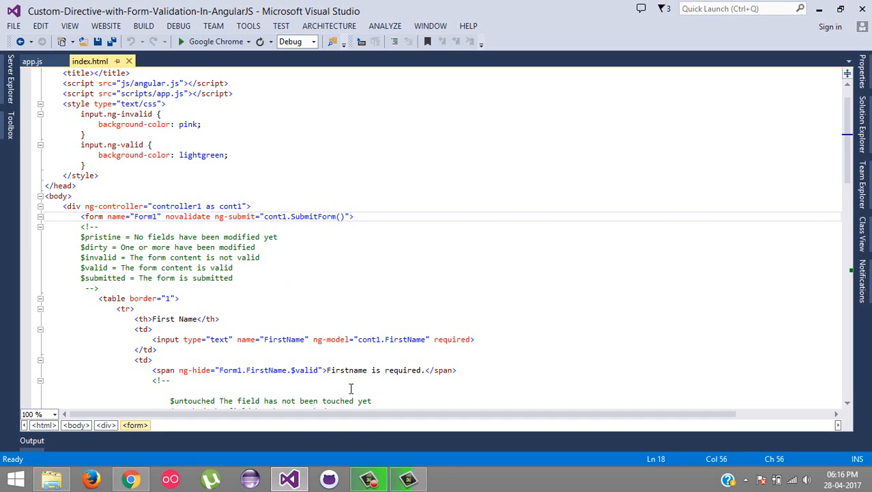
left_click(91, 478)
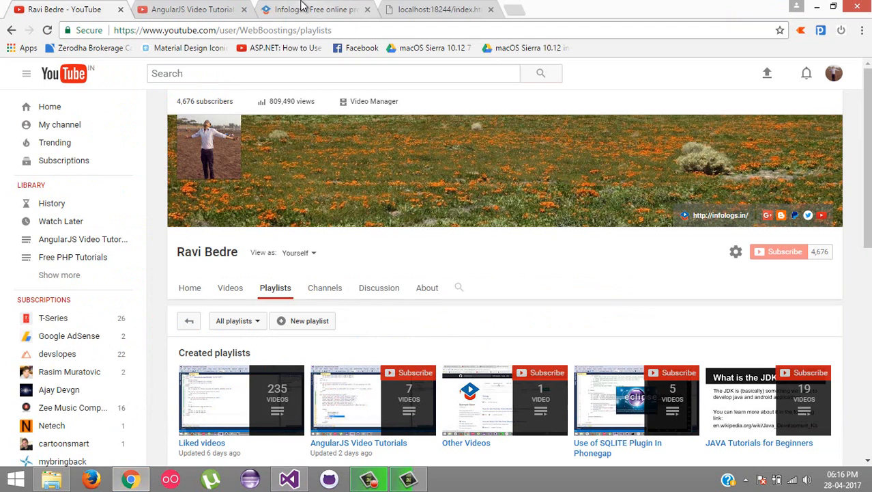
left_click(437, 8)
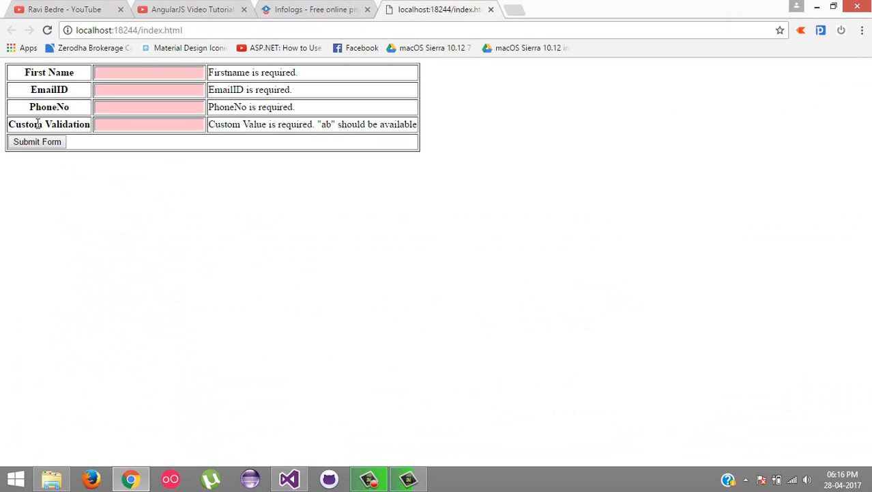
Step: Highlight the Custom Validation label and the message requiring 'ab'
double_click(49, 124)
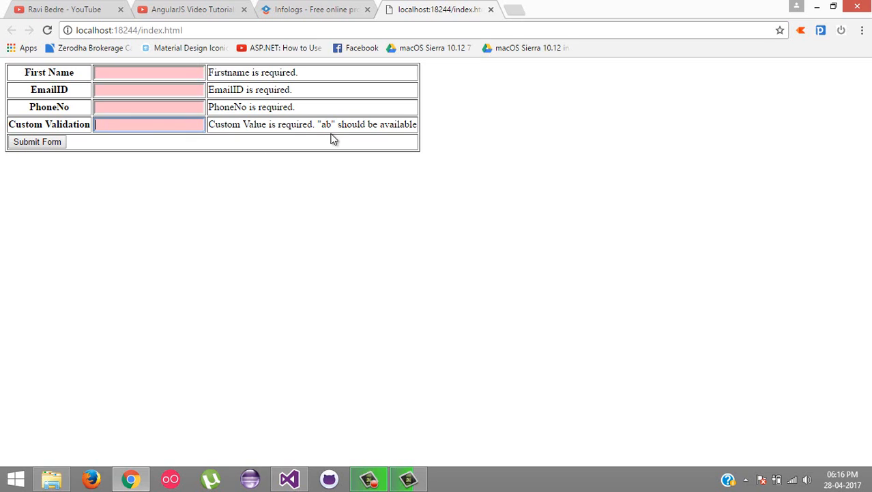
double_click(326, 125)
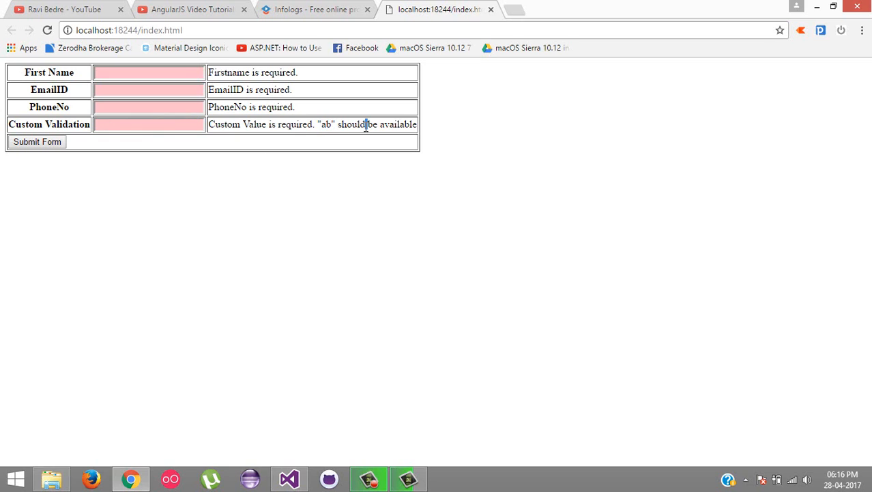
double_click(399, 124)
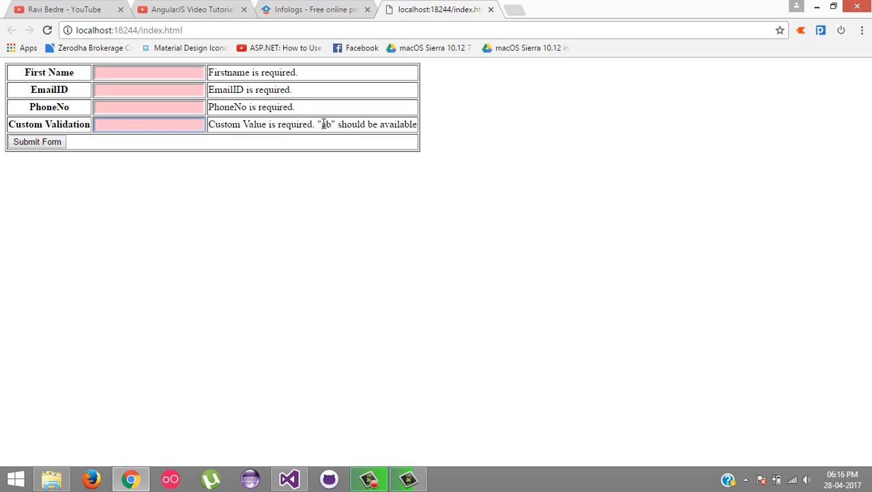
Step: Type 'fdfdfdsf', 'ab', 'fd' into Custom Validation, then backspace trailing characters
left_click(149, 123)
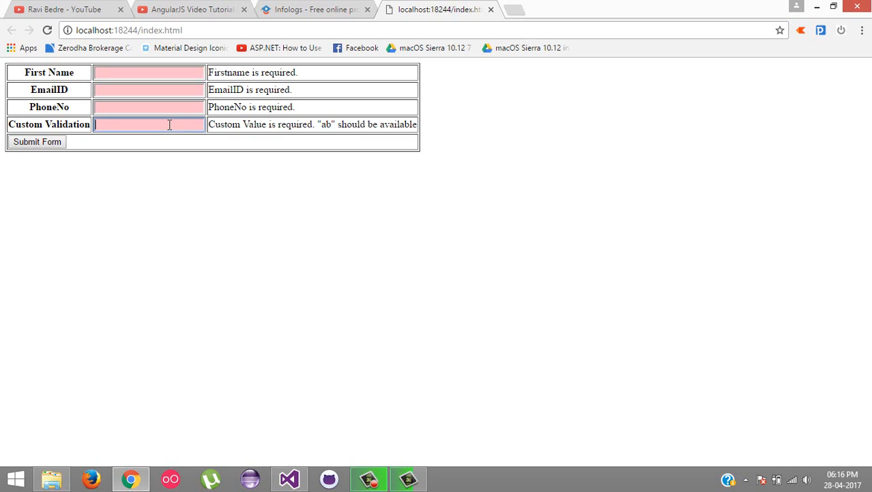
type("fdfdfdsf")
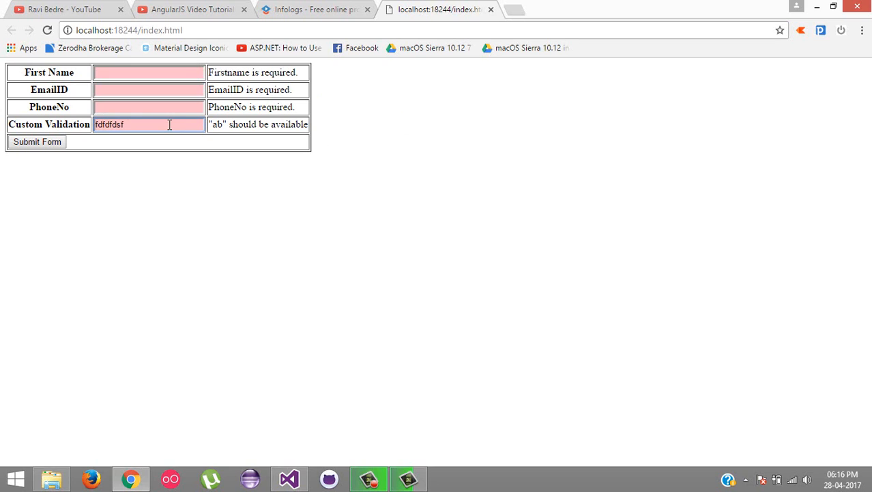
type("ab")
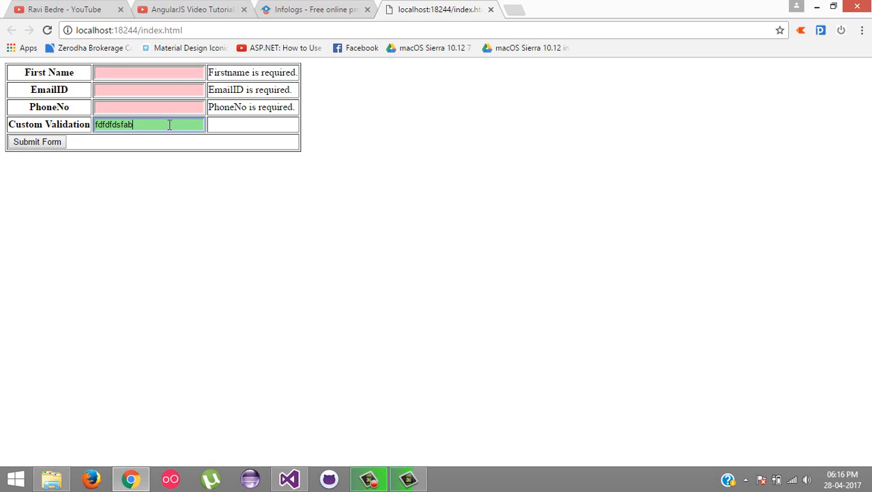
type("fd")
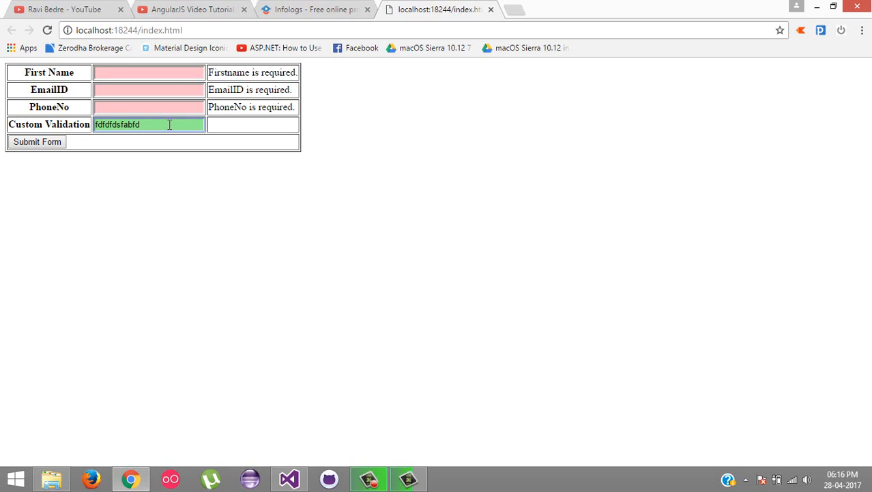
key("Backspace")
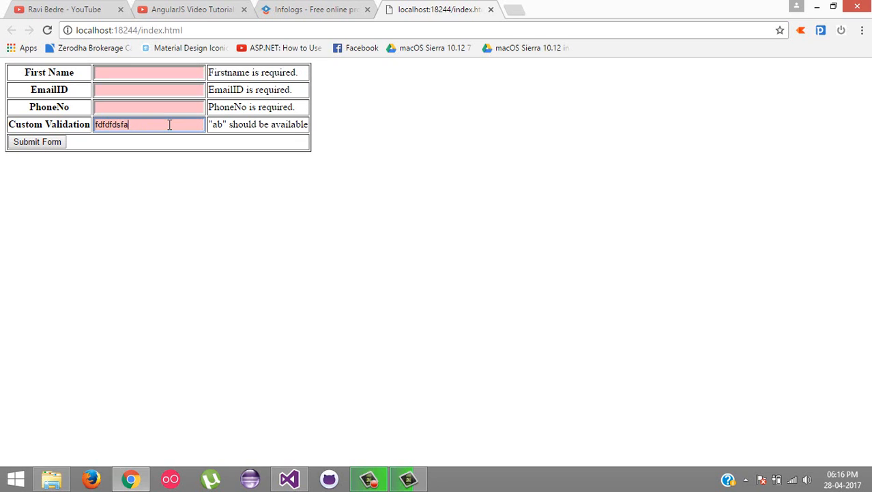
mouse_move(176, 142)
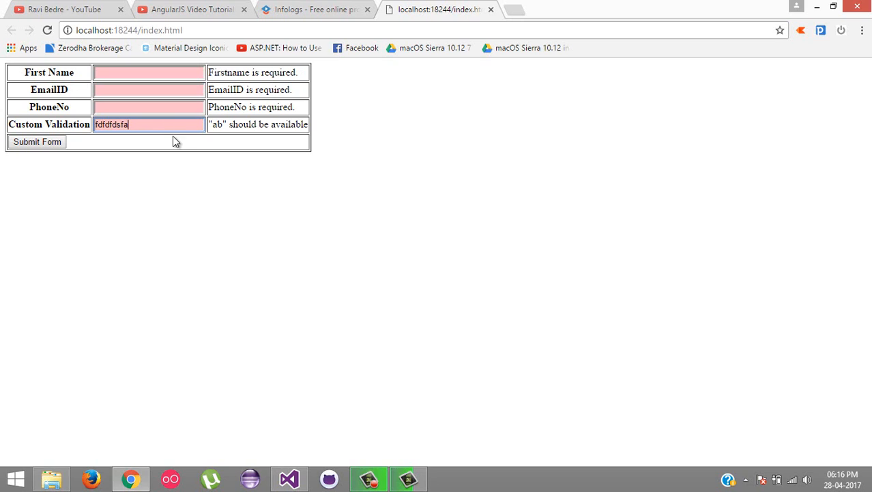
mouse_move(215, 121)
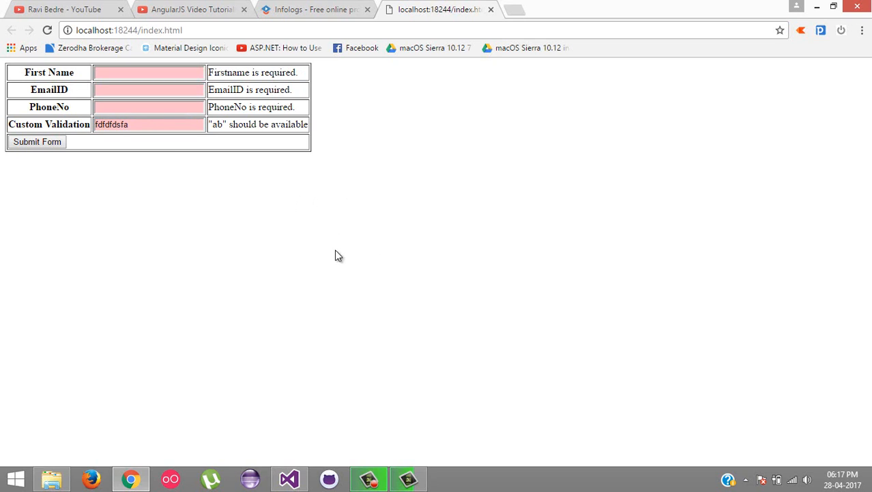
mouse_move(298, 399)
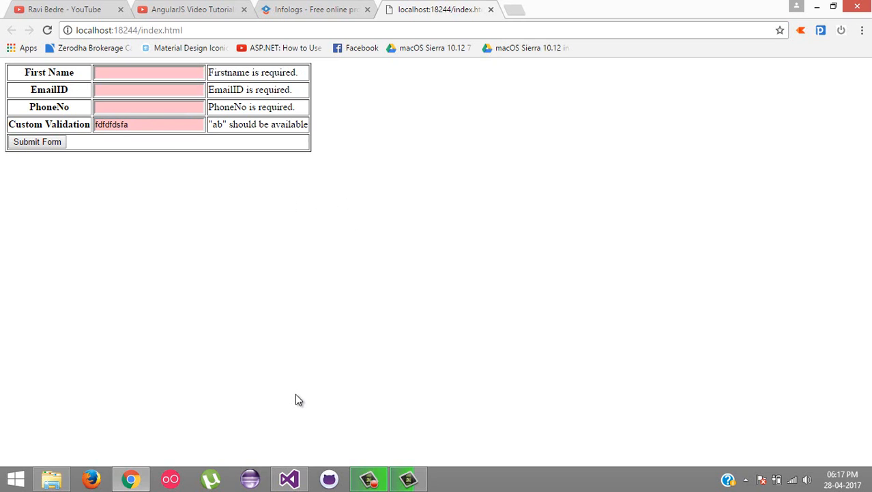
left_click(288, 478)
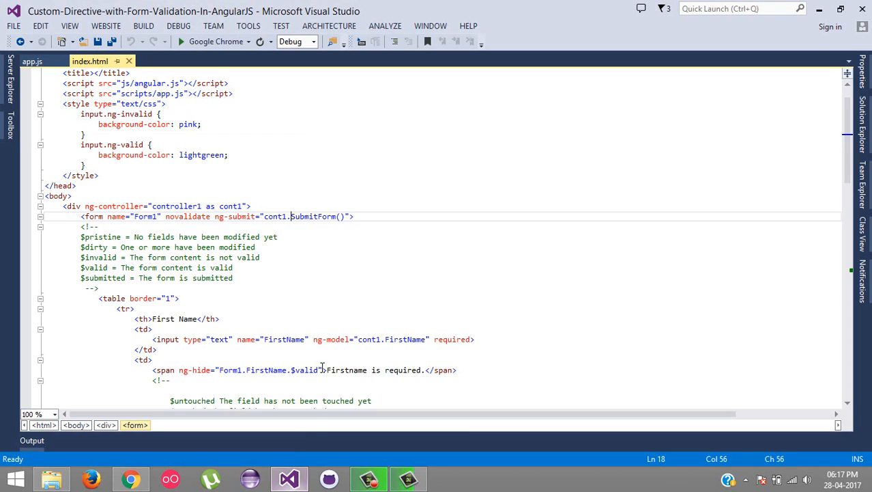
scroll("down", 3)
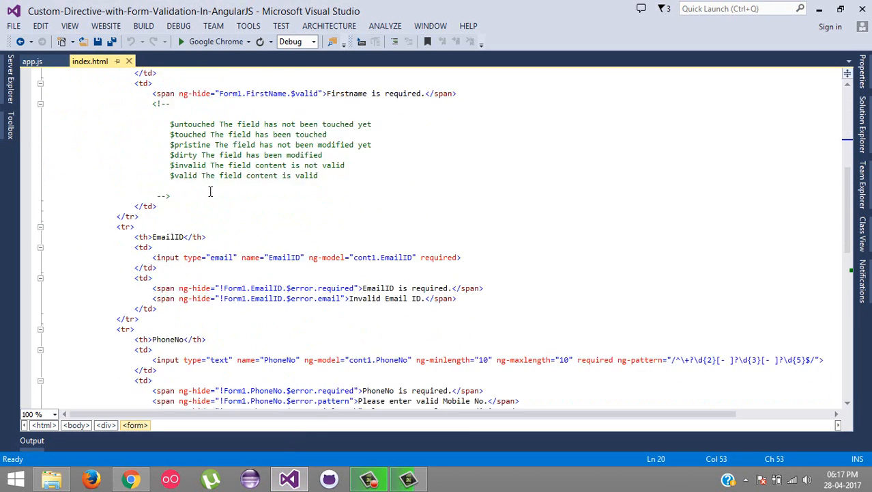
scroll("down", 3)
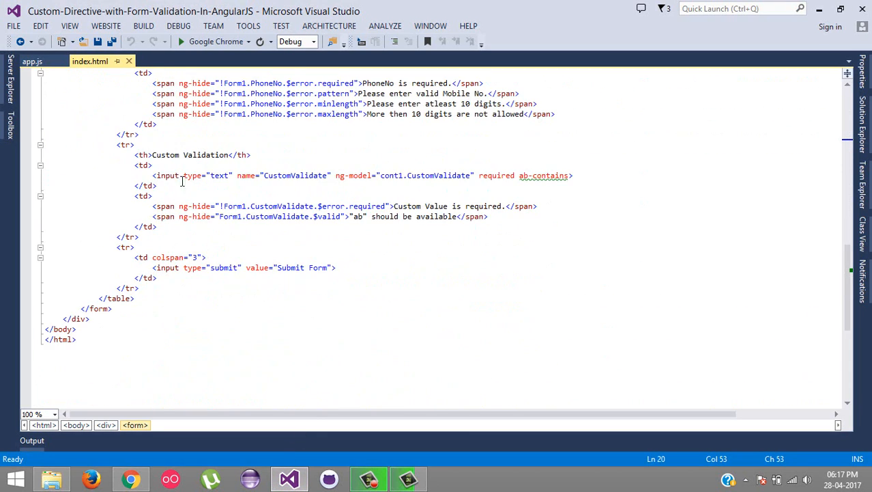
left_click_drag(146, 145, 147, 236)
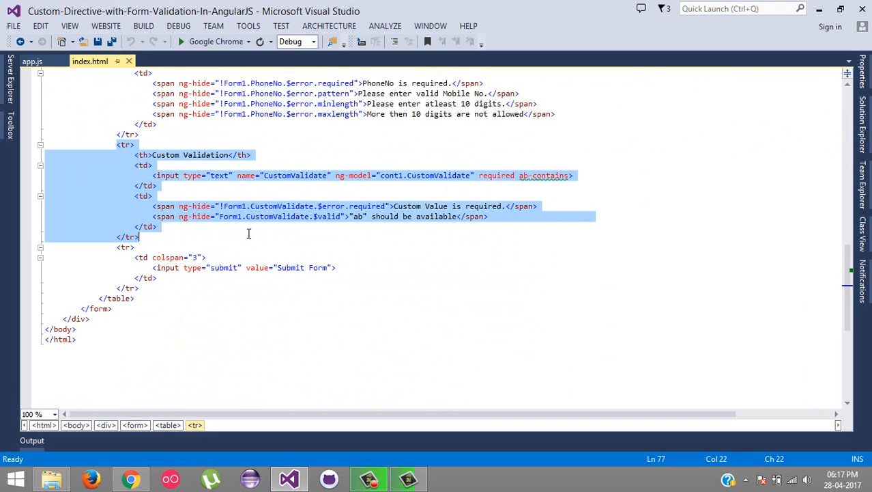
mouse_move(223, 198)
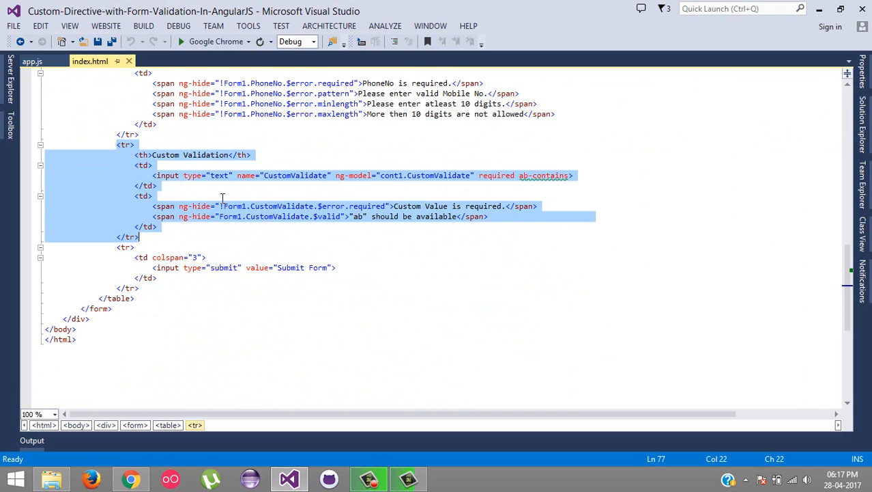
mouse_move(226, 192)
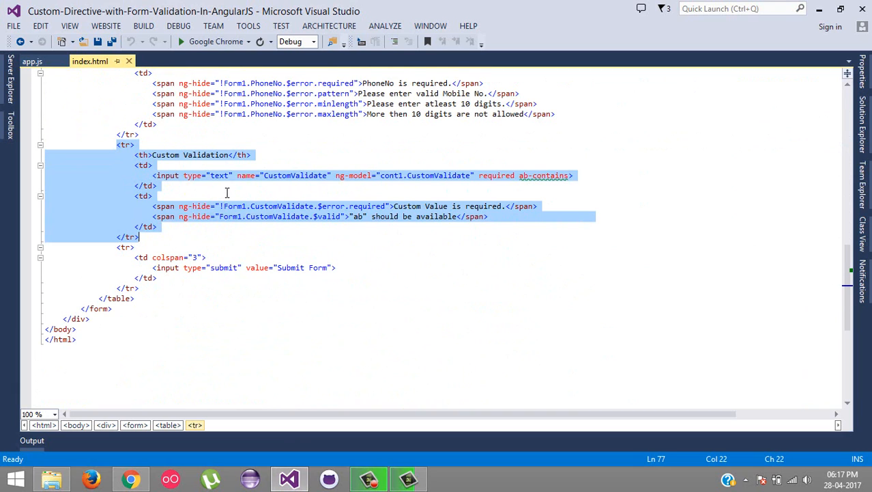
mouse_move(291, 179)
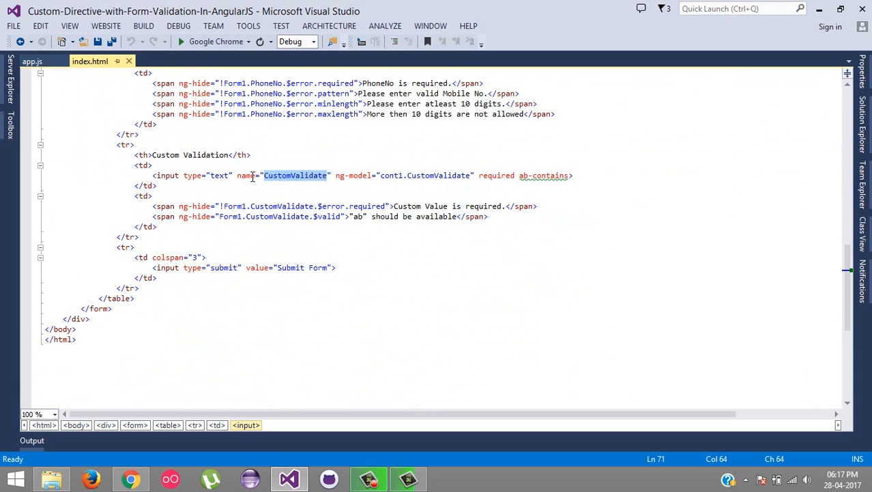
mouse_move(407, 181)
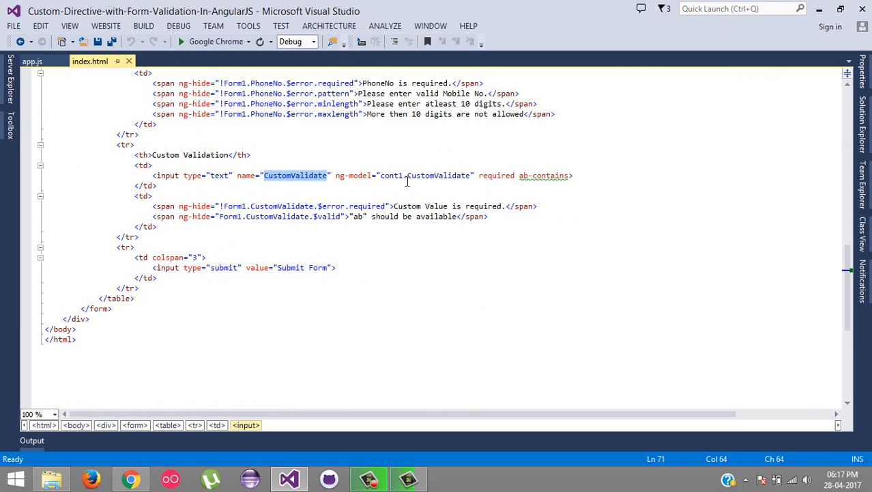
double_click(424, 175)
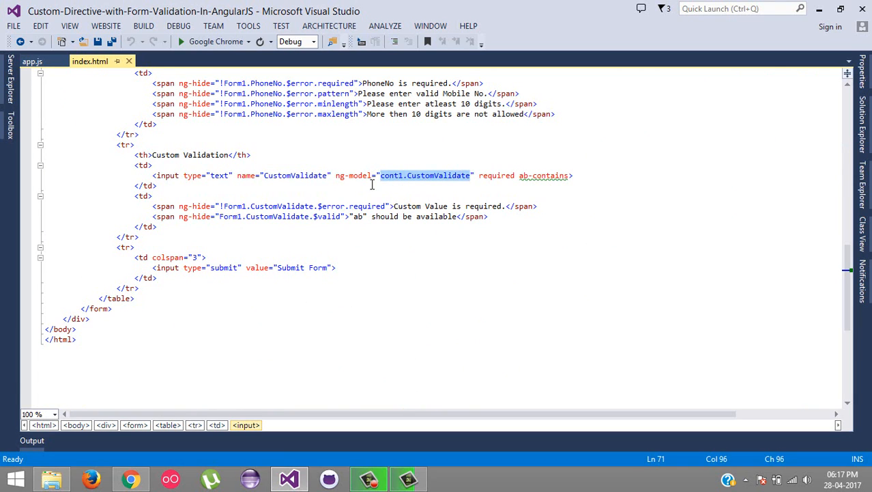
double_click(496, 175)
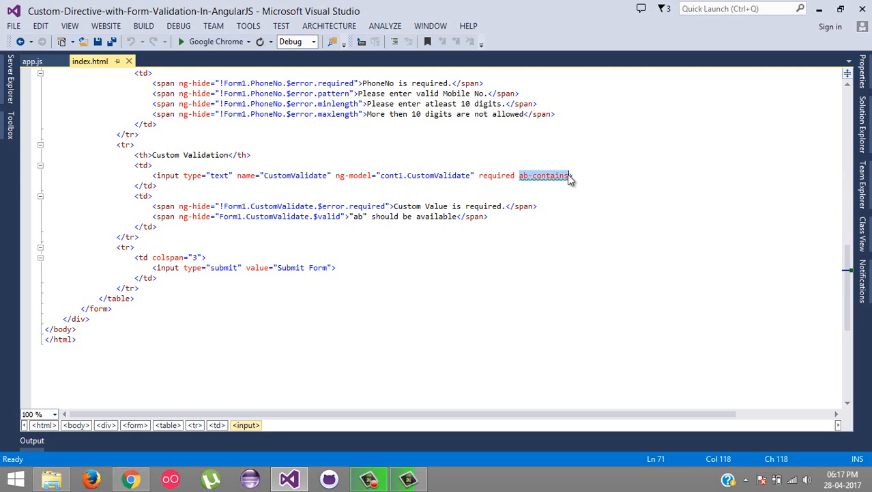
mouse_move(543, 175)
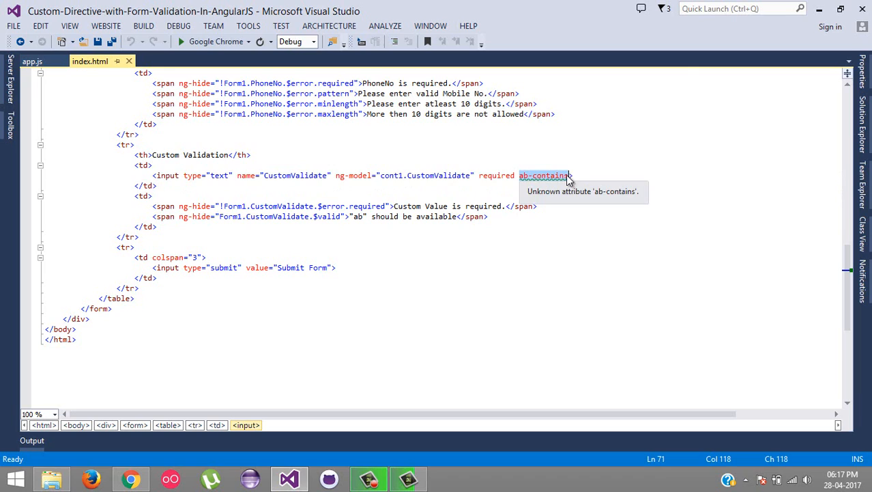
mouse_move(520, 188)
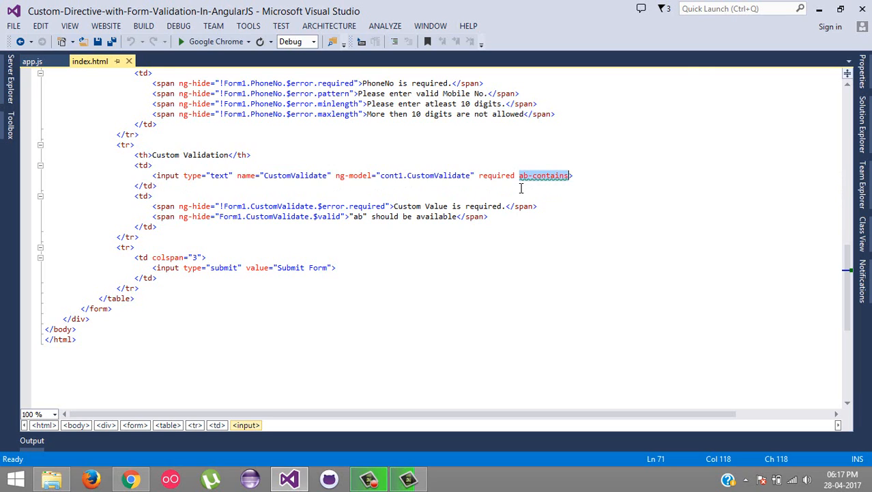
mouse_move(544, 175)
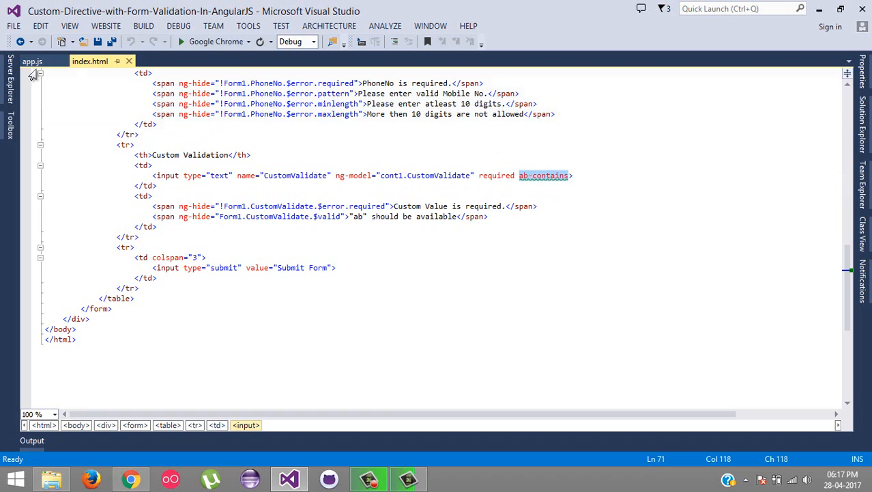
Step: In app.js, collapse and re-expand the abContains directive code
left_click(32, 60)
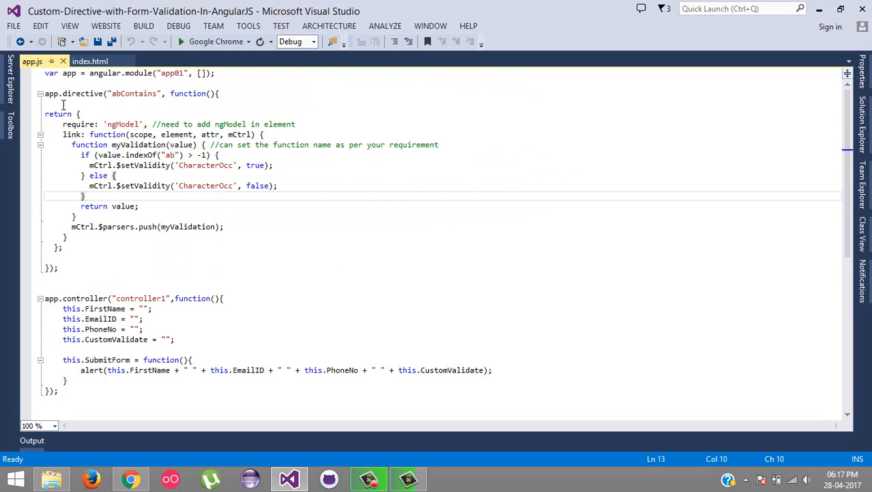
left_click(41, 93)
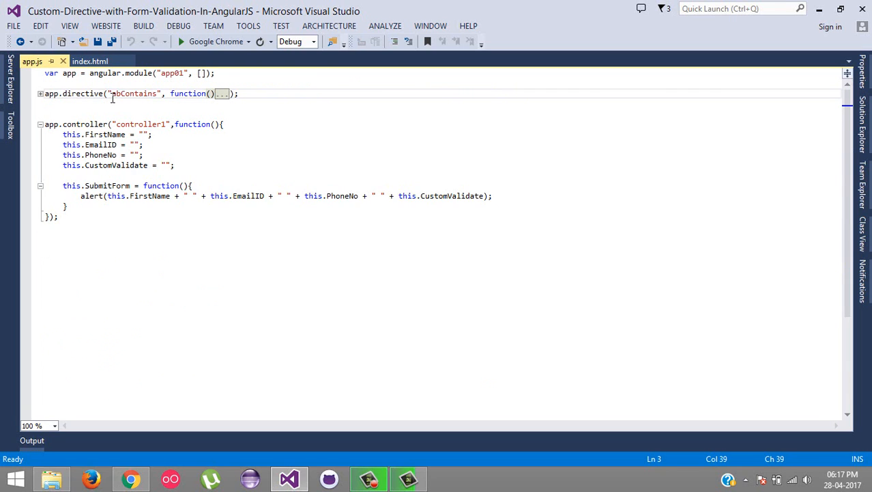
double_click(105, 73)
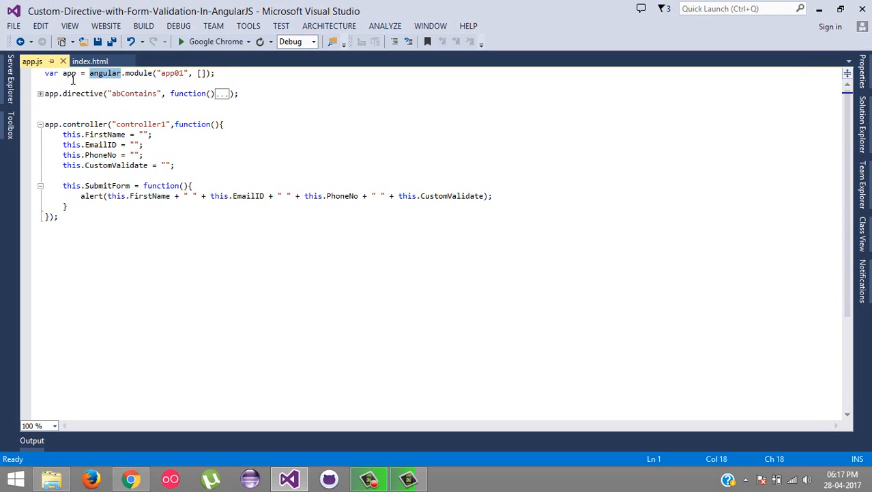
left_click(41, 94)
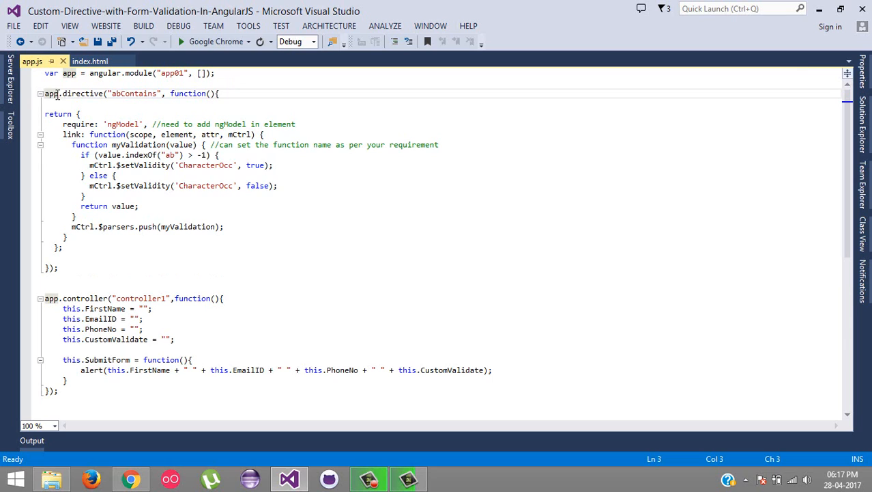
left_click(126, 94)
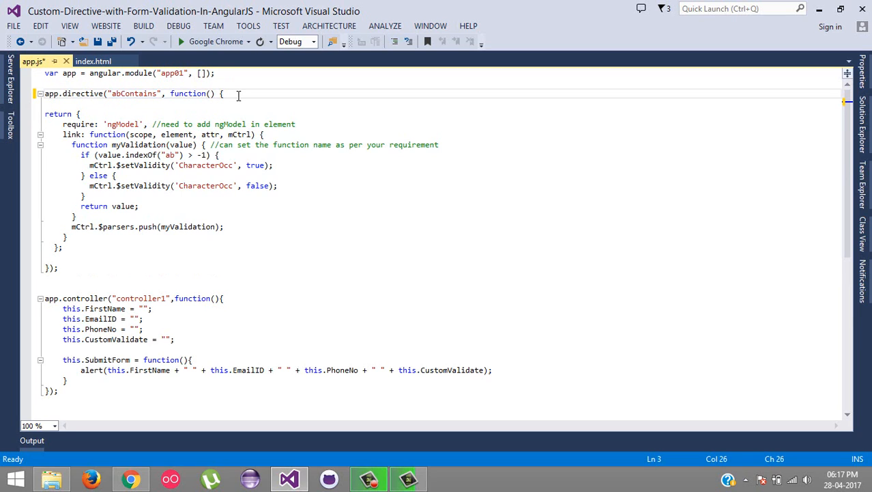
Step: Add a space before the directive's opening brace and select the abContains name
double_click(134, 94)
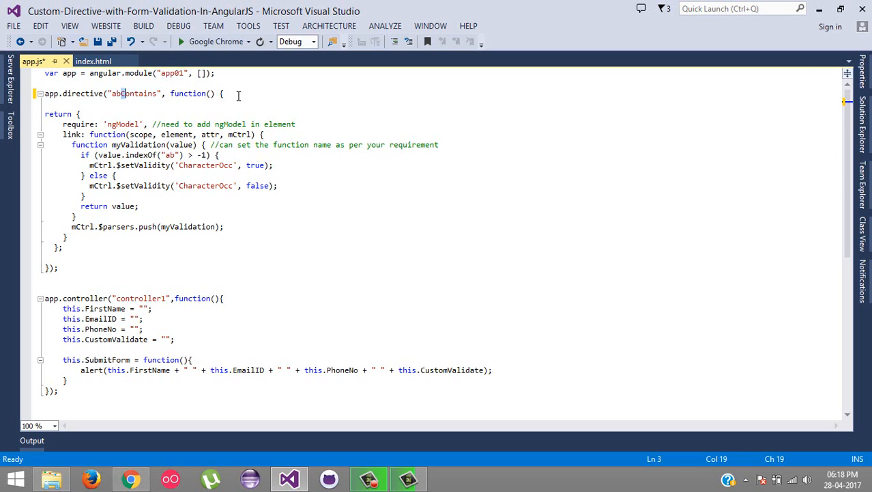
double_click(134, 94)
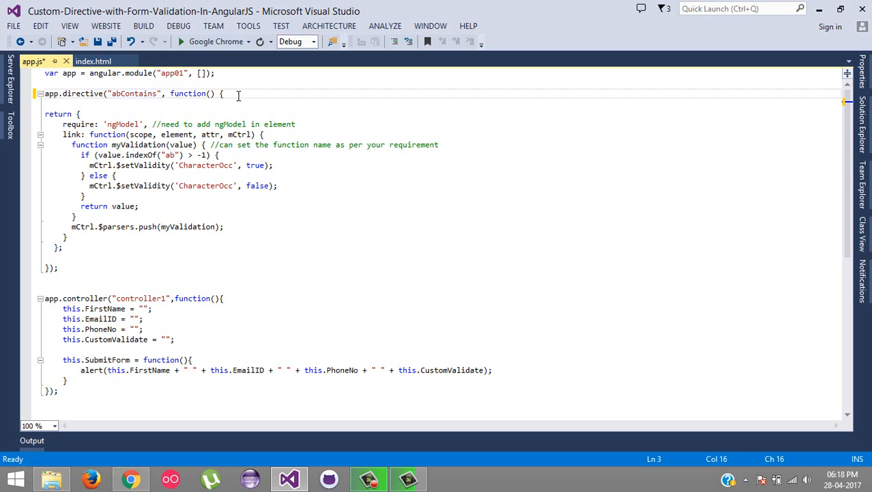
double_click(139, 93)
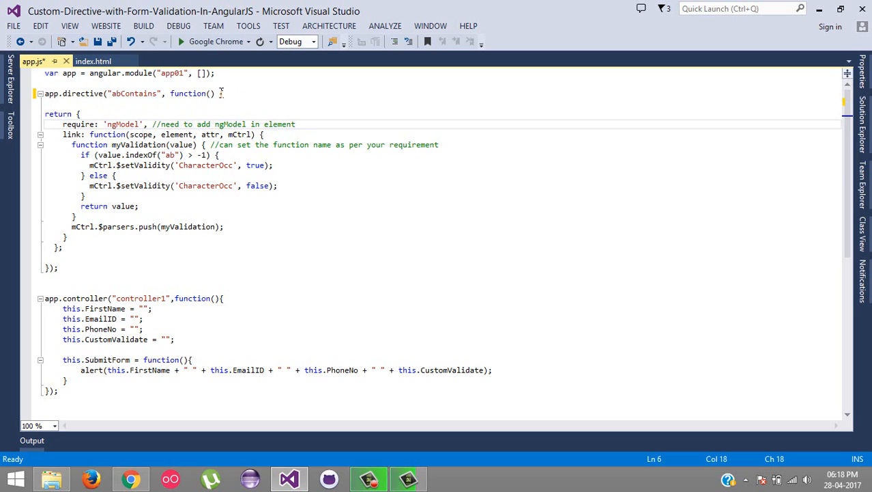
double_click(57, 114)
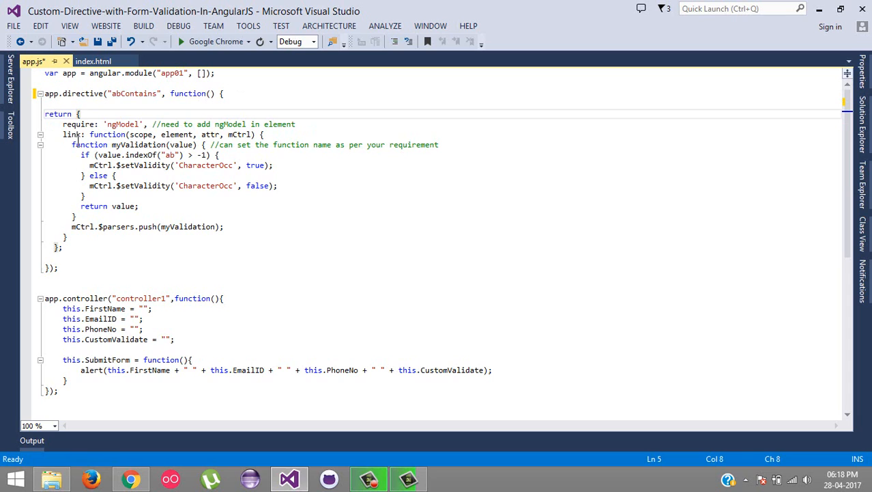
double_click(79, 124)
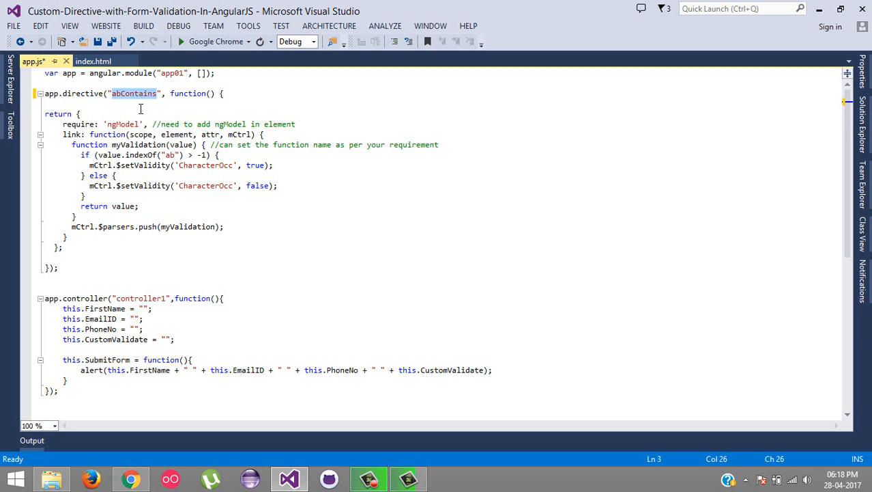
double_click(122, 123)
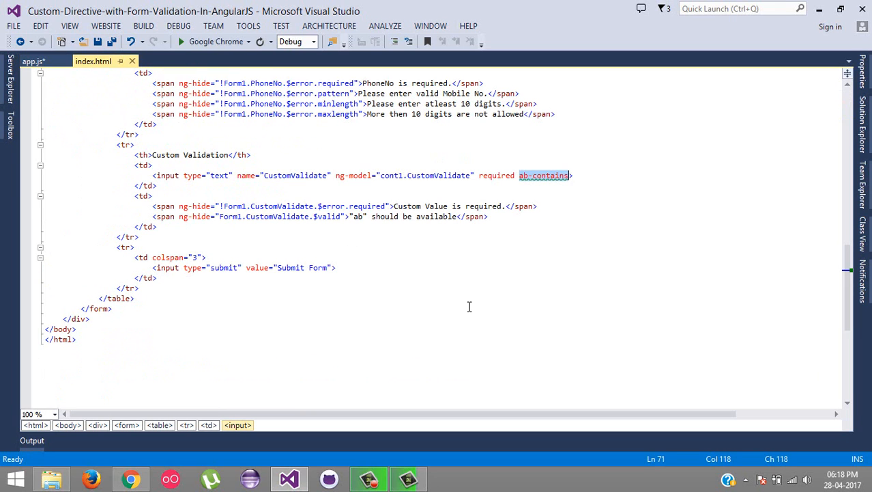
Step: Select the ng-model attribute in index.html, then bring up app.js
double_click(401, 176)
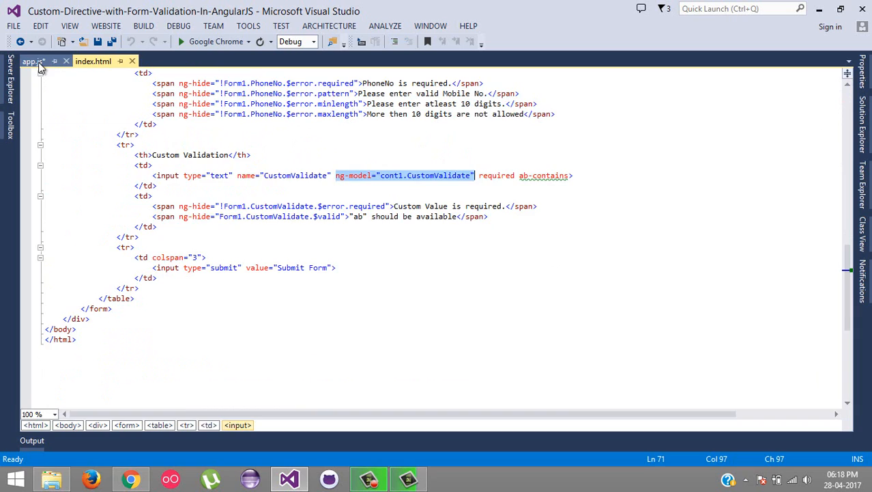
left_click(33, 61)
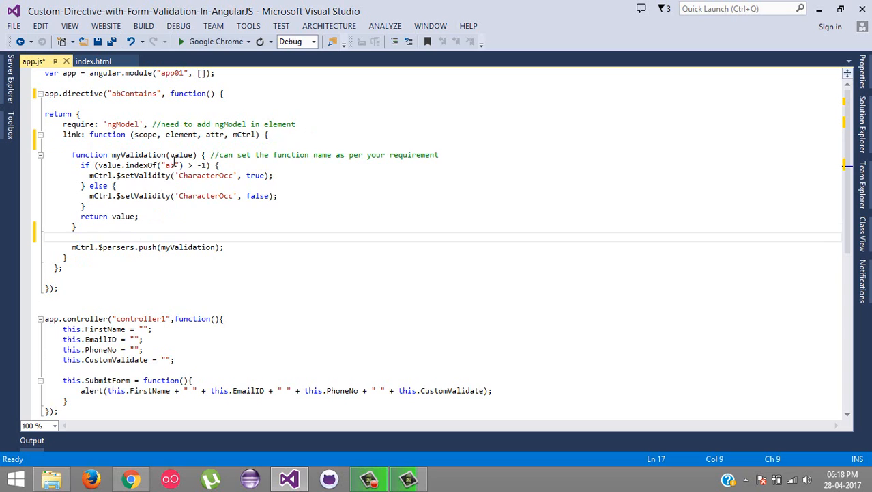
double_click(138, 155)
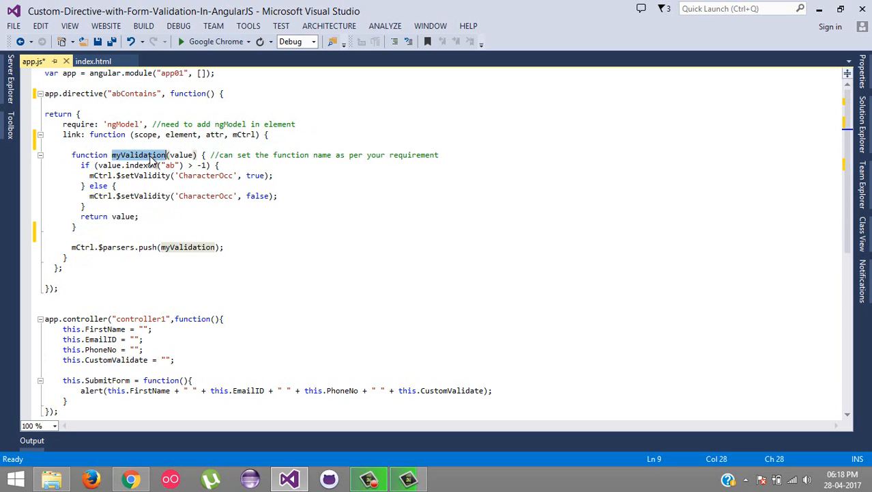
double_click(188, 247)
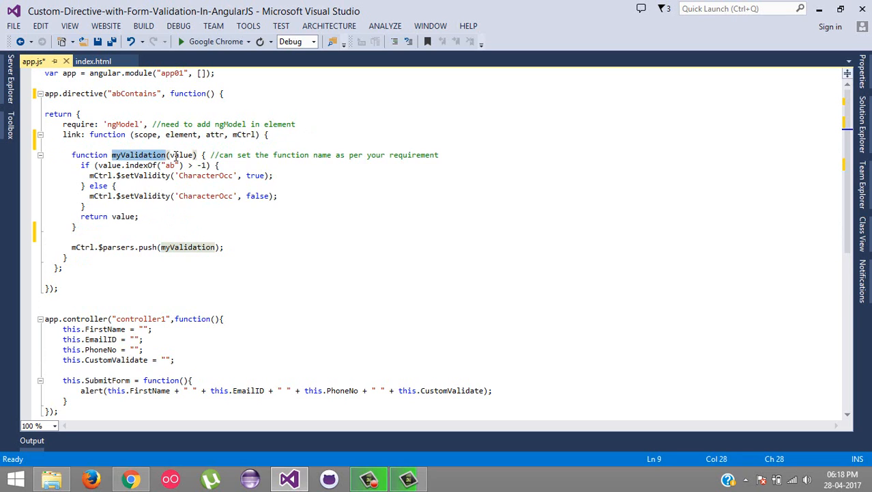
double_click(181, 155)
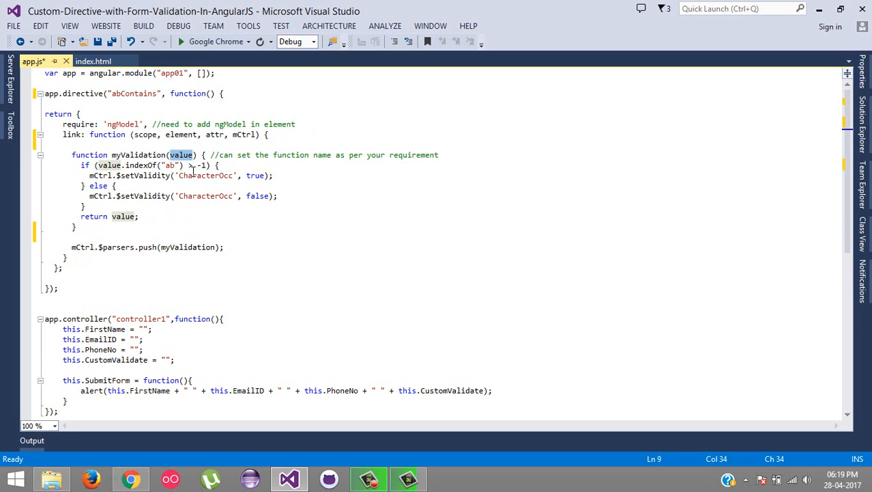
left_click(130, 478)
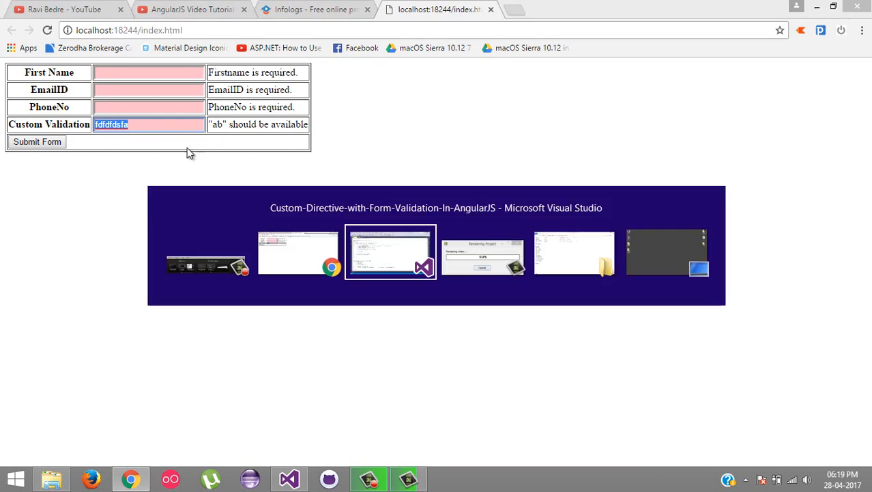
left_click(391, 253)
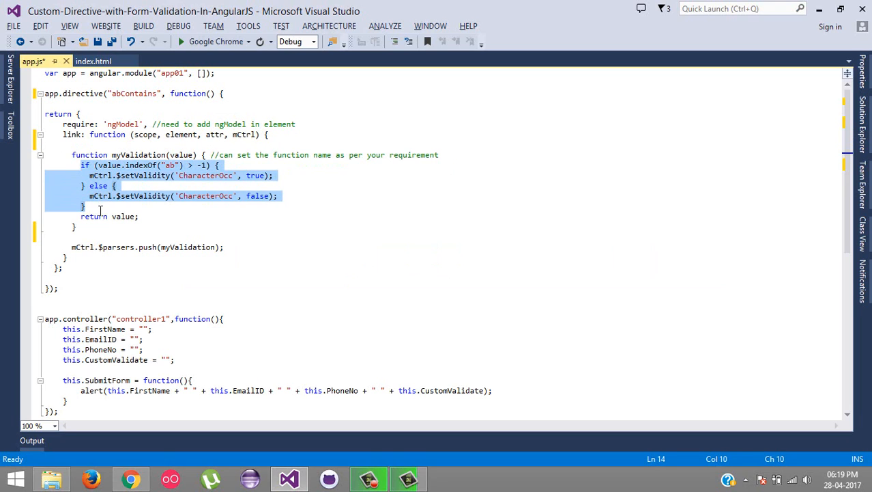
left_click(140, 217)
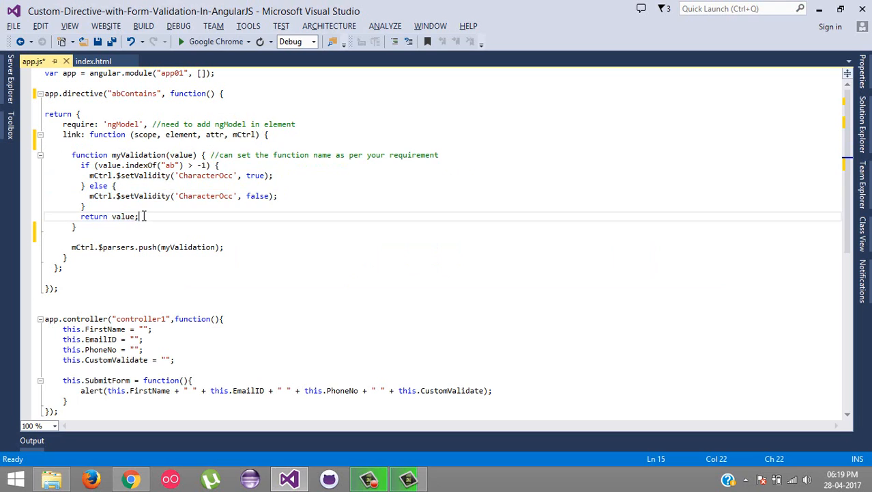
left_click(169, 165)
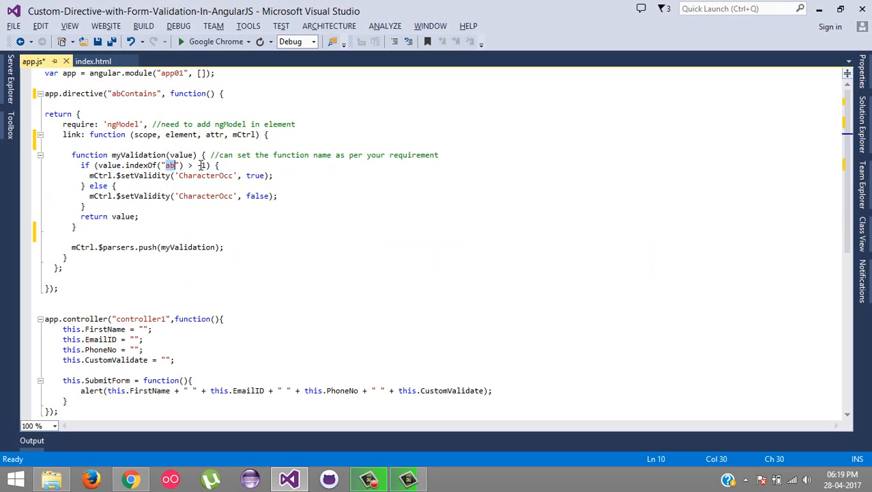
type("-")
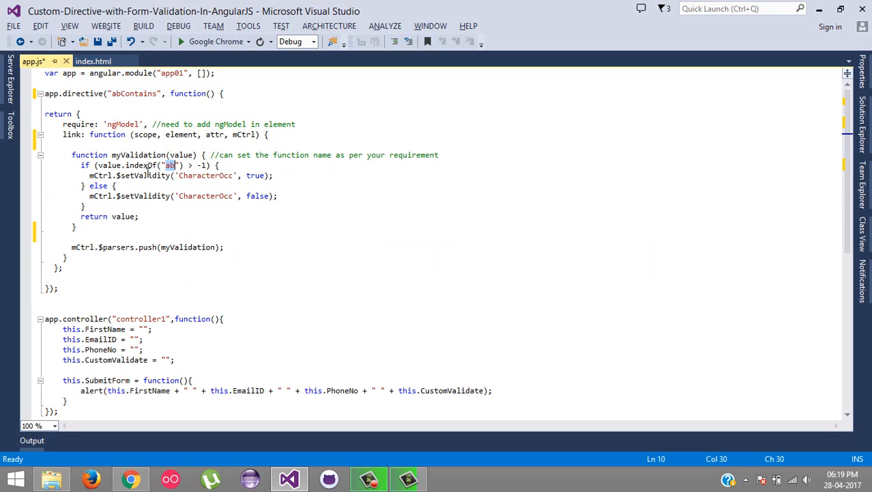
double_click(100, 175)
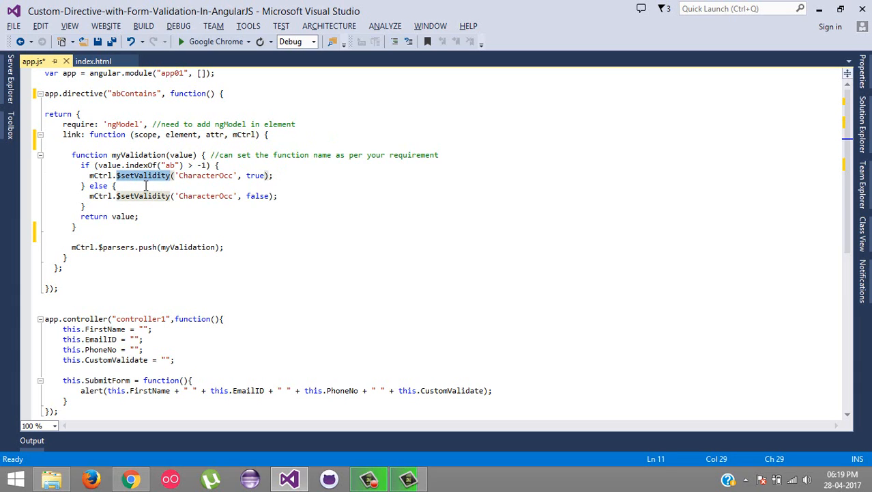
mouse_move(145, 175)
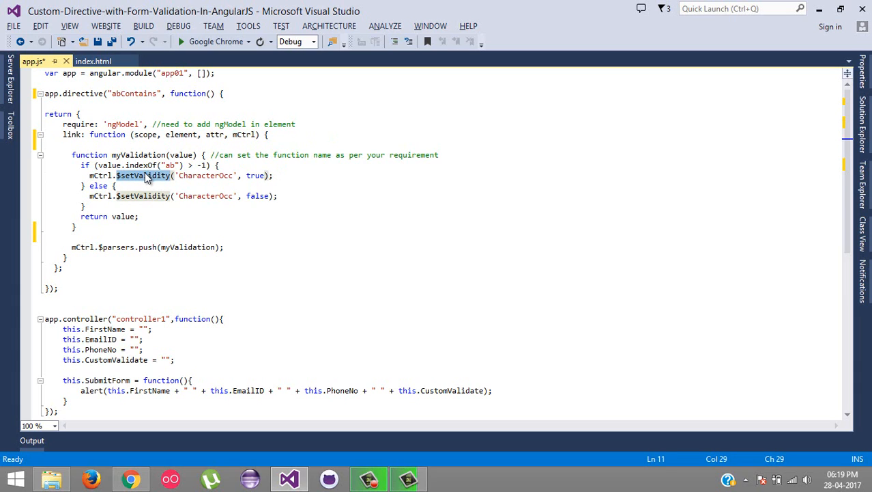
double_click(205, 175)
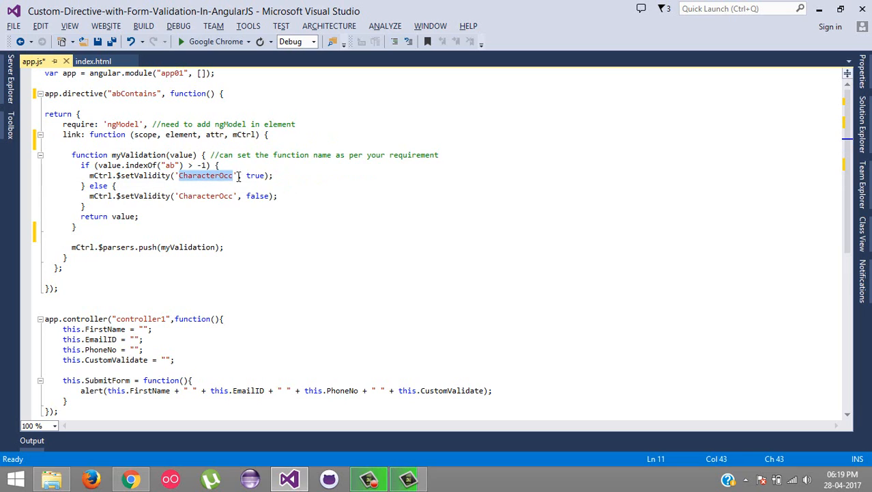
double_click(256, 176)
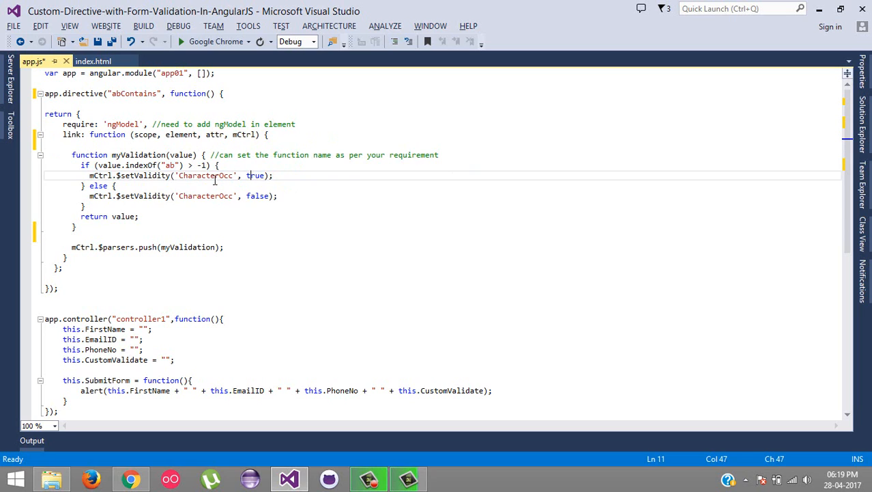
left_click(255, 196)
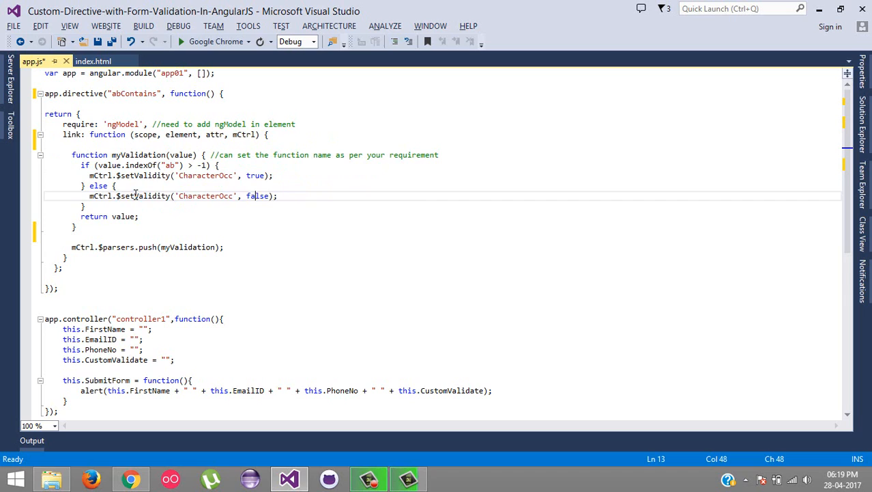
double_click(257, 196)
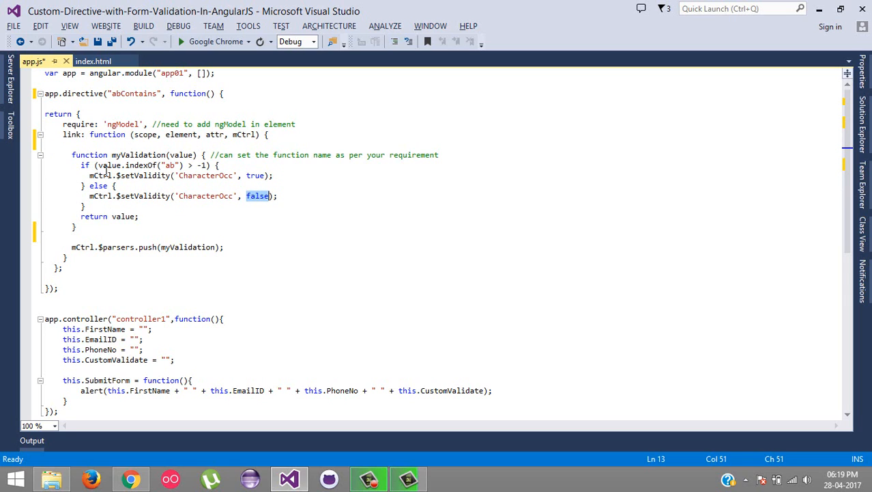
double_click(123, 216)
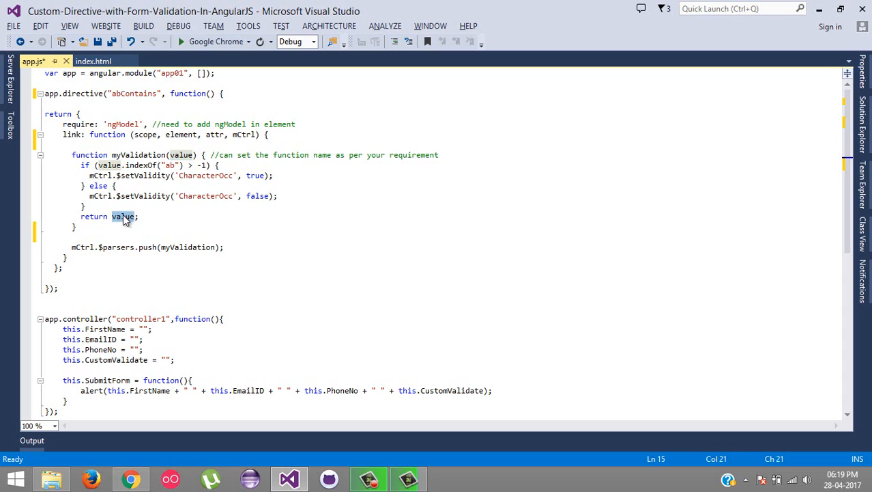
mouse_move(146, 159)
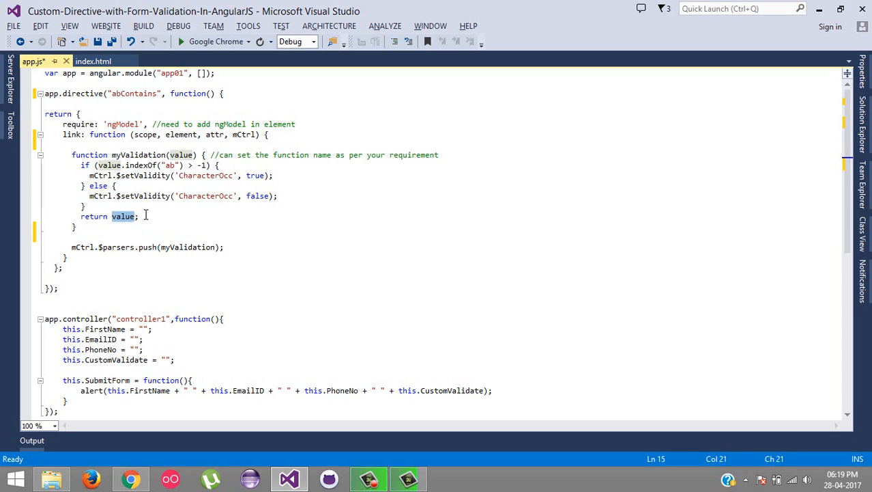
left_click_drag(139, 216, 78, 165)
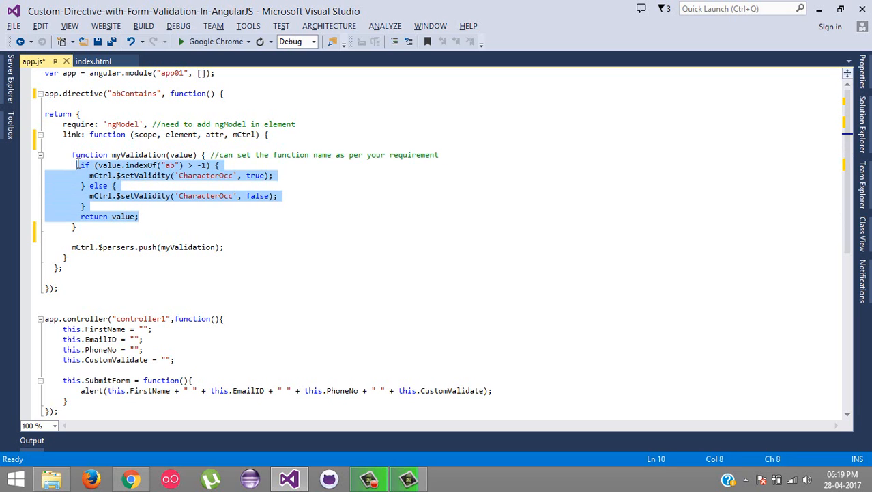
left_click(144, 154)
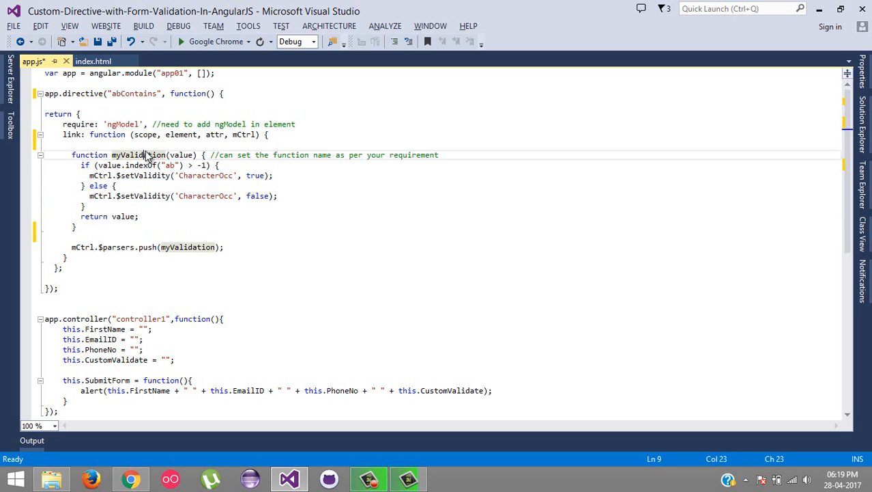
double_click(138, 154)
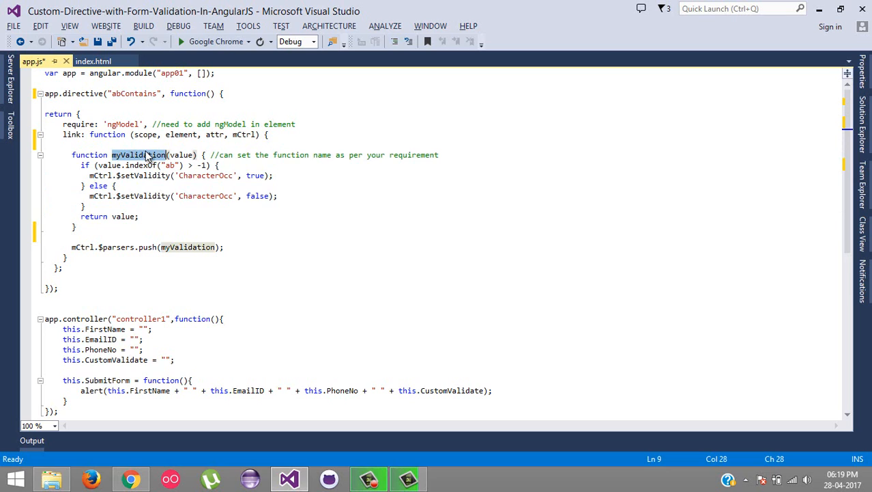
left_click(188, 246)
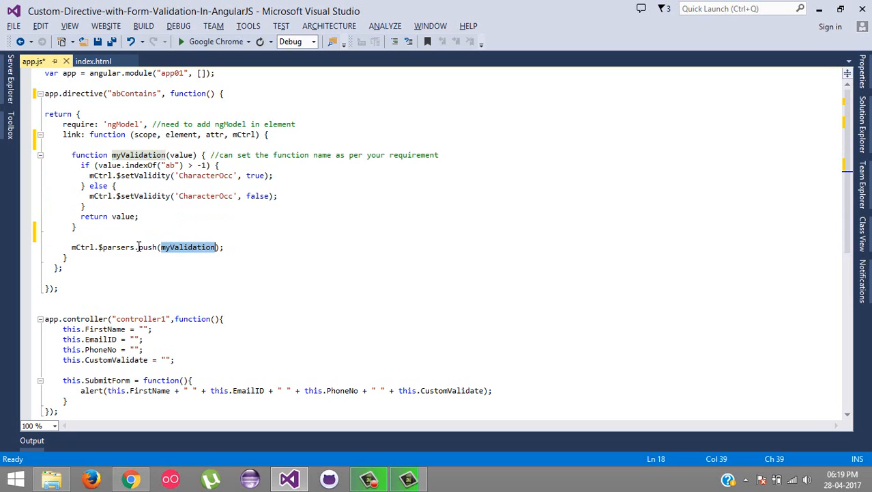
double_click(116, 246)
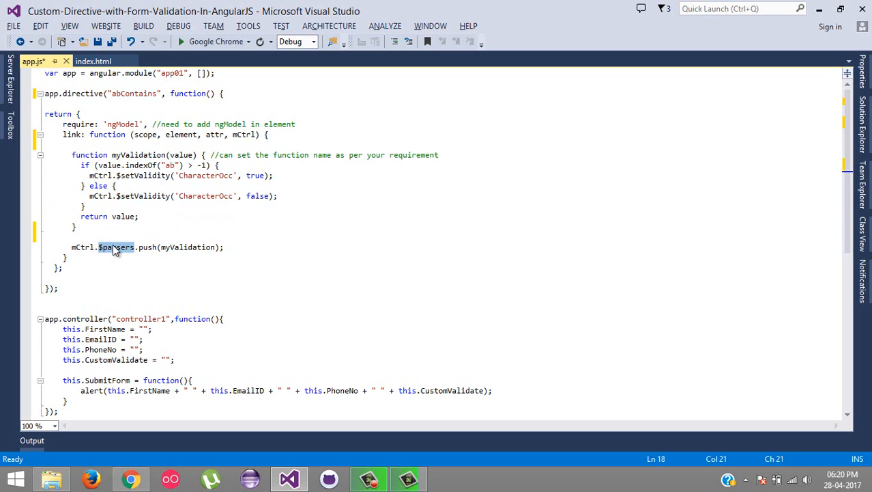
mouse_move(114, 247)
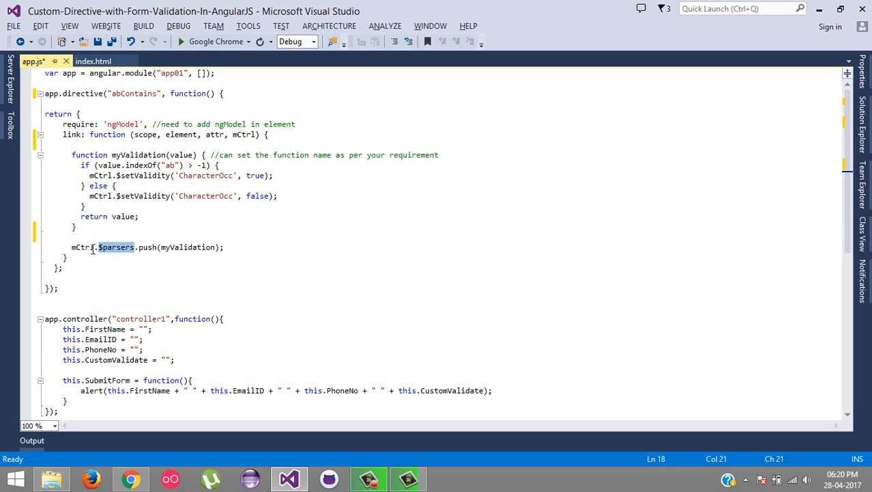
double_click(187, 246)
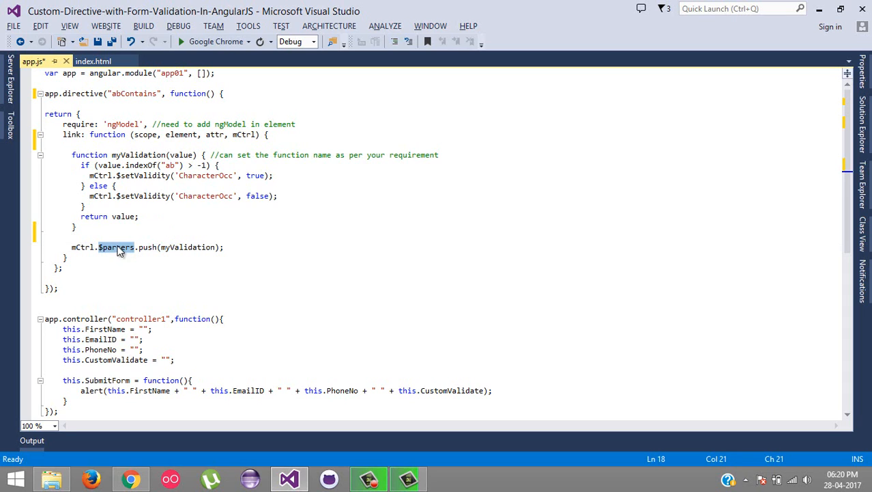
double_click(189, 247)
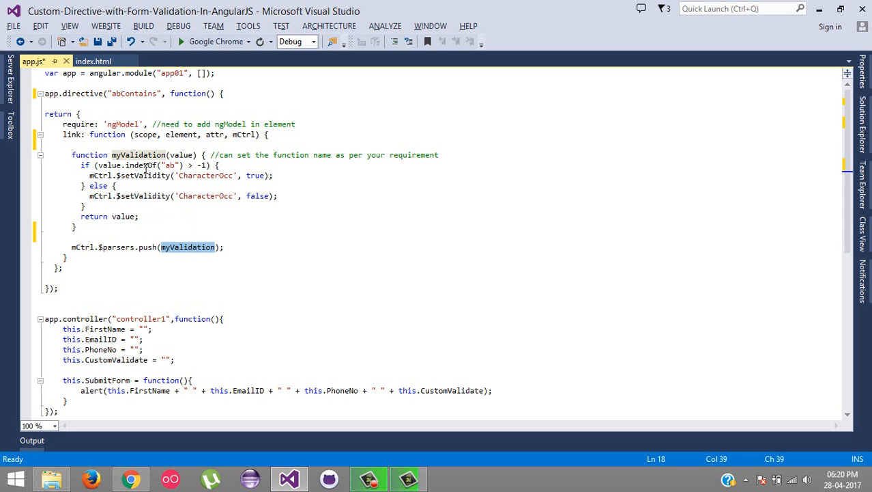
mouse_move(114, 160)
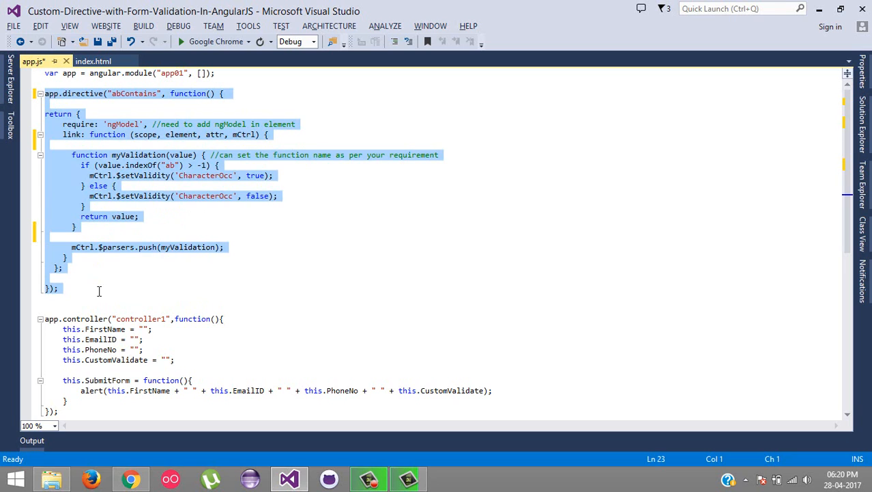
Step: Compare the ab-contains attribute in index.html with the abContains directive name in app.js
left_click(93, 61)
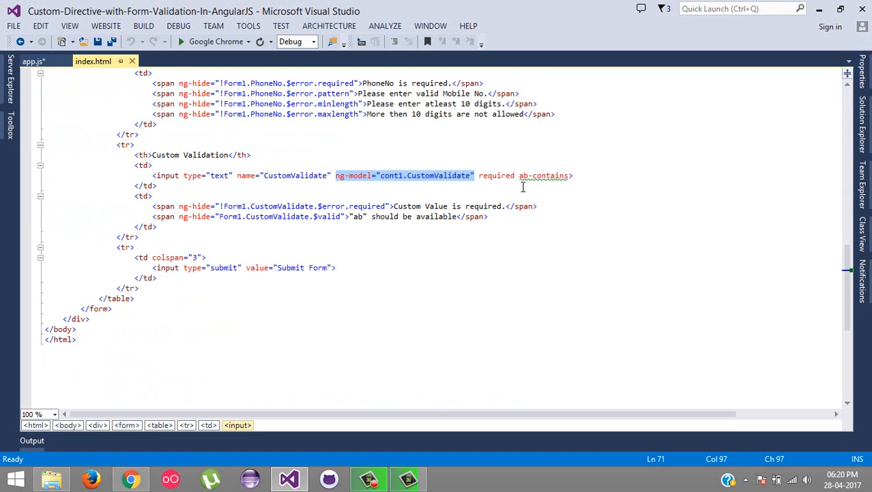
double_click(545, 176)
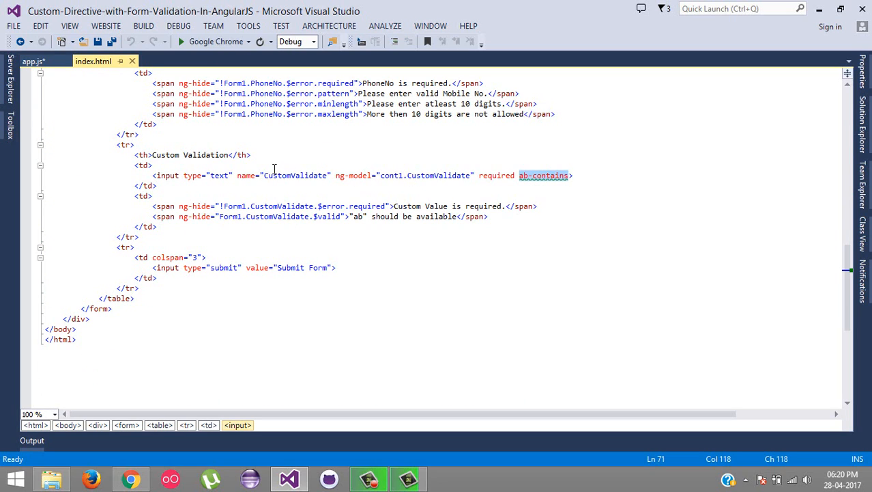
mouse_move(39, 65)
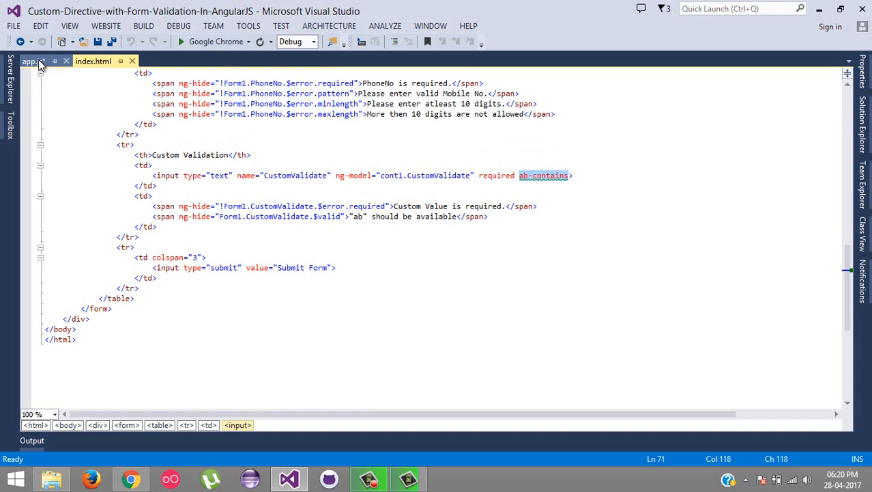
left_click(32, 61)
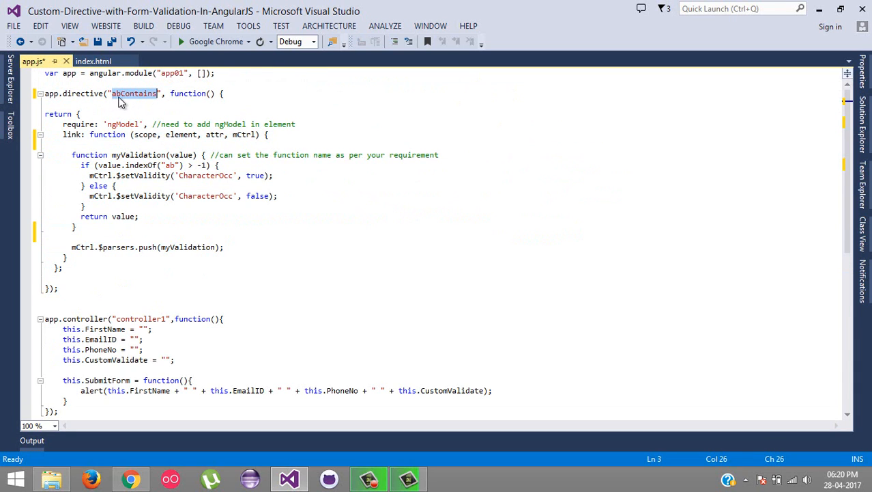
left_click(117, 93)
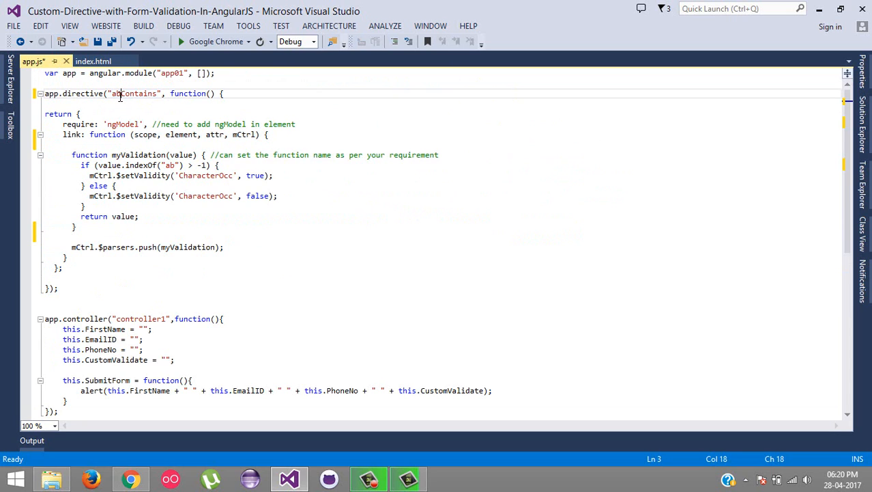
left_click(92, 60)
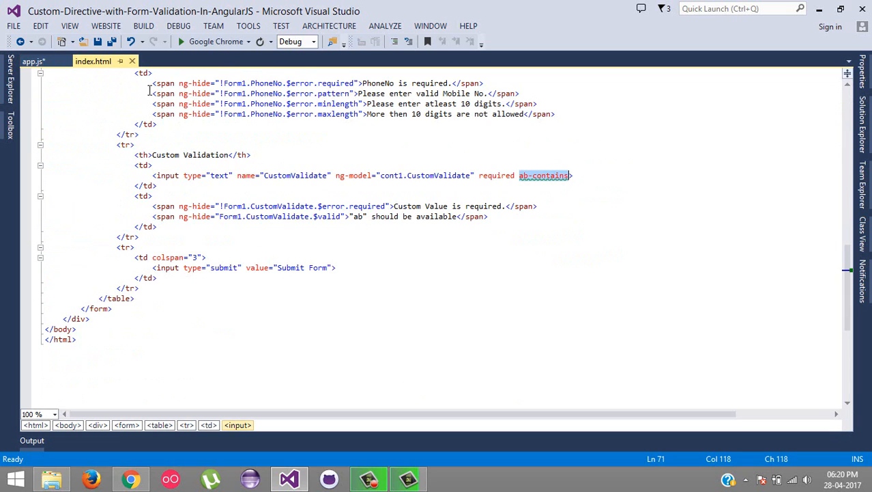
Step: Type the notes 'abContains, abcontians, ab-contains' after the Custom Validation input tag
left_click(534, 175)
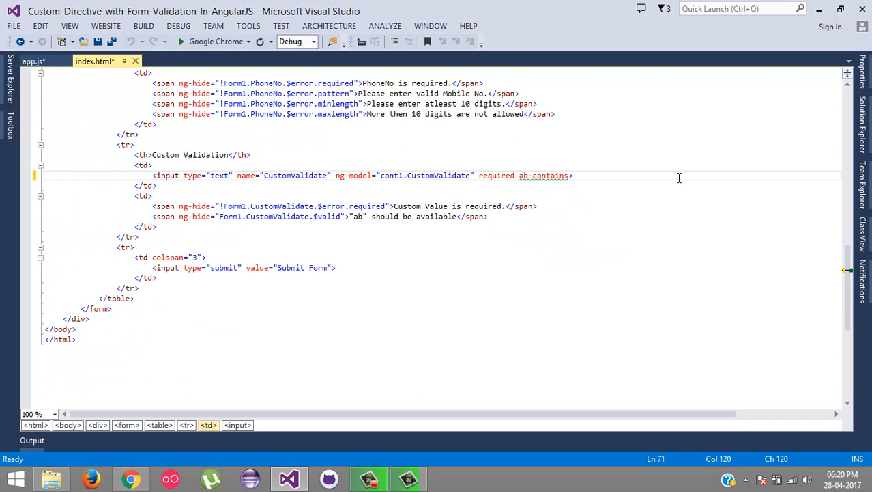
type("abConta")
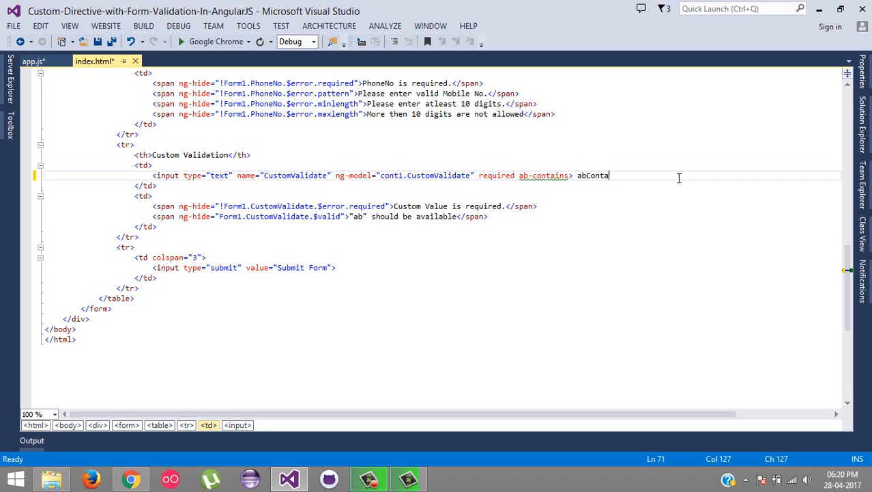
type("ins, a")
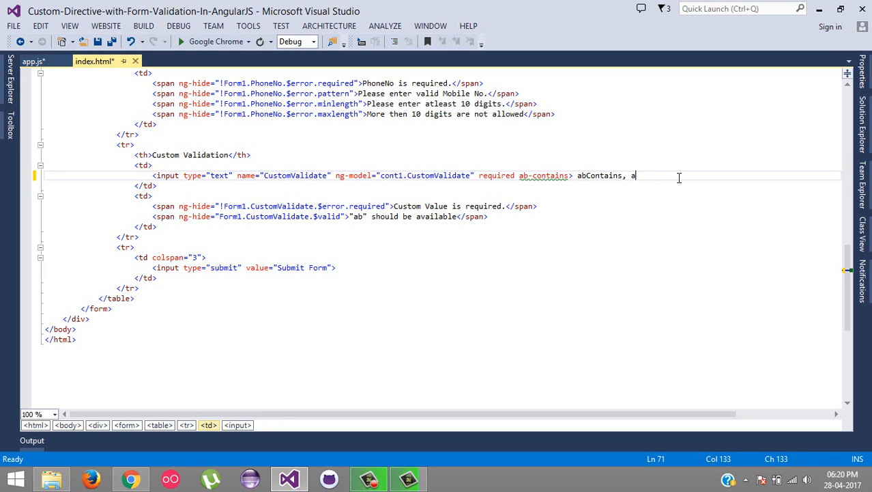
type("bcontians")
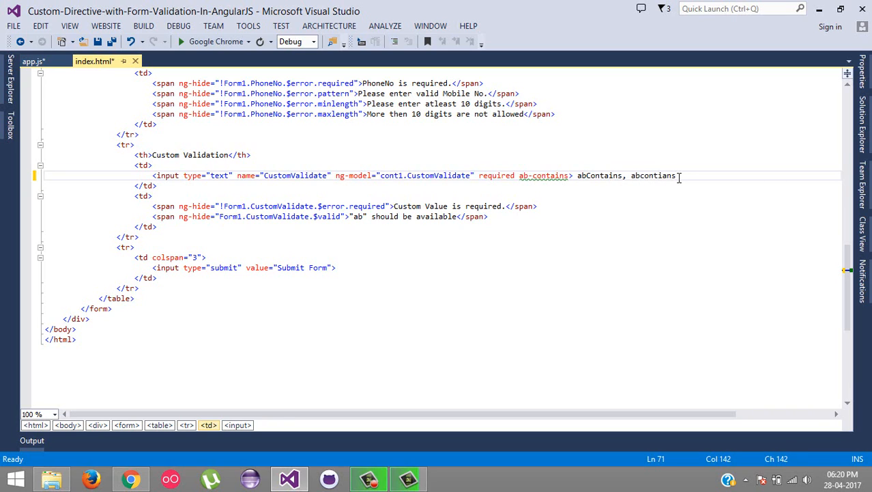
type("a")
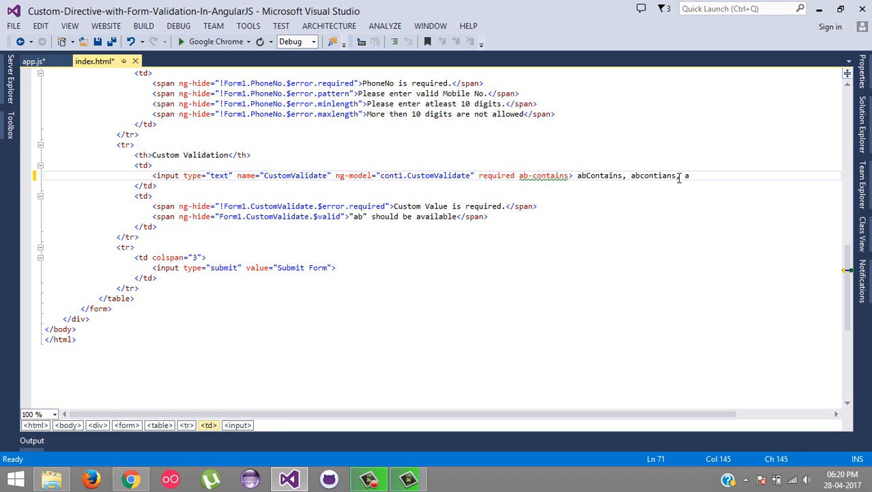
type("ab-contain")
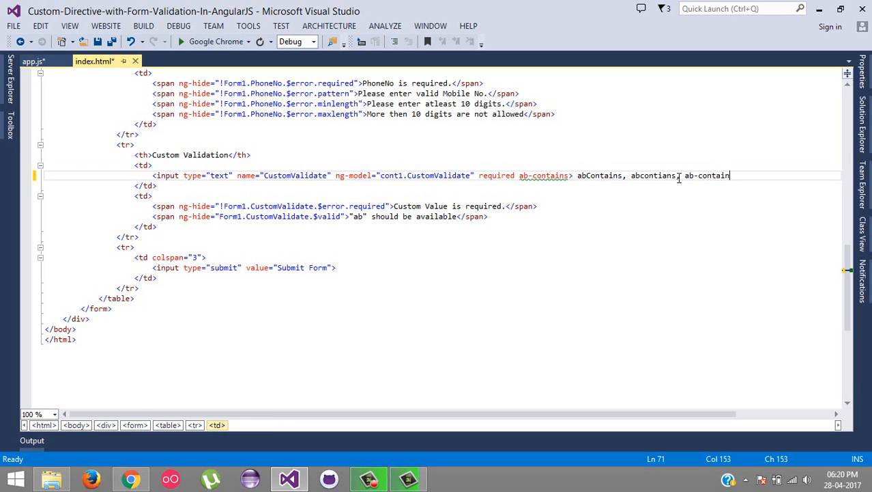
type("s")
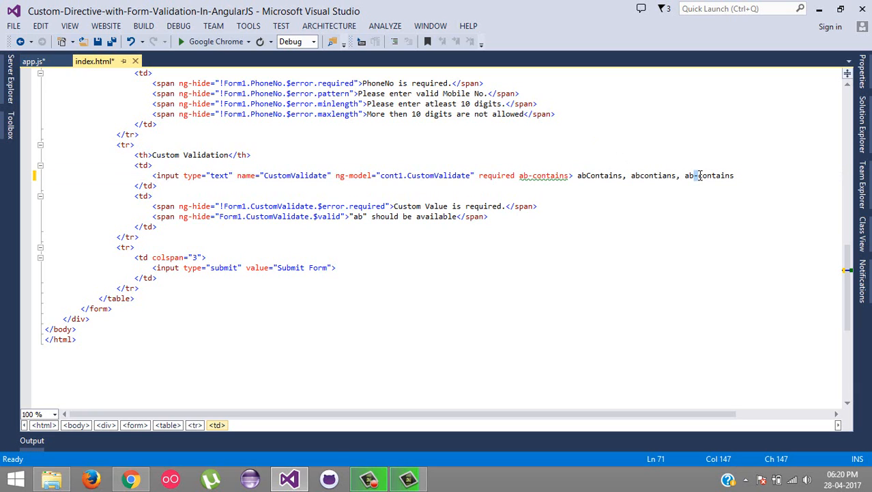
mouse_move(33, 60)
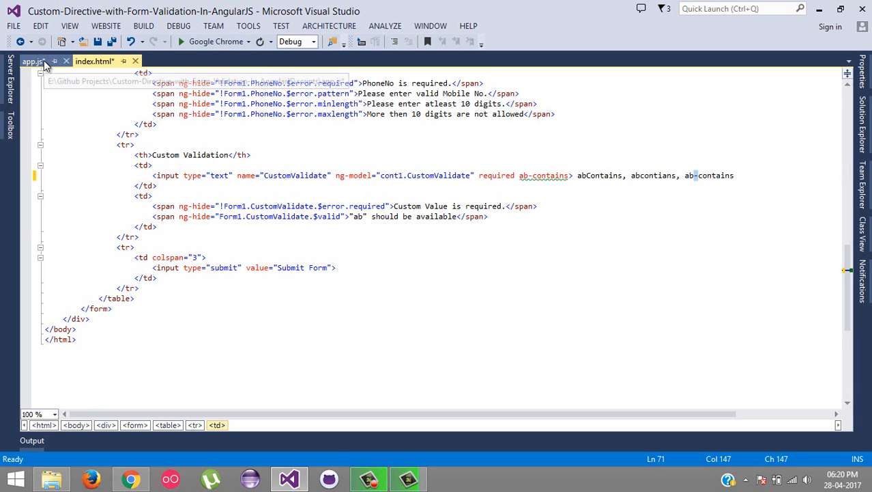
Step: Look at the abContains directive name in app.js, then return to index.html
left_click(32, 60)
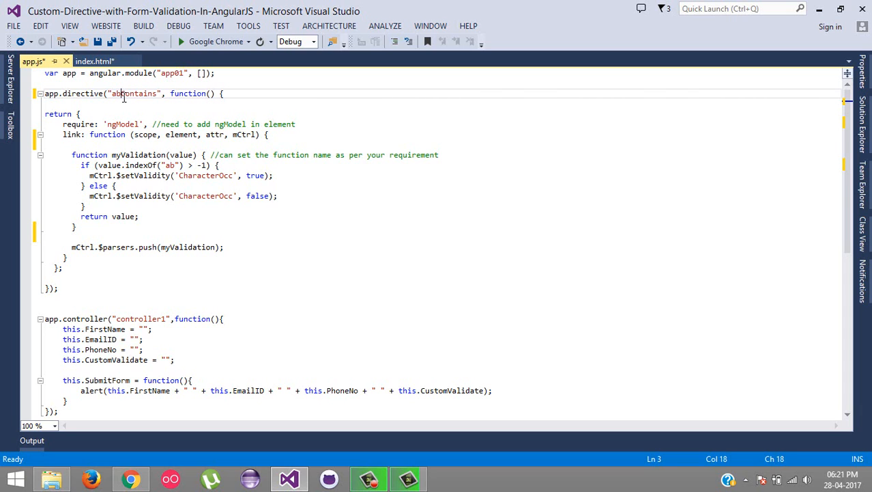
left_click(93, 61)
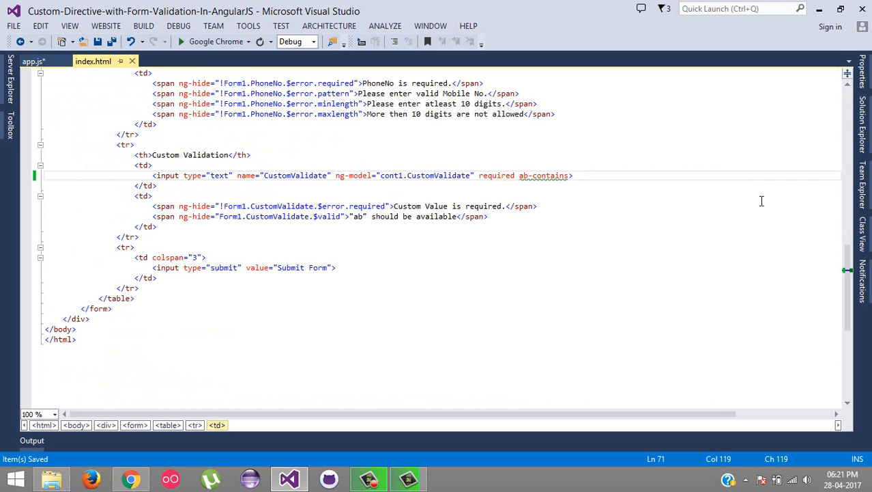
mouse_move(556, 214)
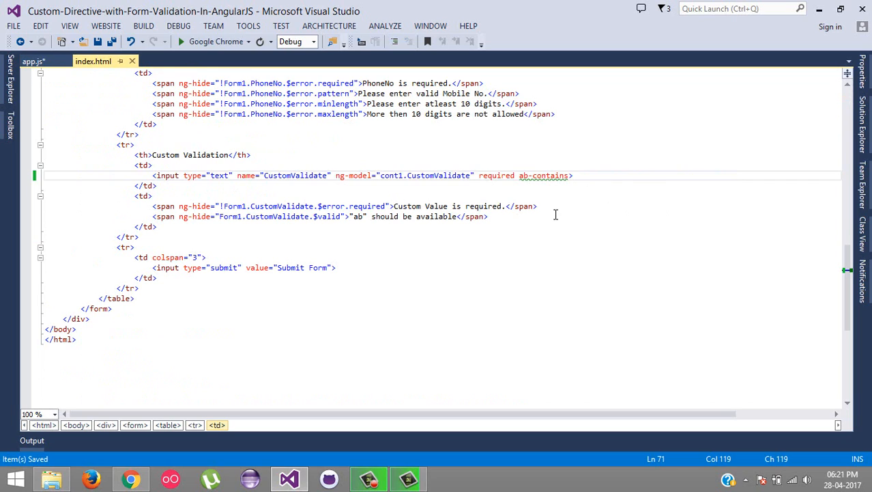
mouse_move(543, 175)
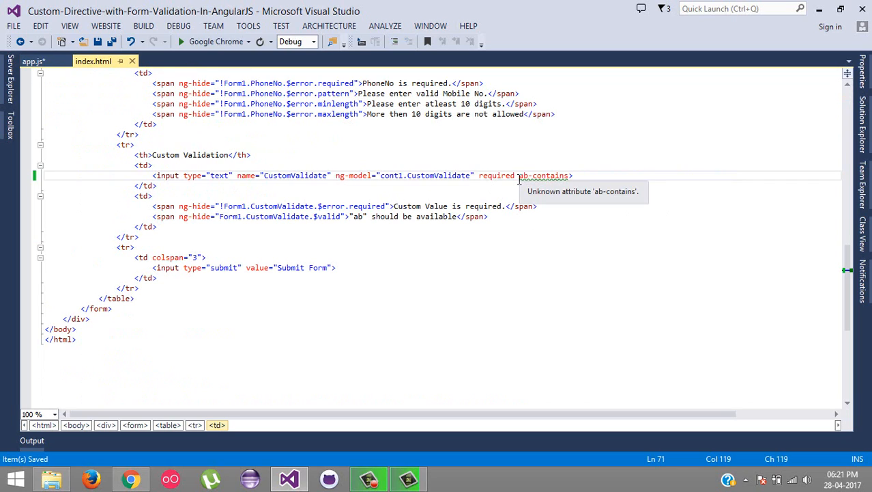
Step: Select the 'Custom Value is required' message and $valid condition, then view app.js
left_click(149, 205)
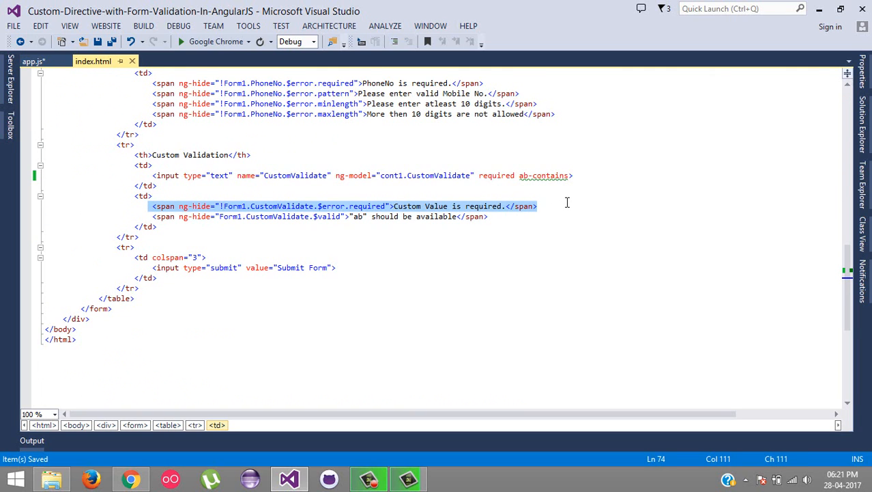
left_click(354, 205)
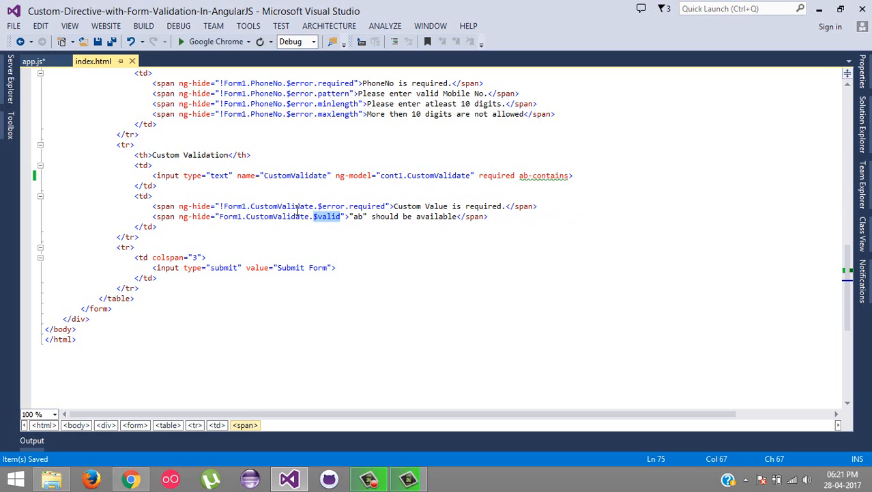
mouse_move(327, 215)
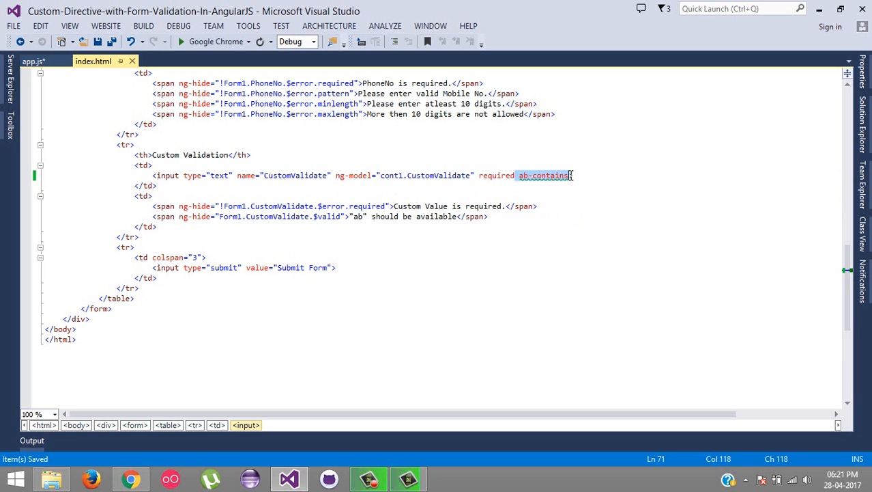
mouse_move(561, 183)
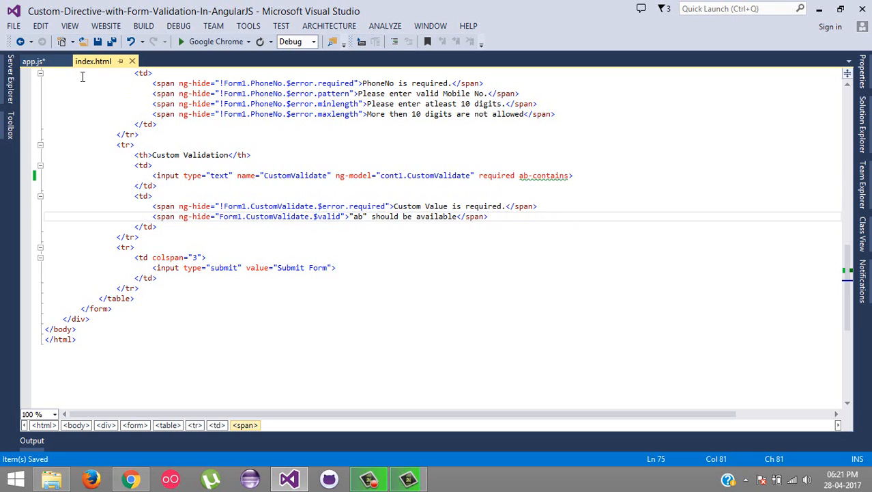
left_click(33, 61)
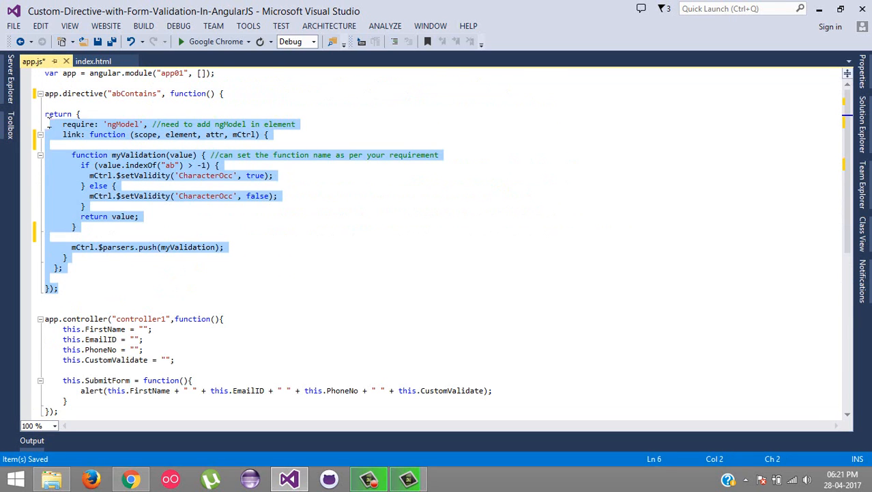
Step: Select the submit alert line in app.js and run the page in Chrome
left_click(96, 380)
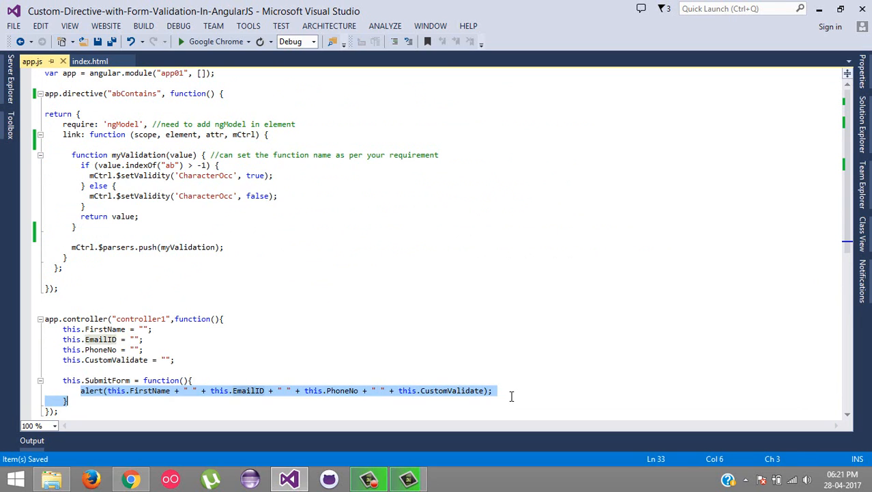
left_click(131, 477)
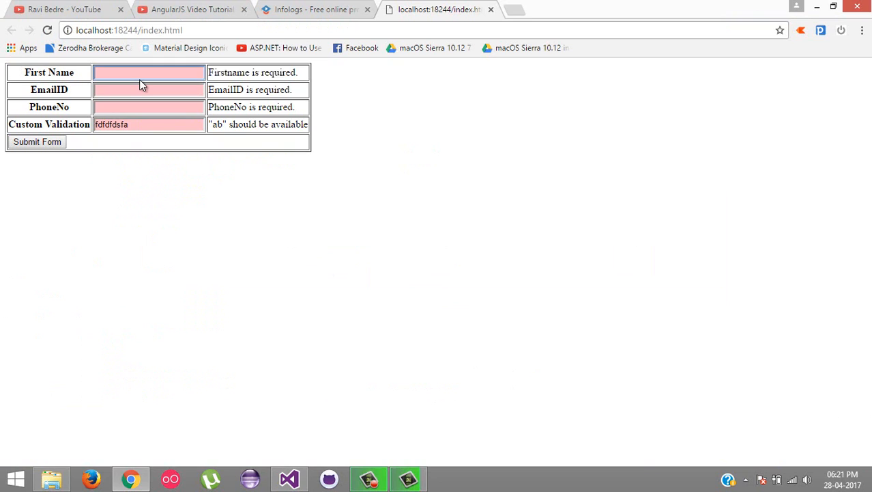
type("abhishek")
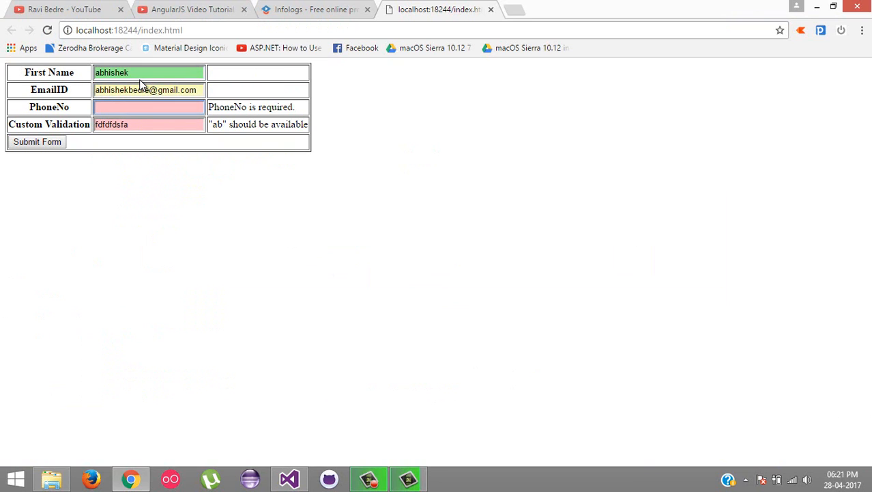
type("6325417")
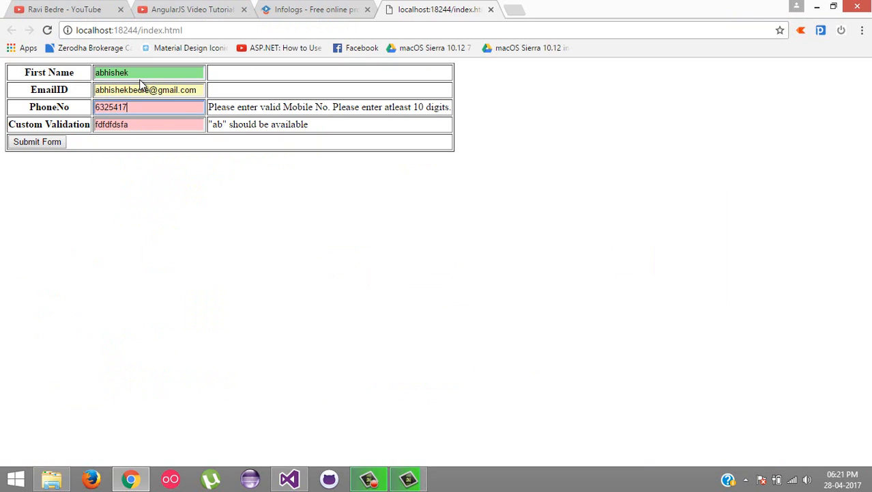
type("890")
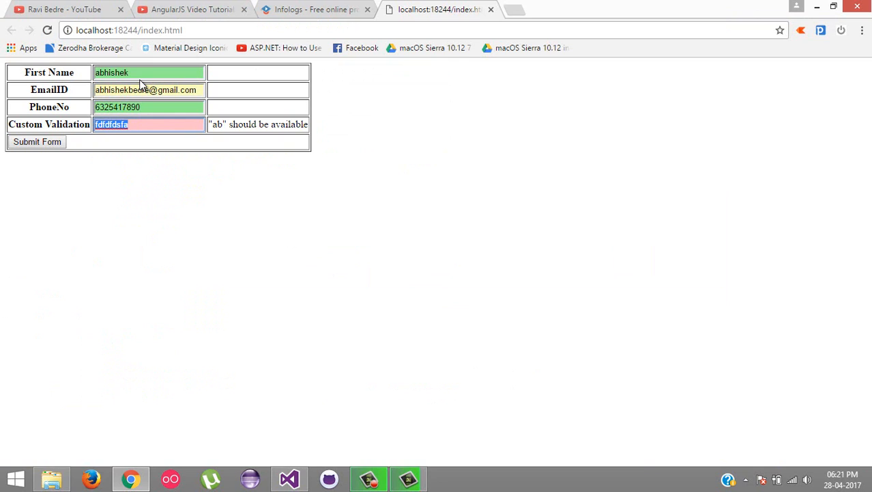
type("b")
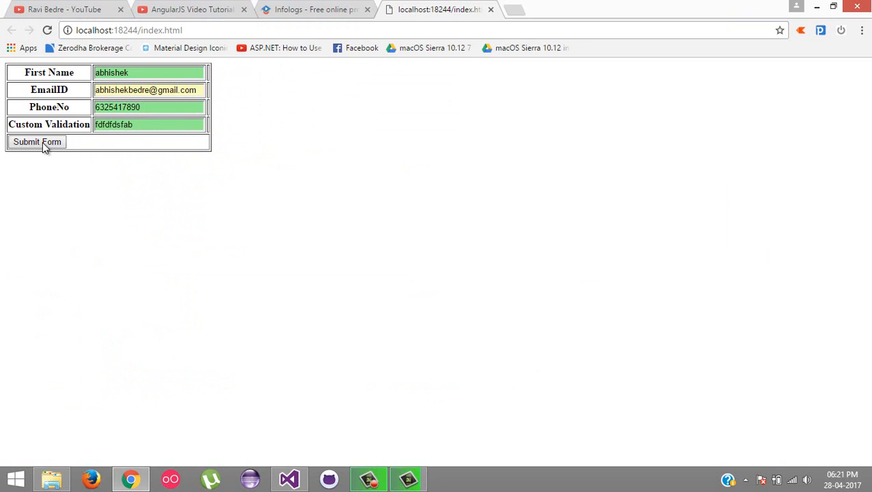
left_click(37, 141)
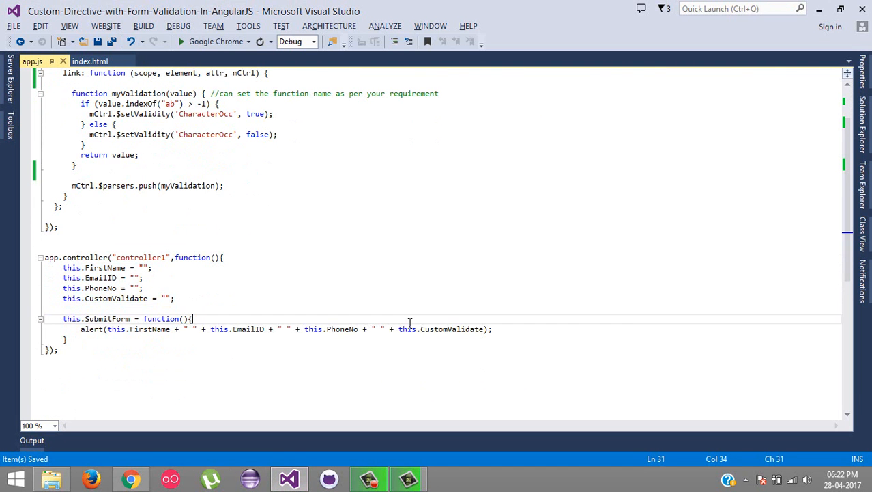
Step: Scroll app.js, glance between tabs, and settle on the index.html markup
scroll("up", 3)
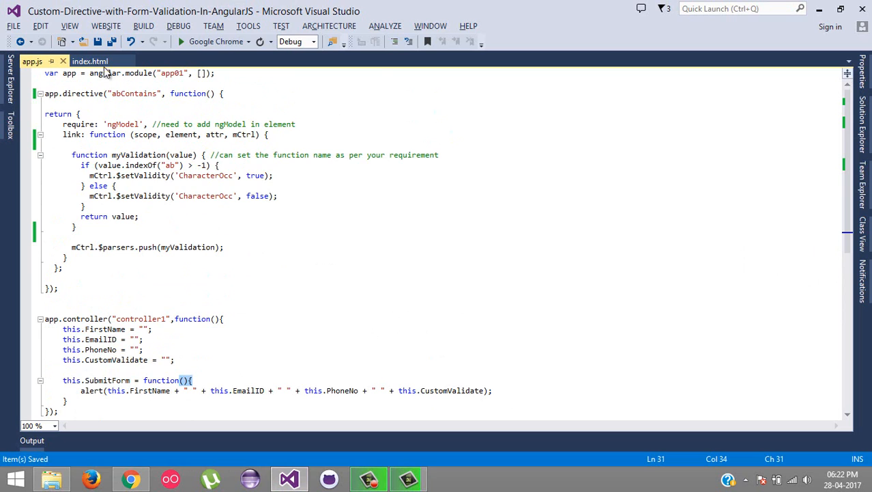
left_click(90, 61)
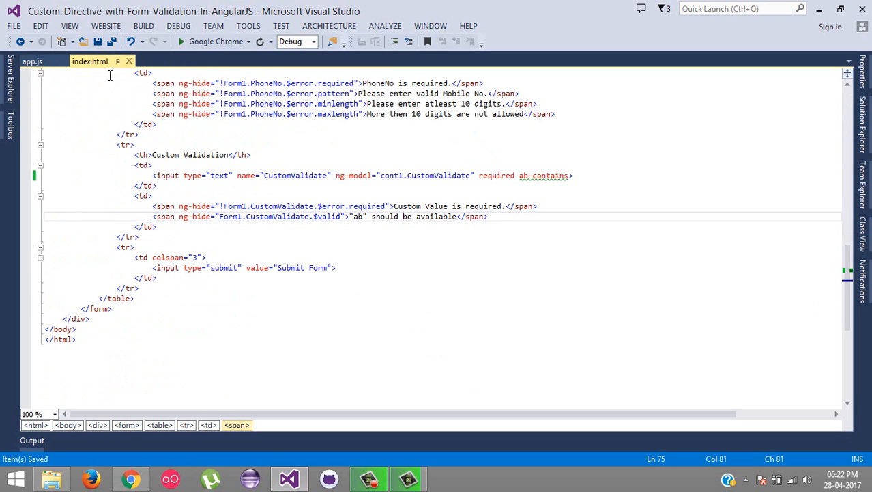
mouse_move(401, 237)
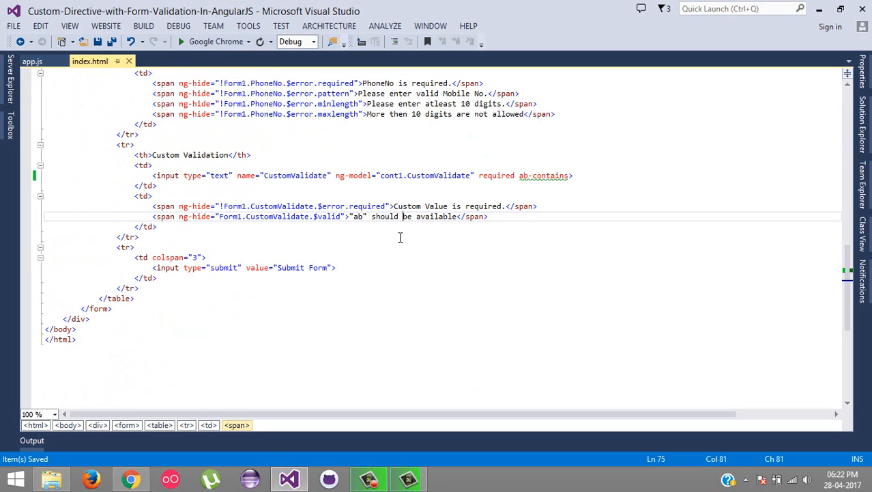
left_click(32, 61)
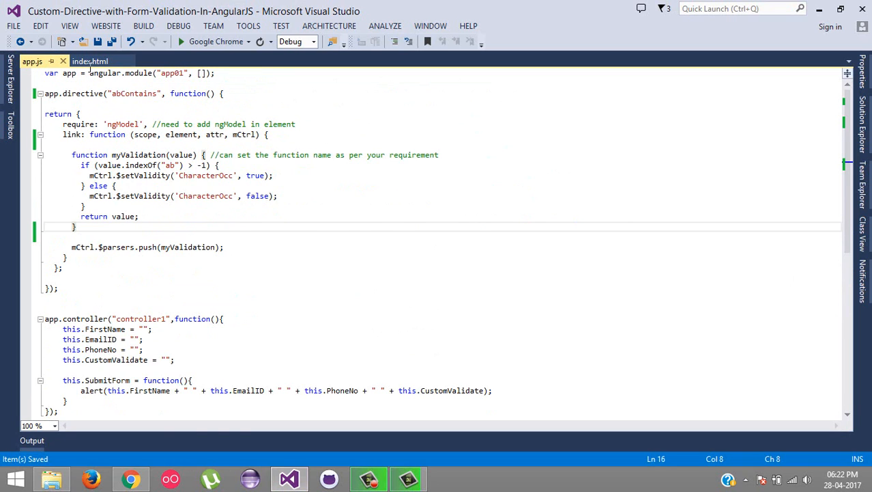
left_click(89, 60)
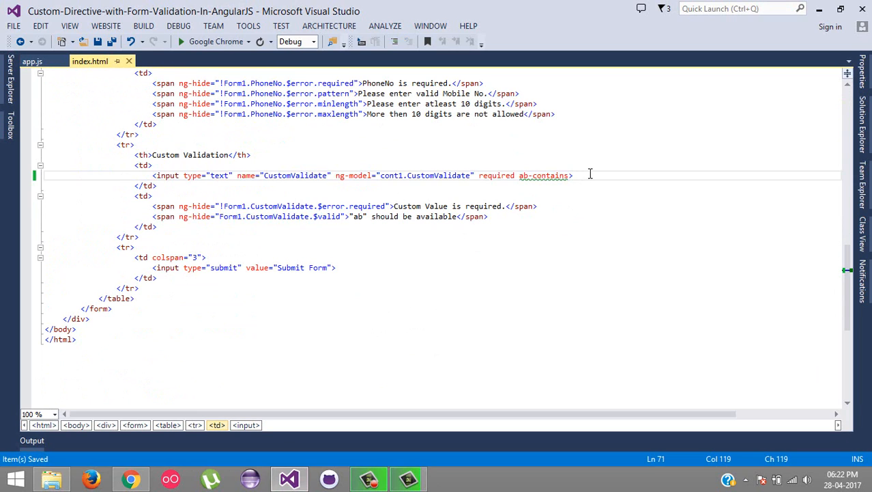
Step: Add an <ab-contains> element after the Custom Validation input and save index.html
type("<ab-contains></ab-contains>")
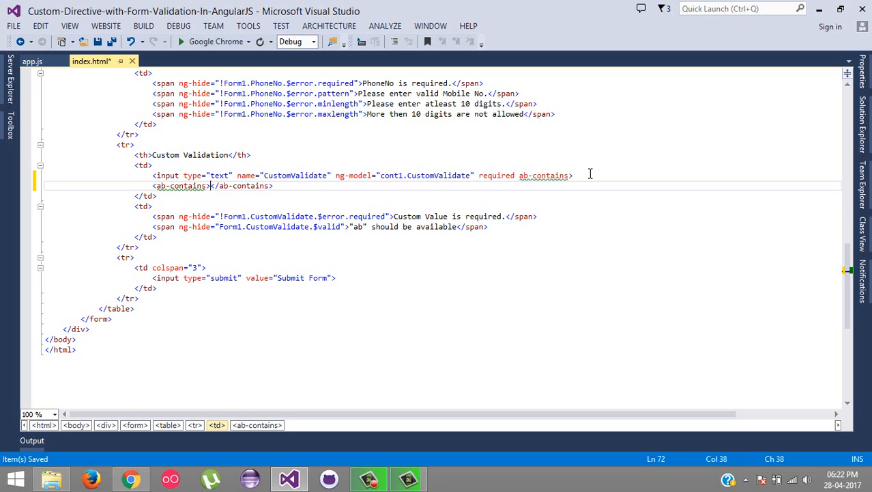
key("ctrl+s")
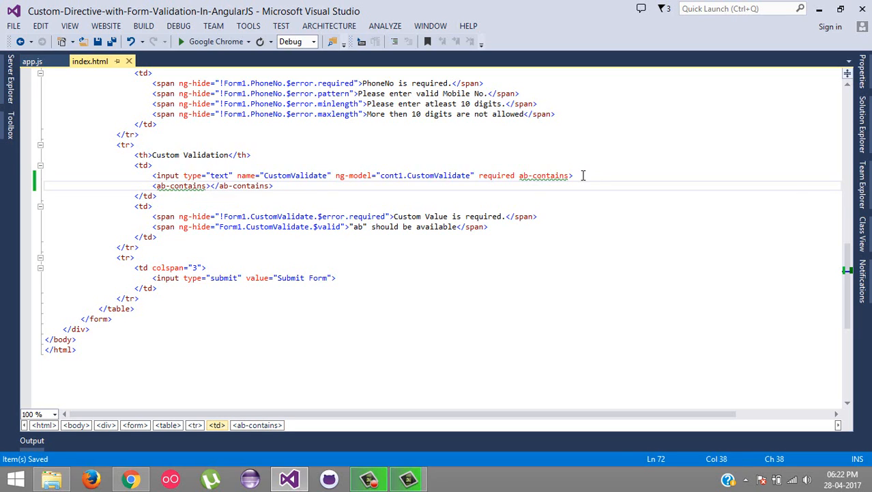
left_click(616, 175)
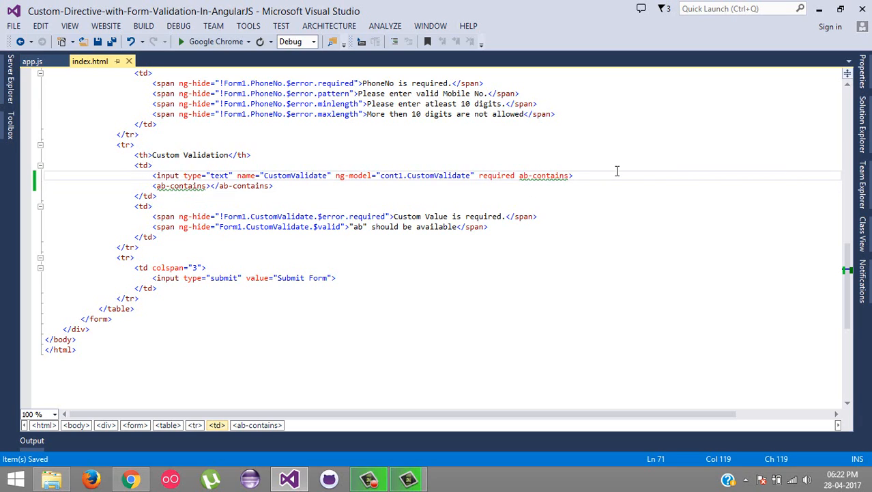
type("A")
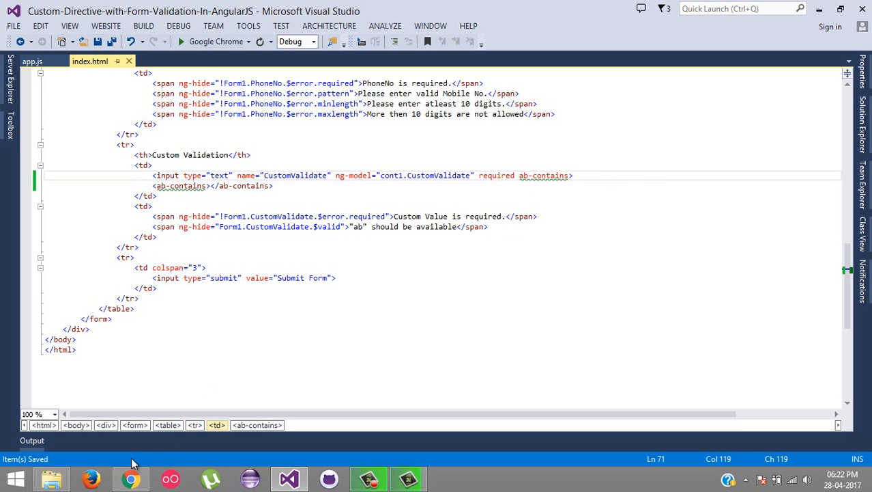
left_click(131, 477)
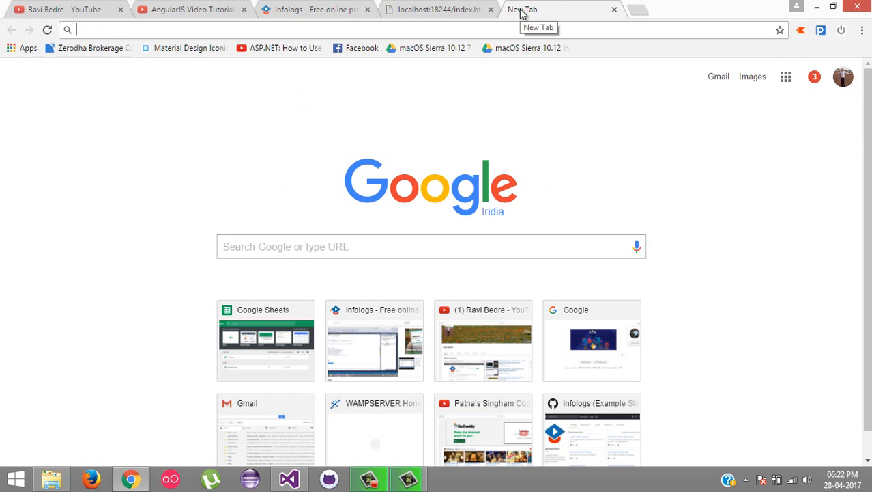
Step: Search for 'custom directive in angularjs' and open the AngularJS Creating Custom Directives guide
type("custom di")
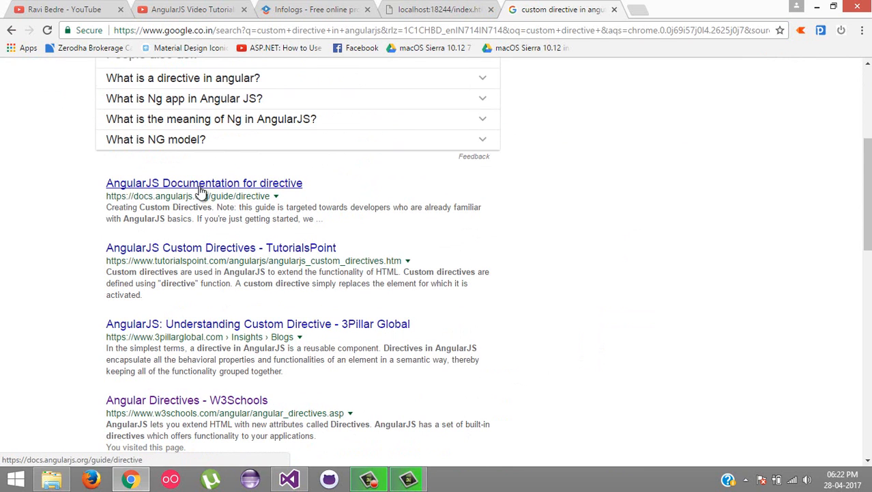
left_click(204, 182)
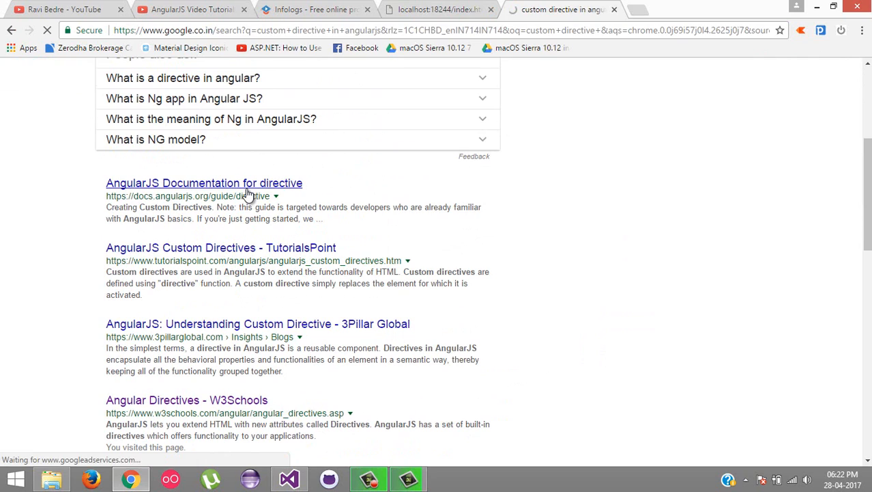
left_click(205, 182)
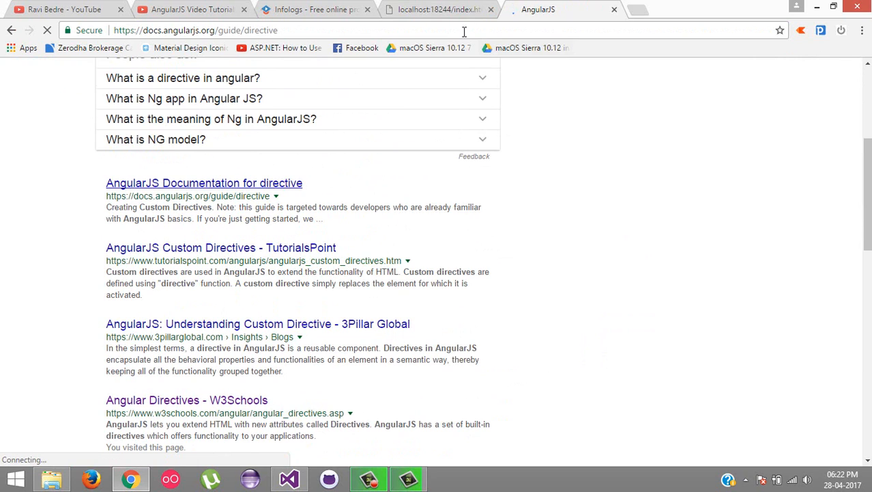
left_click(204, 182)
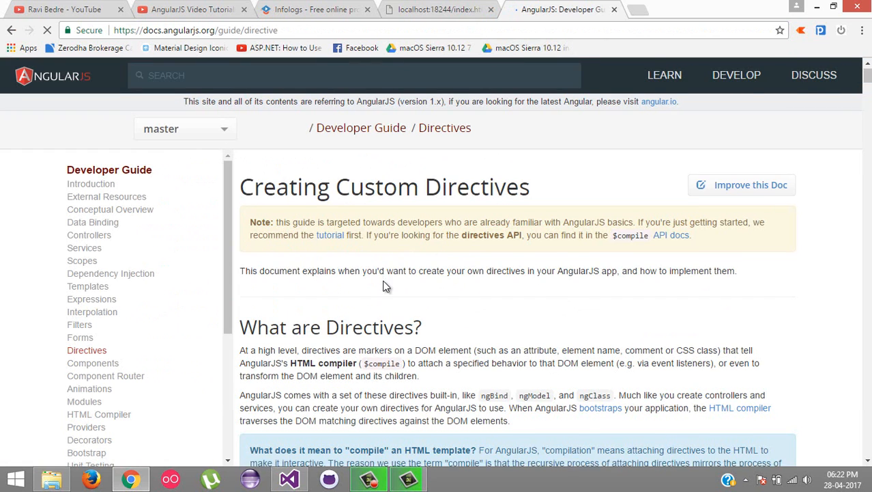
Step: Scroll the AngularJS directives guide down to the Directive types section
scroll("down", 3)
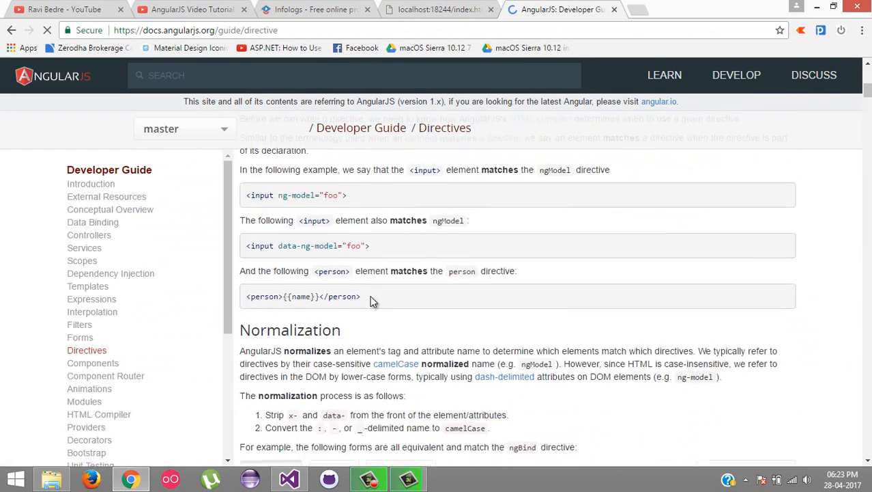
scroll("down", 3)
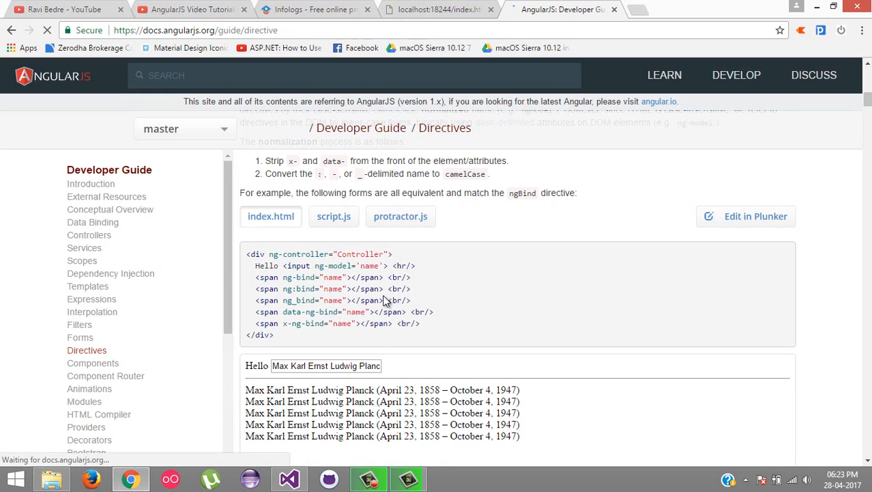
scroll("up", 3)
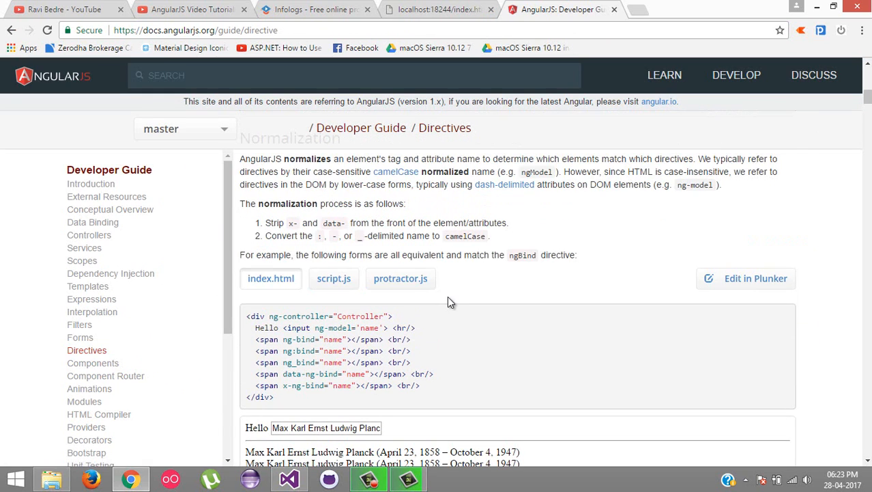
scroll("down", 3)
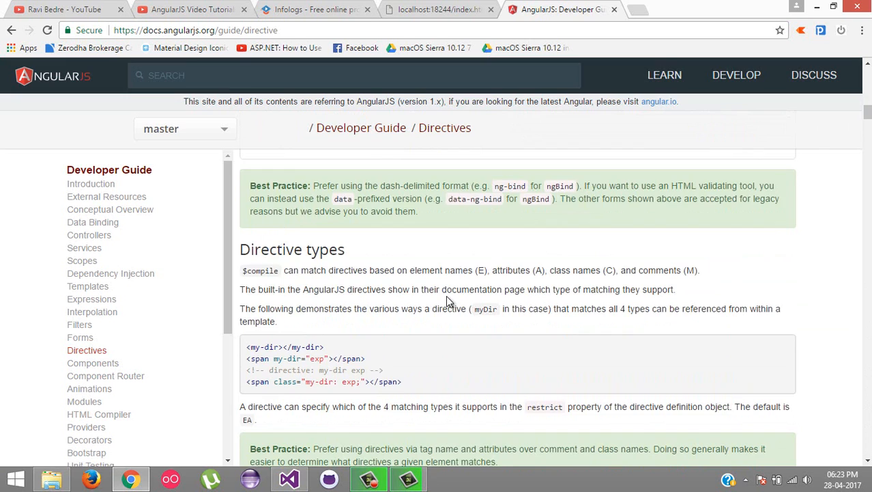
scroll("down", 3)
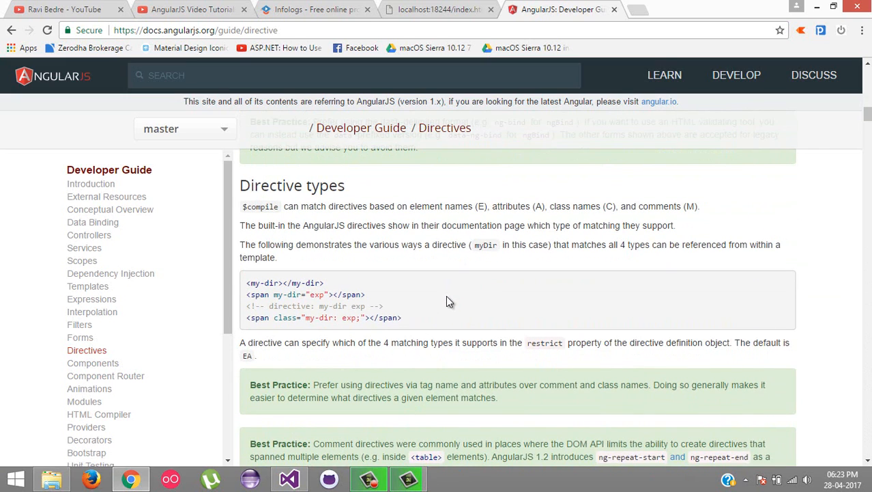
scroll("down", 3)
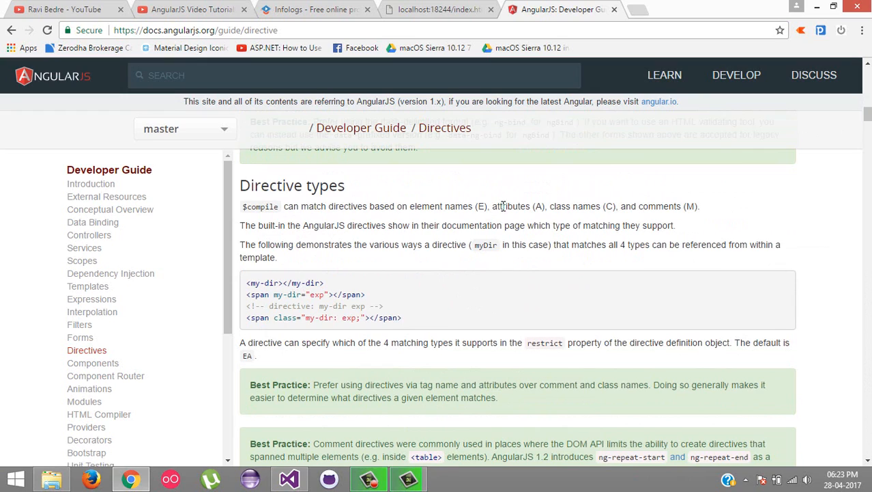
Step: Highlight the element, attribute, class and comment directive type names, then return to Visual Studio
double_click(458, 206)
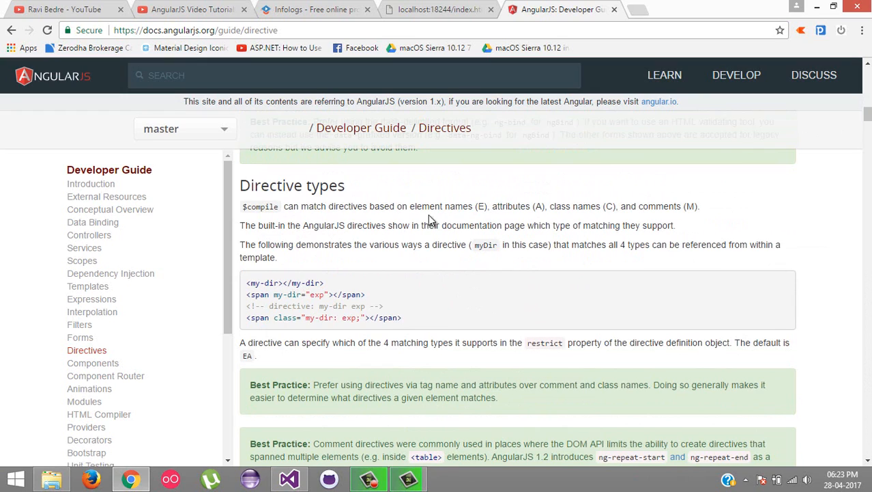
double_click(441, 206)
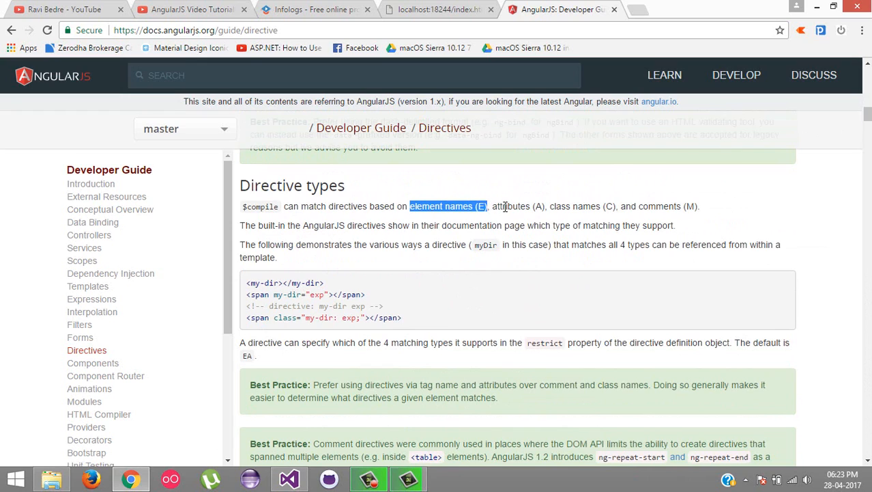
double_click(580, 206)
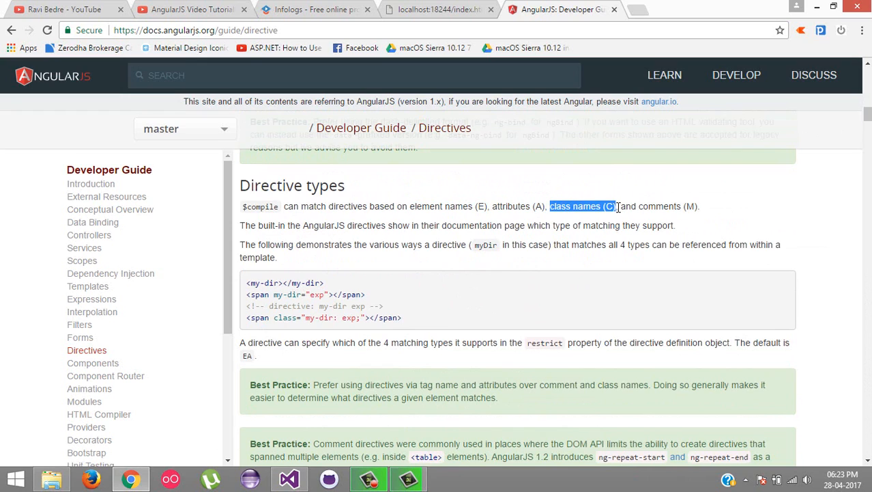
double_click(660, 206)
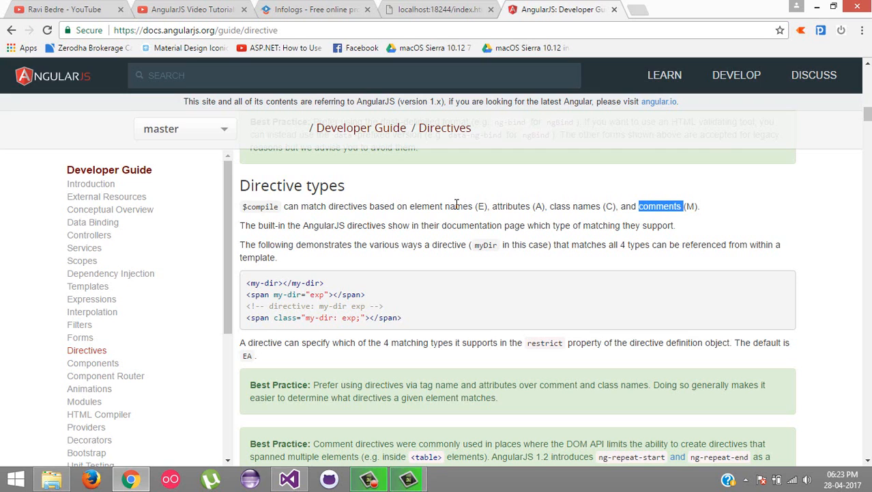
left_click_drag(443, 206, 531, 205)
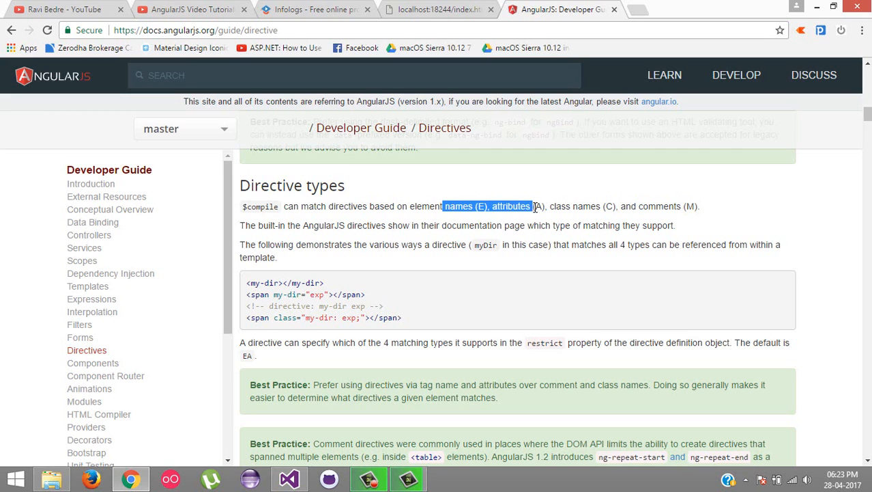
left_click(288, 477)
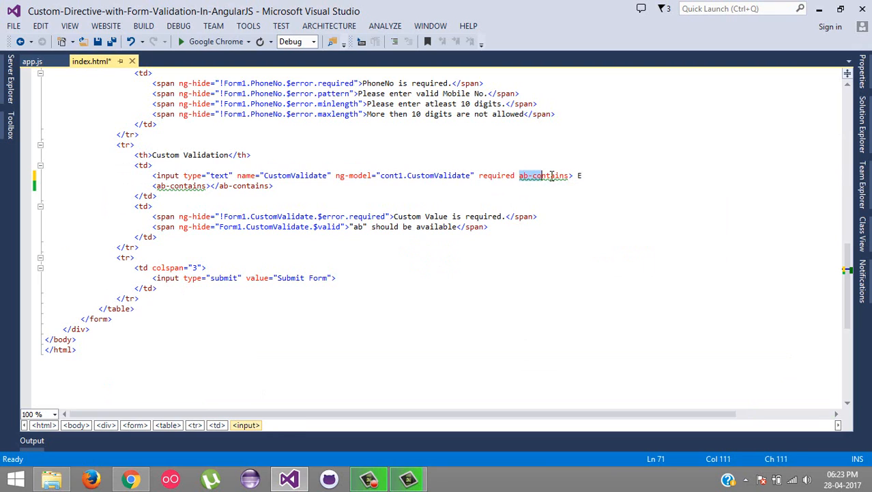
Step: Clear the trial class="ab-contains" attribute and 'EA' note from the input, then view app.js
type("A")
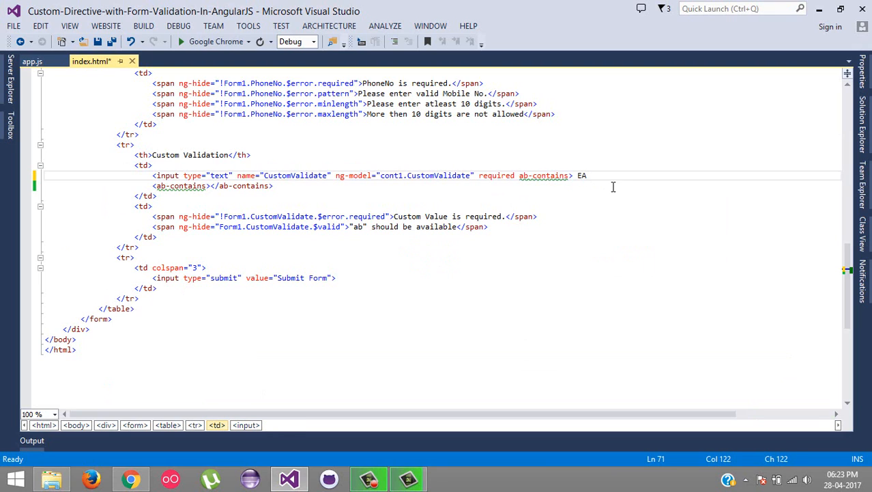
double_click(543, 175)
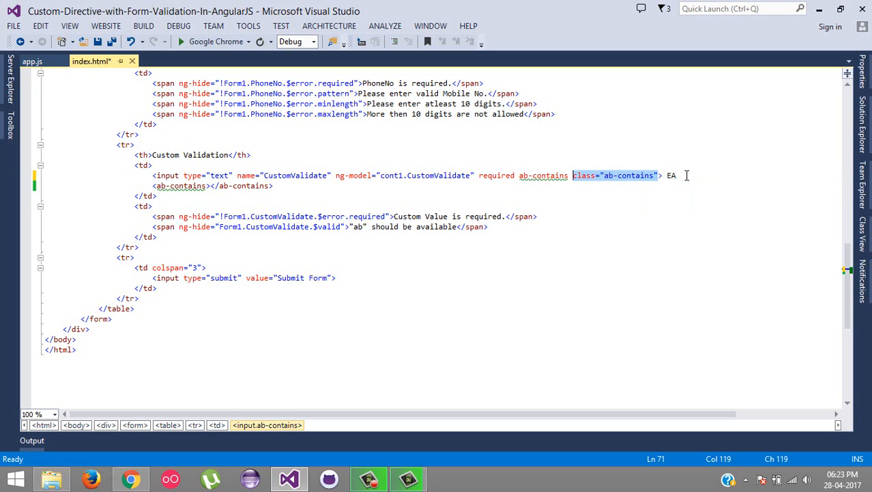
key("Delete")
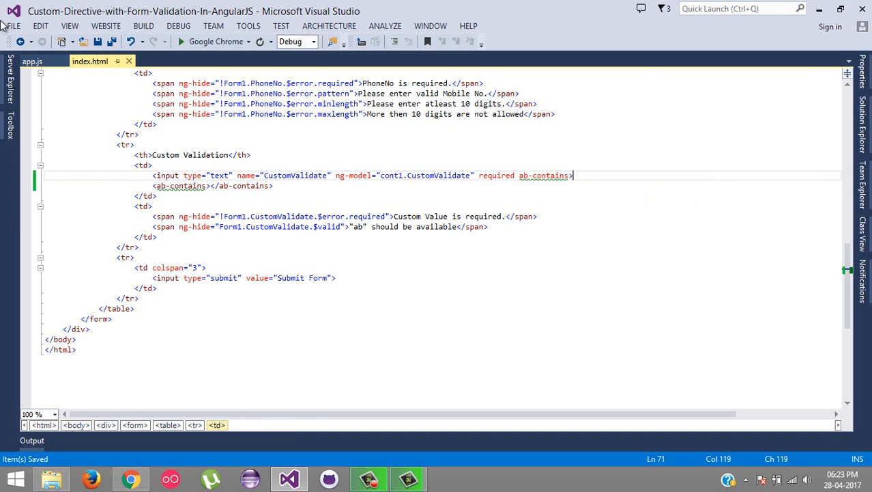
left_click(32, 61)
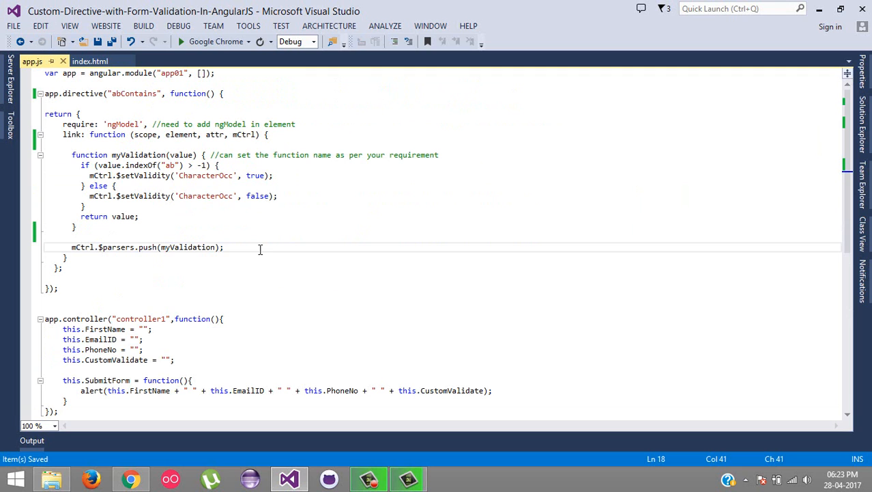
mouse_move(228, 234)
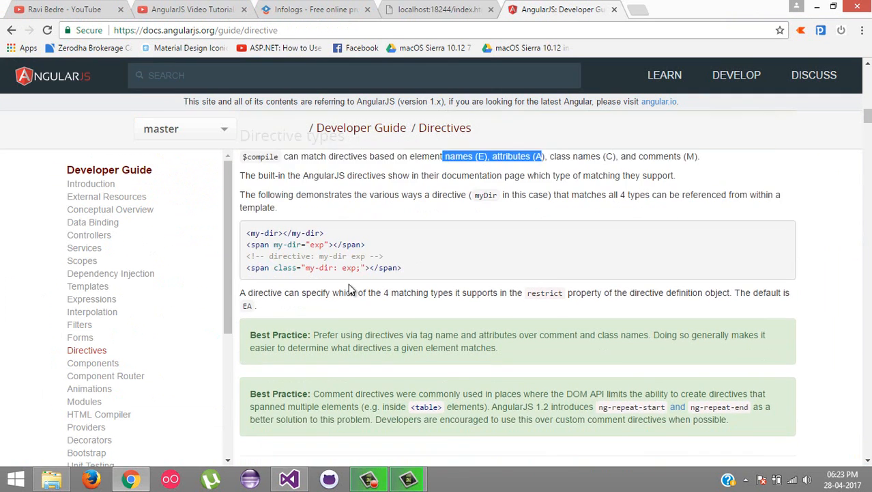
Step: Read through the myCustomer inline template and templateUrl directive examples in the docs
scroll("down", 3)
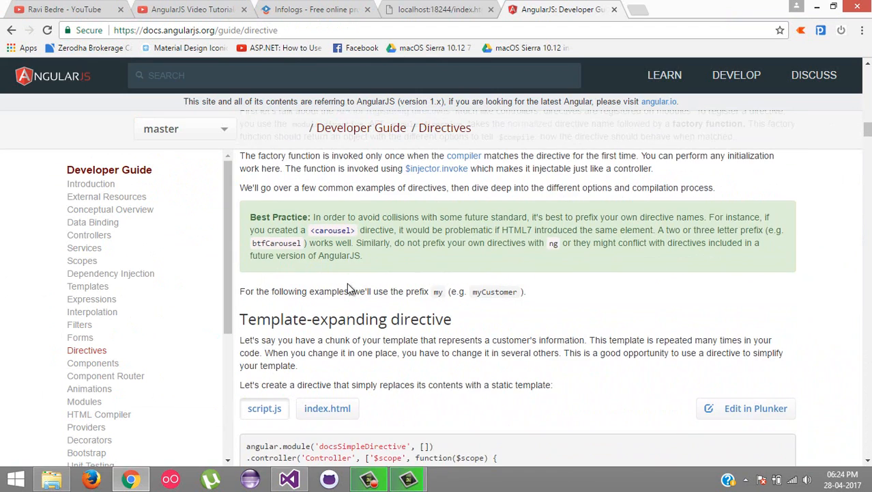
scroll("down", 3)
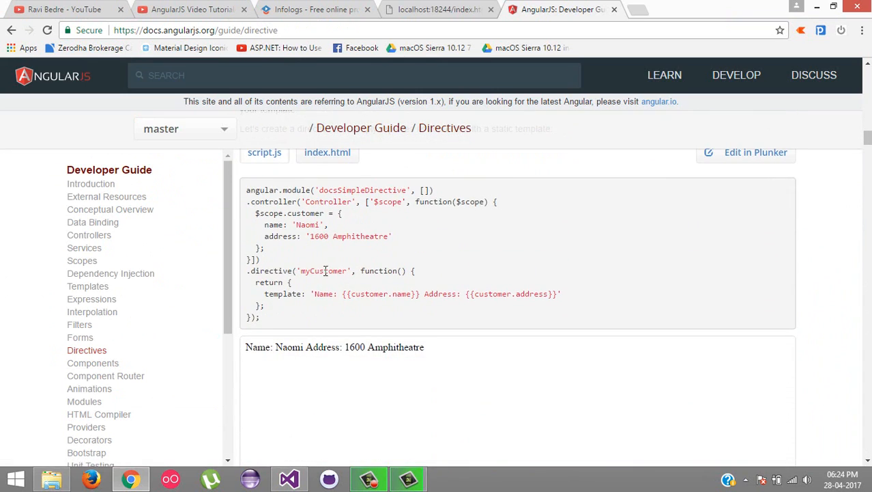
mouse_move(298, 255)
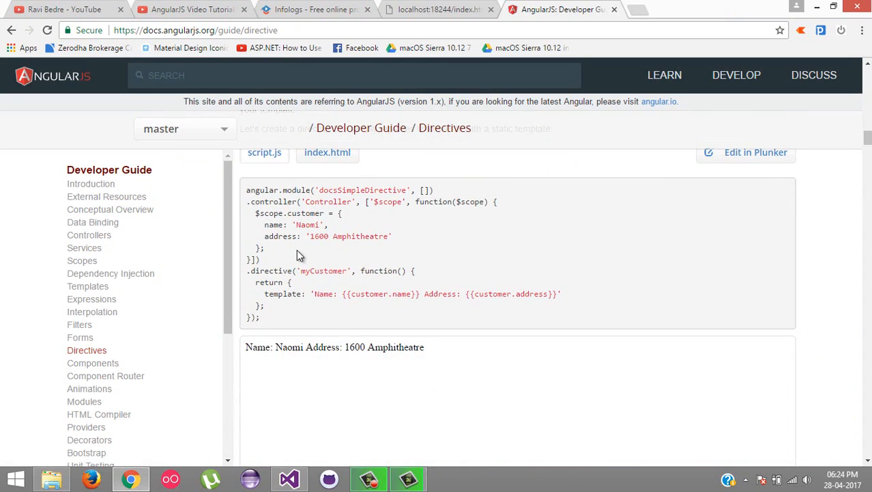
scroll("down", 3)
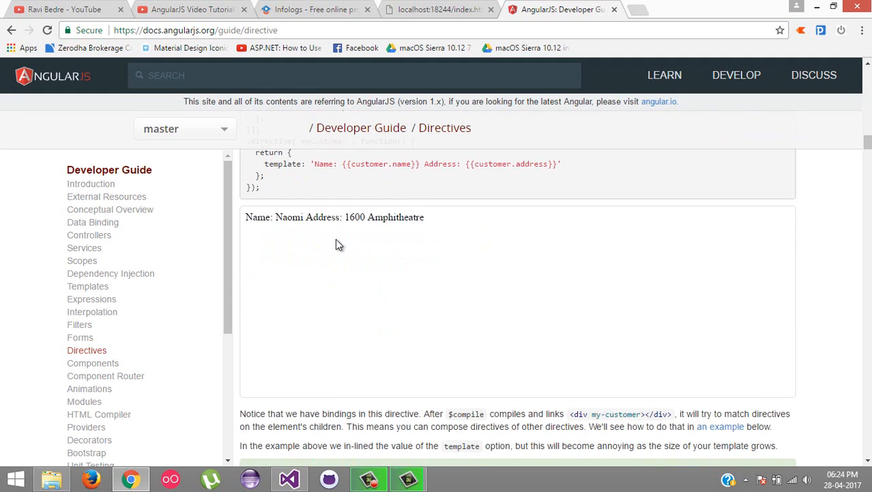
scroll("down", 3)
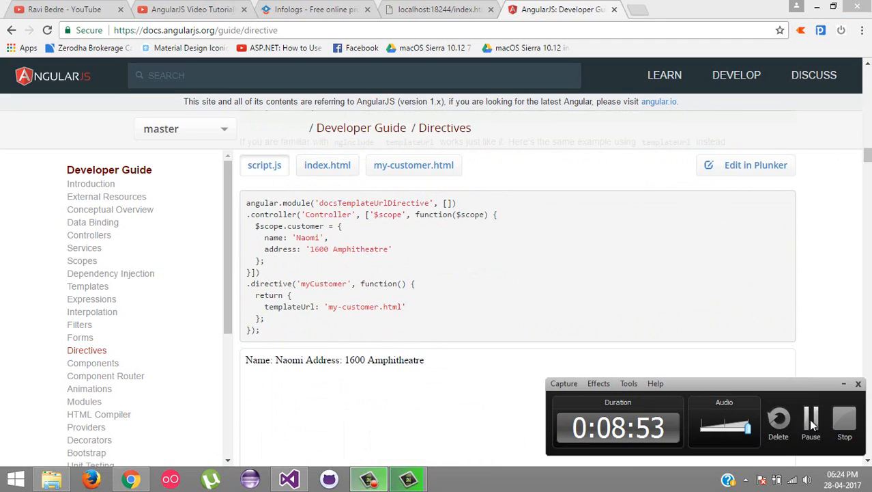
scroll("down", 3)
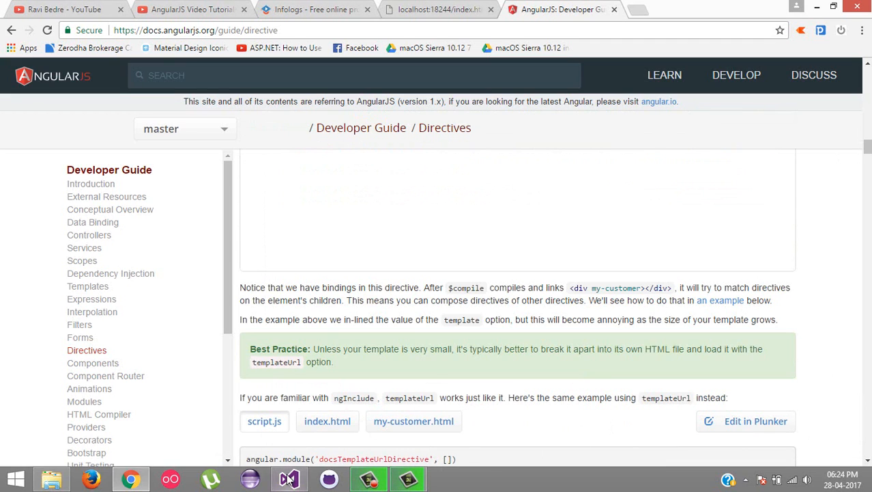
left_click(289, 478)
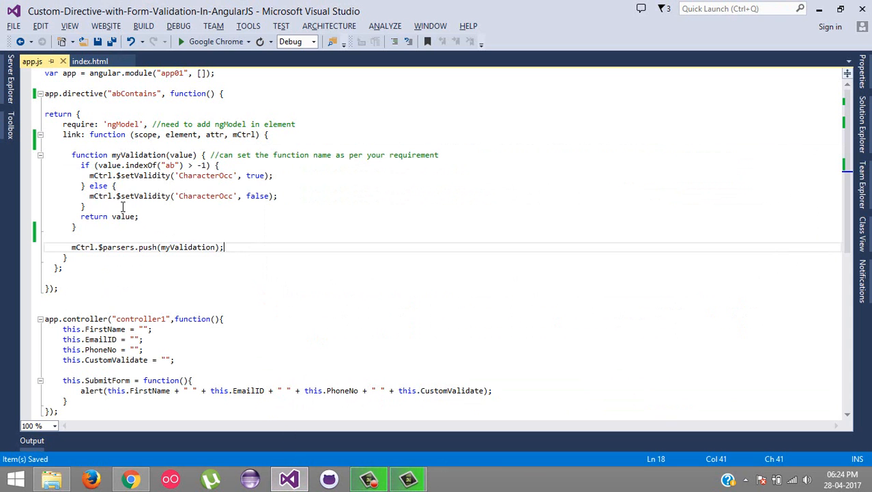
mouse_move(263, 116)
type("restrict:")
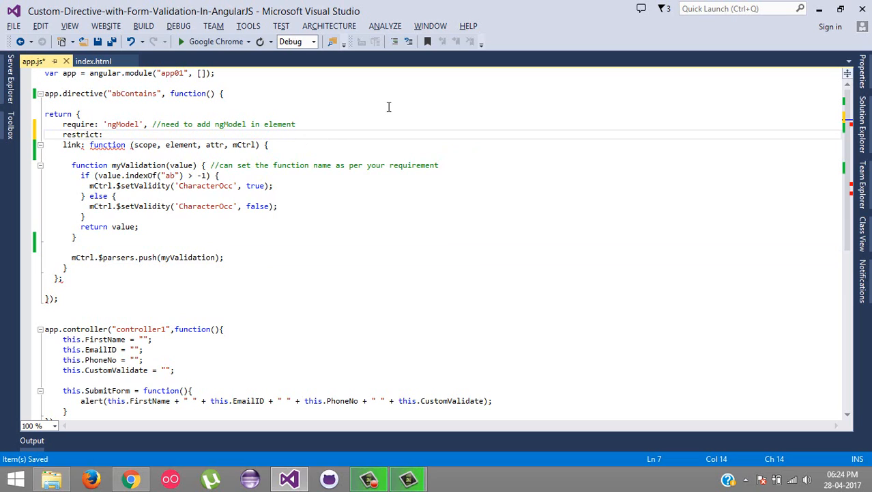
Step: Add restrict: "EAC" to abContains in app.js and type class= before ab-contains in index.html
type("\"")
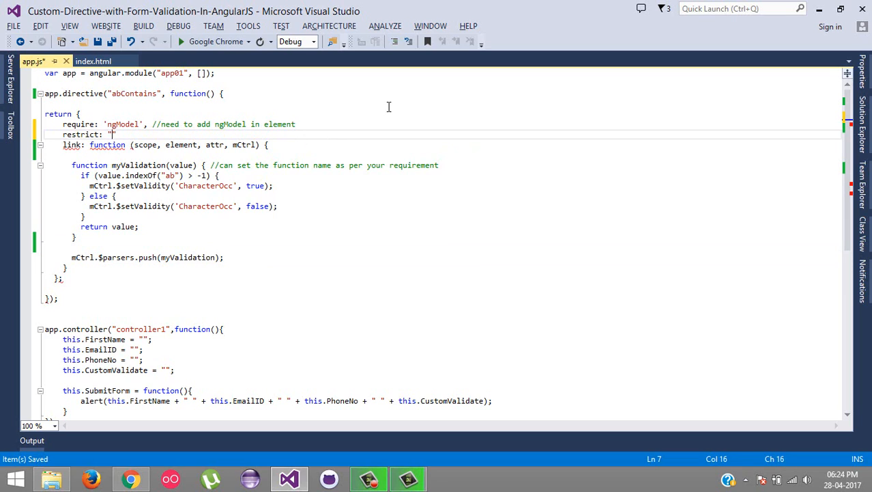
type("E\",")
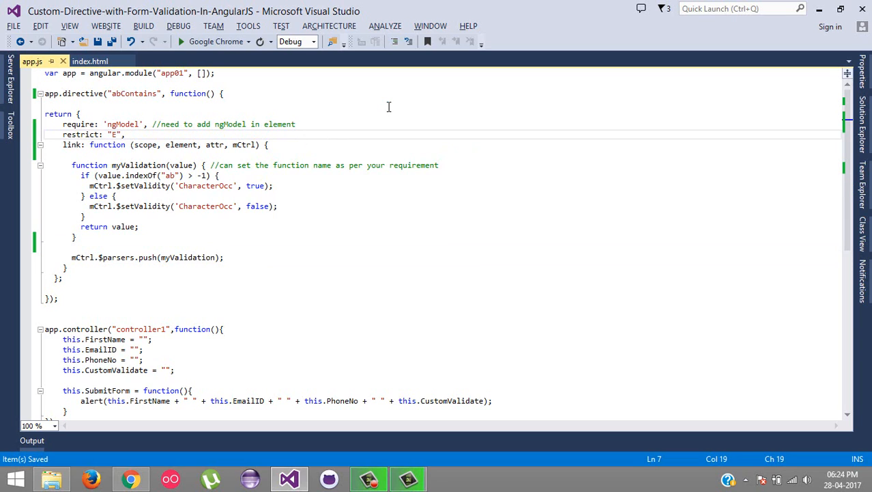
type("A")
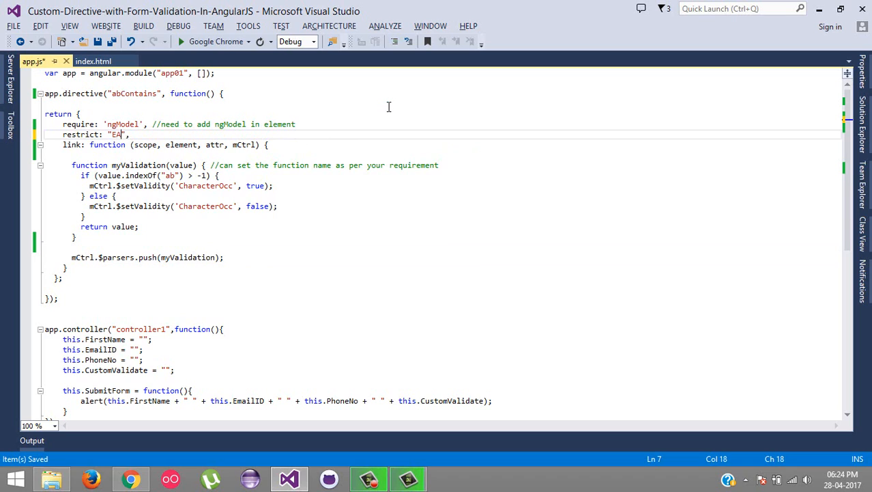
type("C")
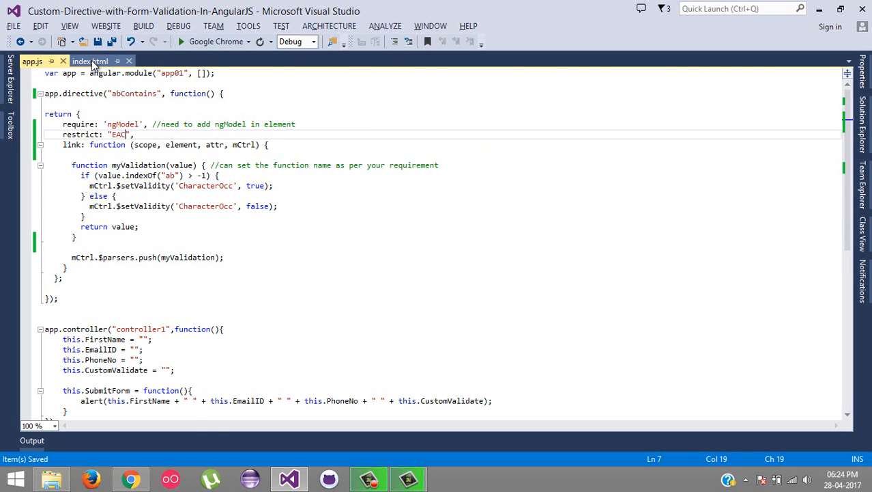
left_click(90, 61)
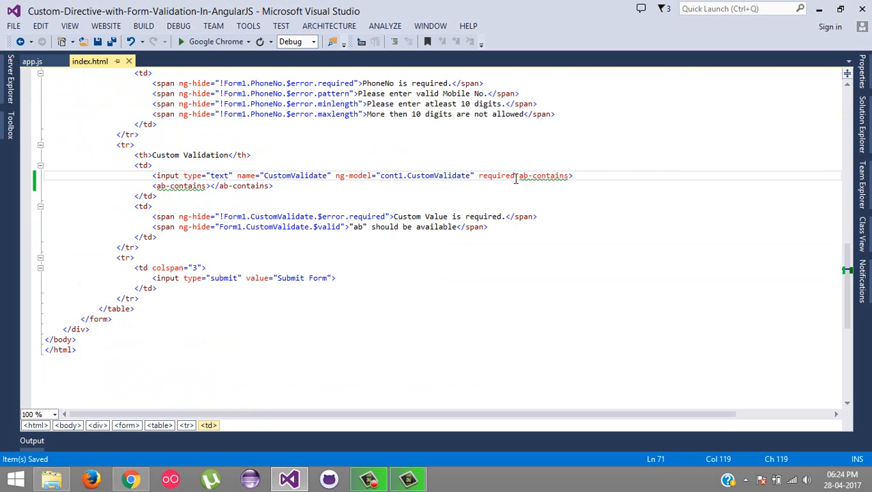
type("class")
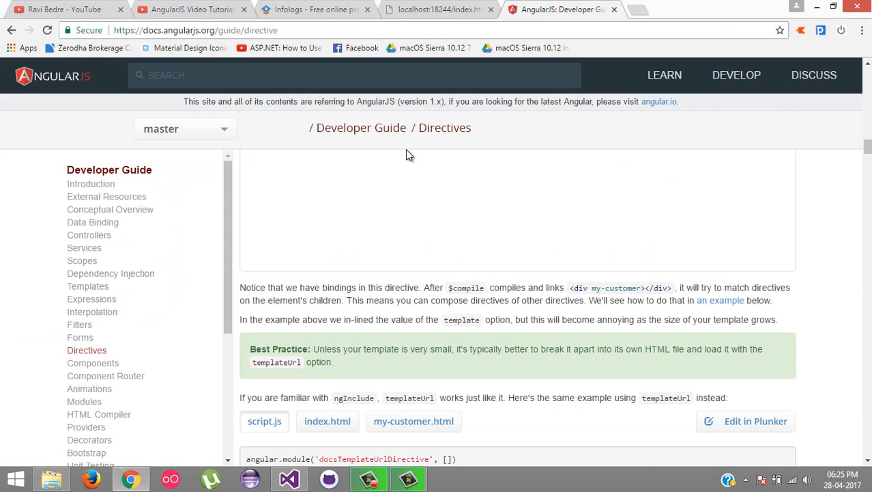
Step: Enter 'asdfdab' in Custom Validation to confirm it validates, then open the YouTube AngularJS playlist
left_click(437, 9)
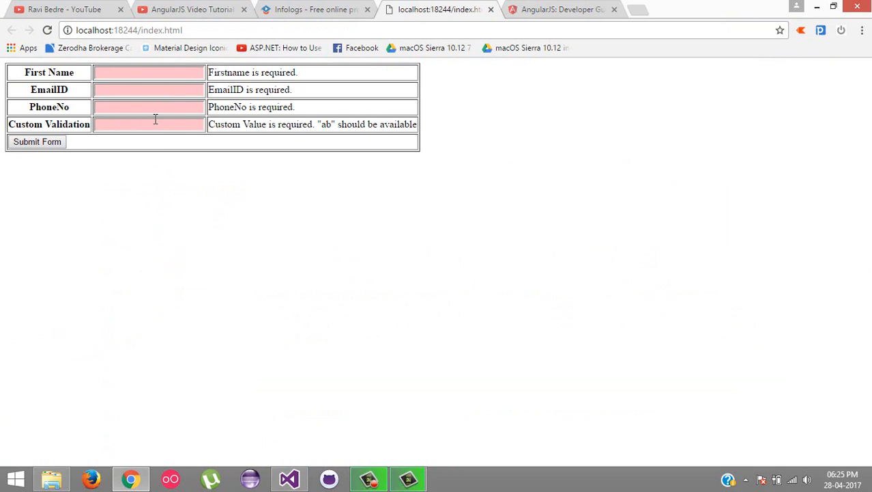
type("asdfdabsdafds")
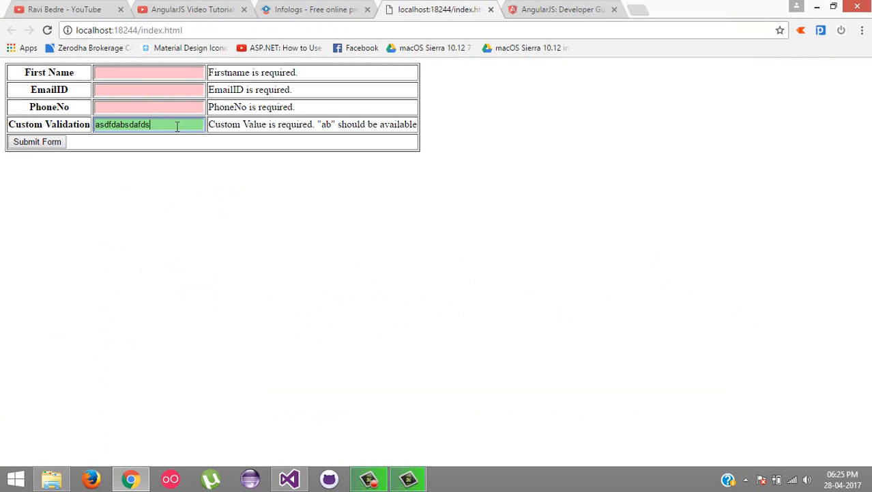
left_click(289, 478)
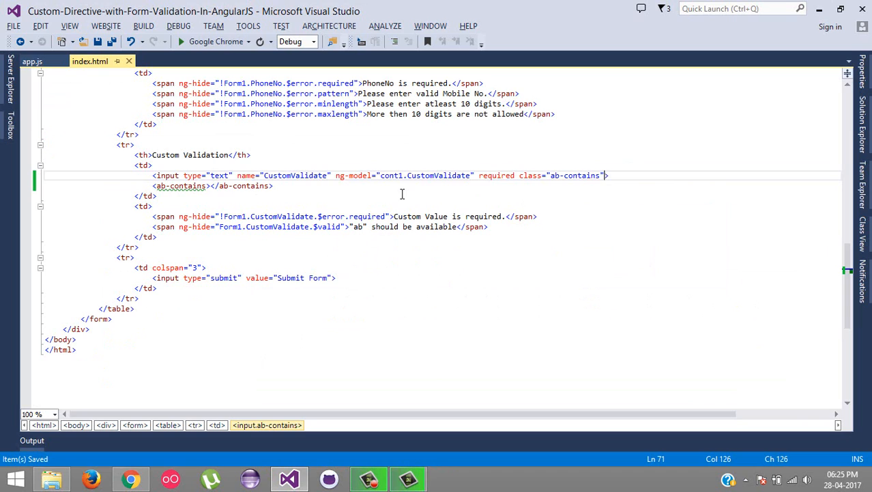
left_click(32, 61)
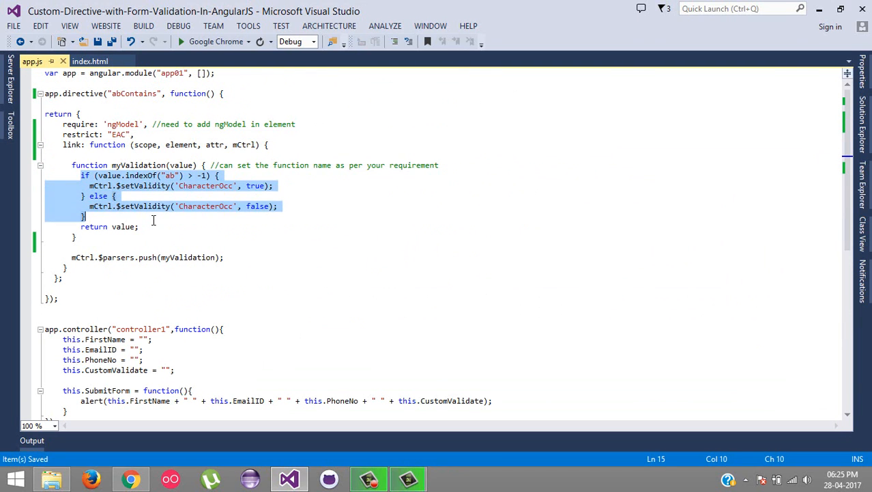
left_click(90, 61)
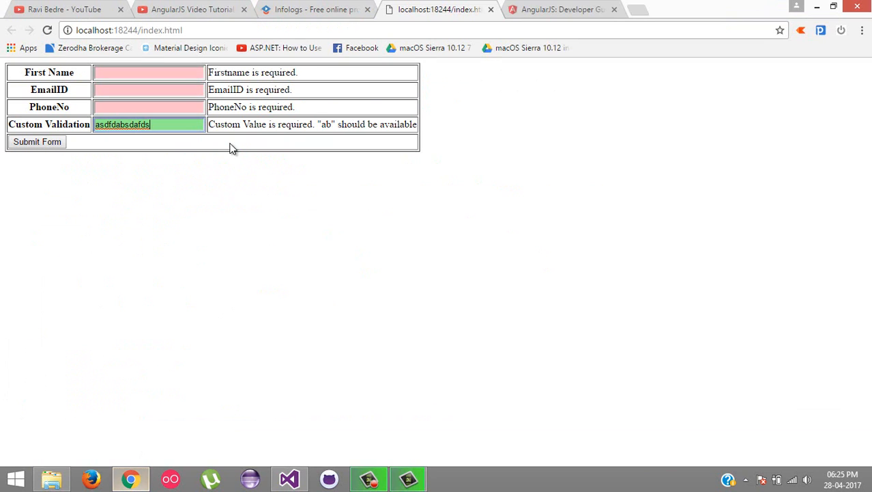
left_click(192, 9)
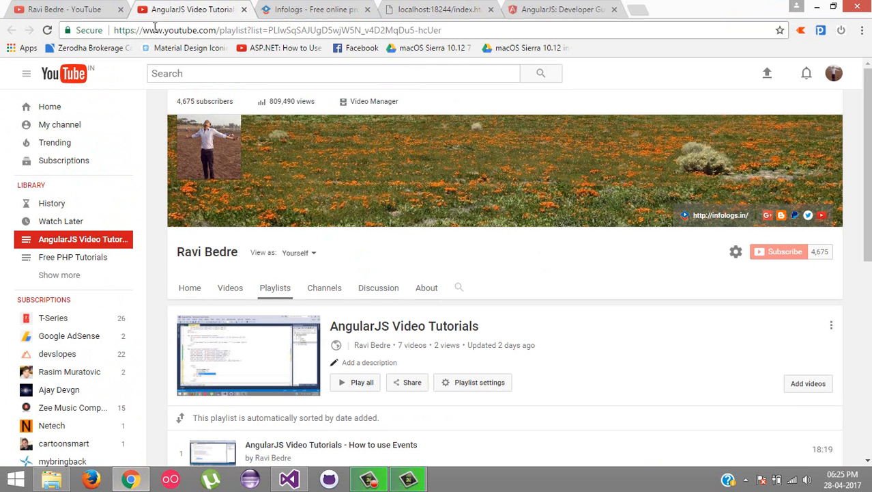
Step: Show the Infologs tutorials home page tab and minimize the Chrome window
left_click(314, 10)
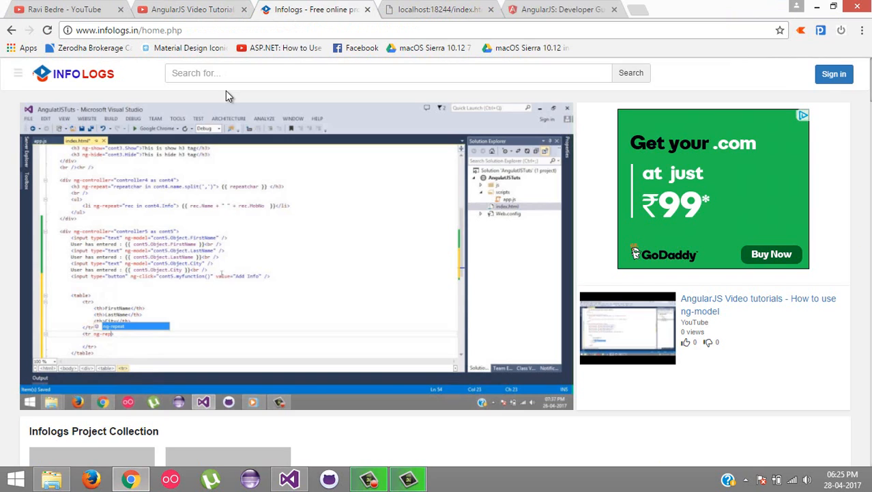
mouse_move(758, 94)
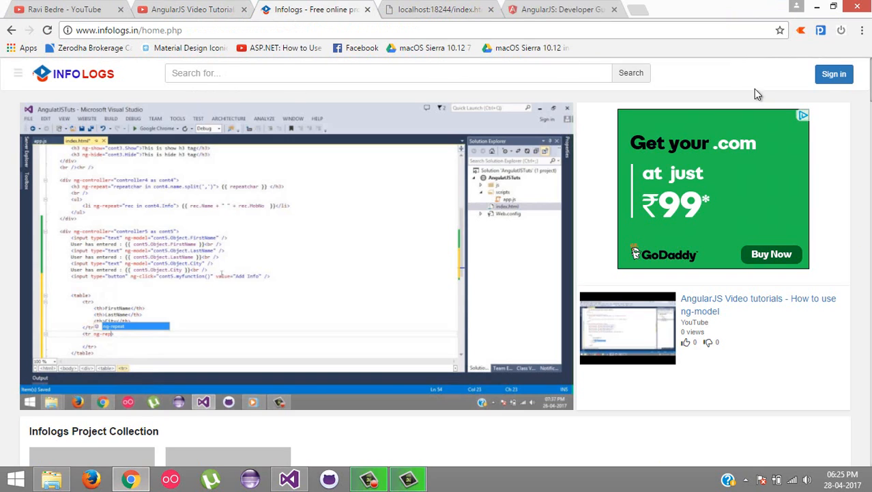
mouse_move(818, 7)
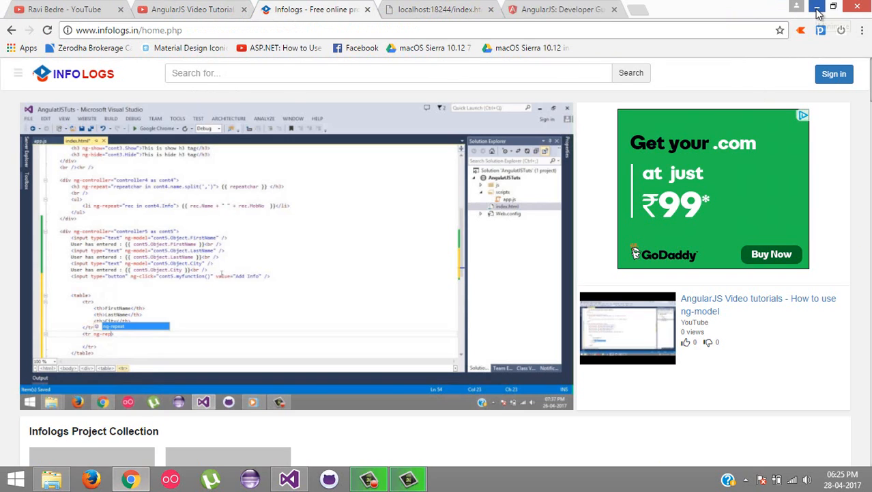
mouse_move(817, 8)
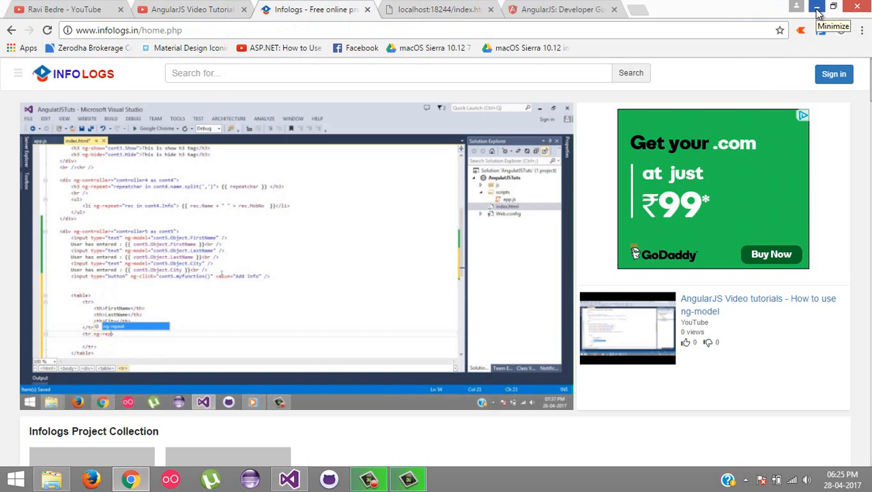
left_click(817, 6)
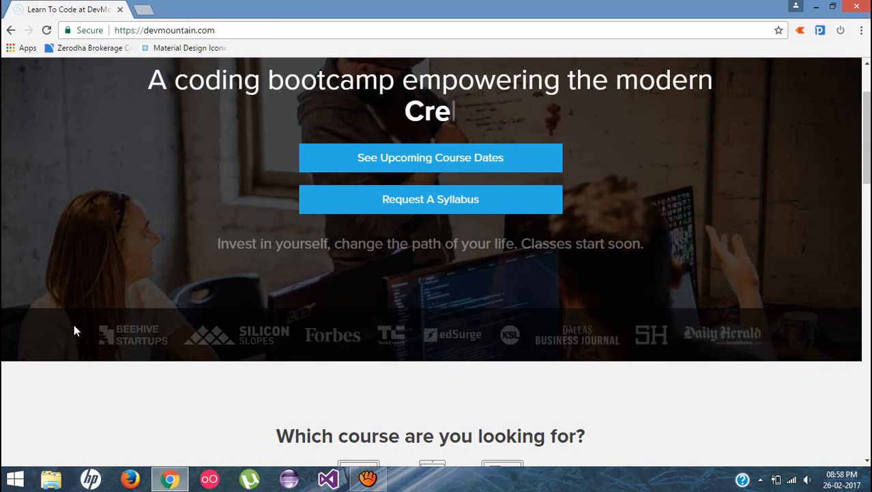
Step: Open the DevMountain Courses dropdown listing Web Development, iOS Development and UX Design
left_click(422, 112)
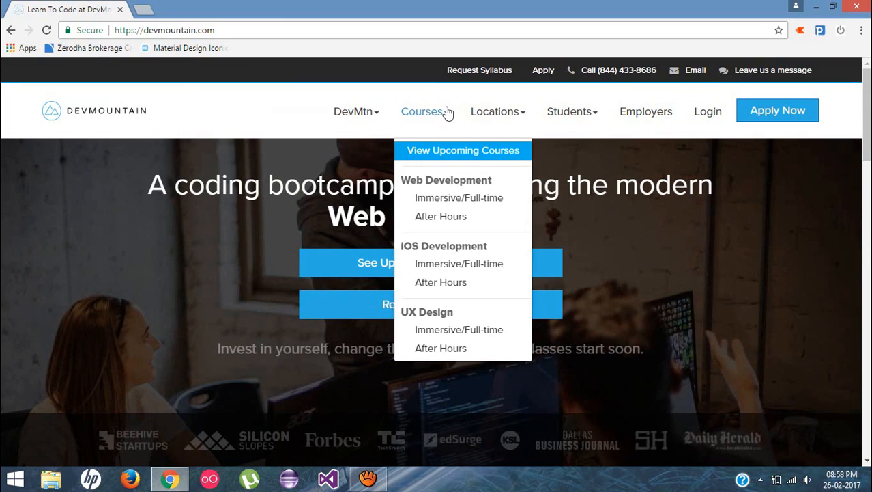